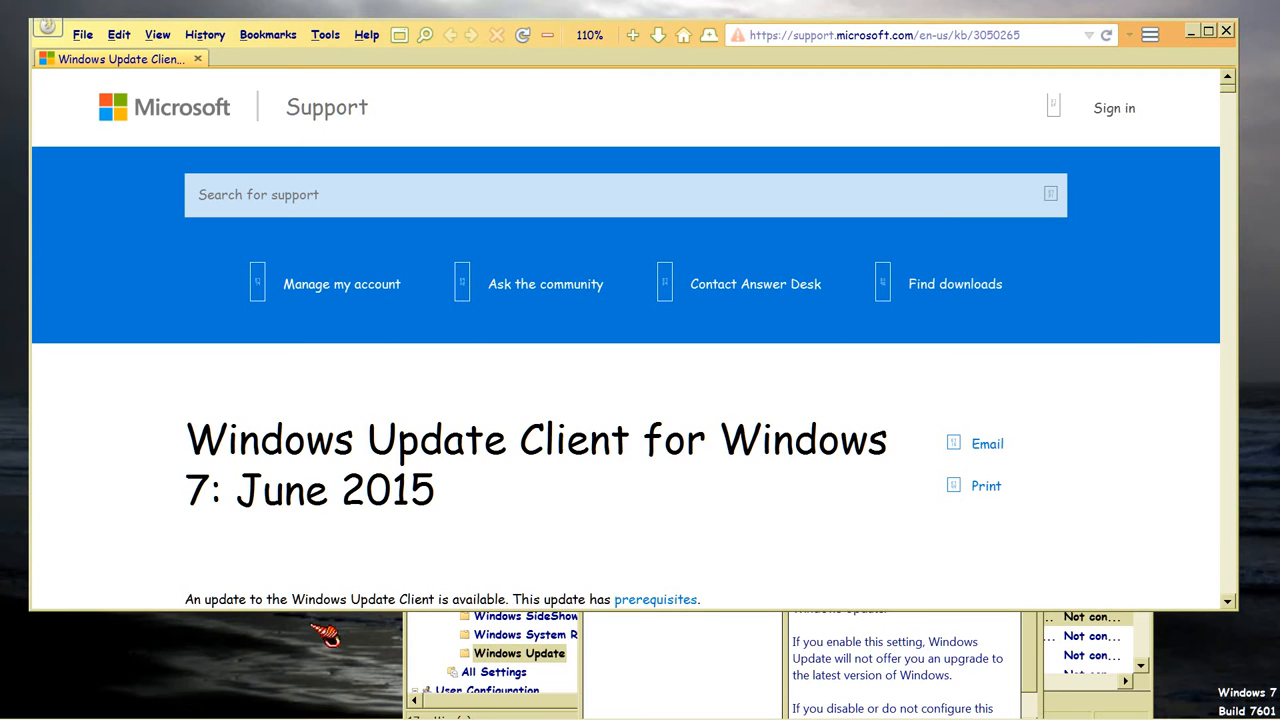
{"action": "mouse_move", "coordinate": [158, 450]}
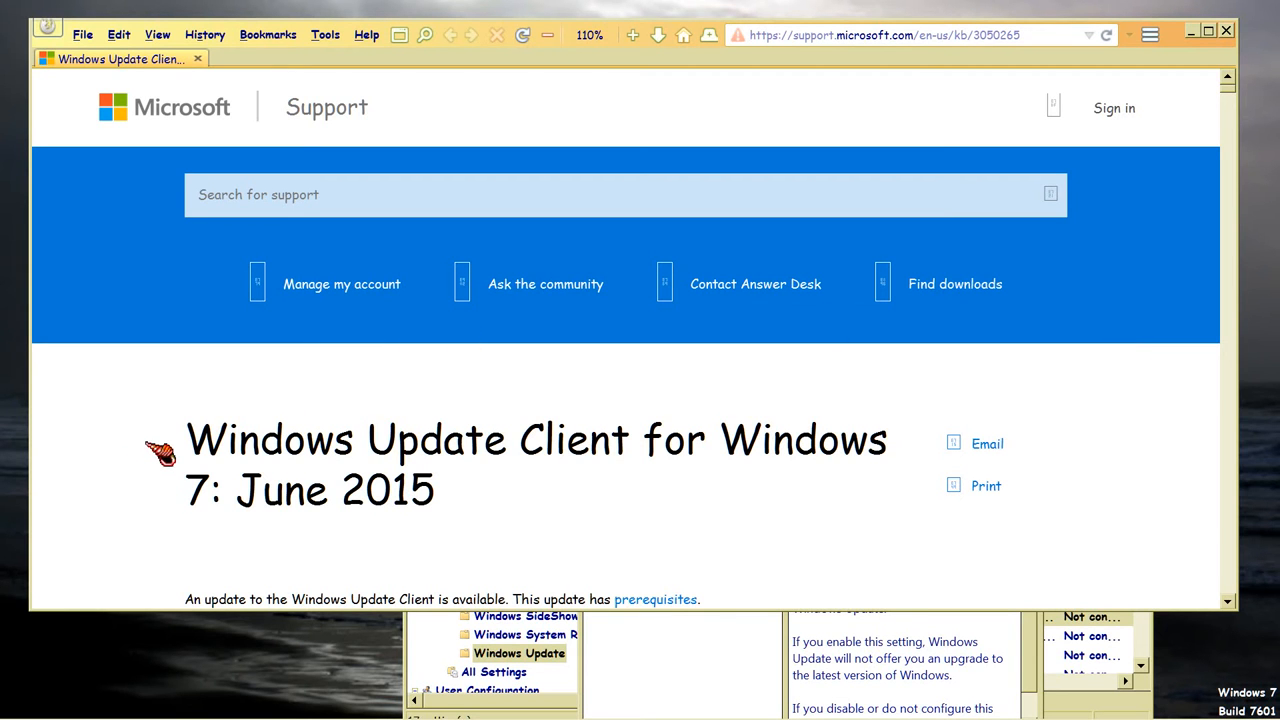
{"action": "mouse_move", "coordinate": [130, 456]}
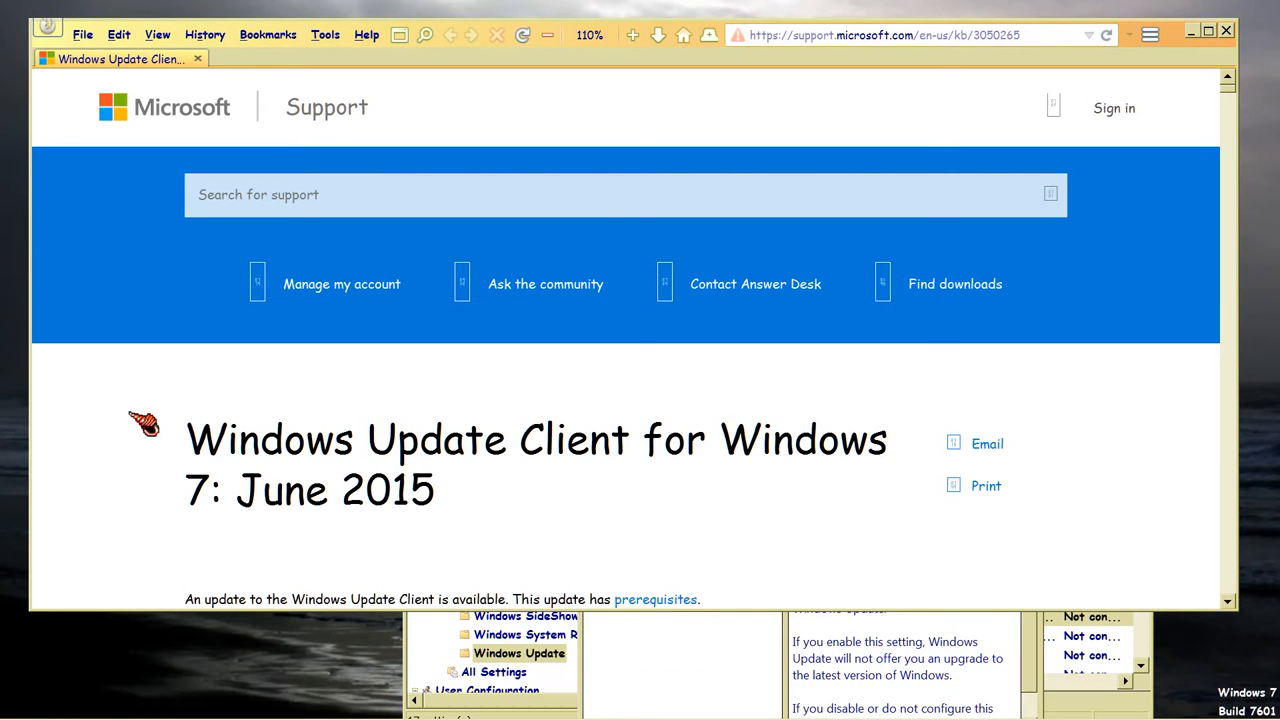
{"action": "mouse_move", "coordinate": [196, 460]}
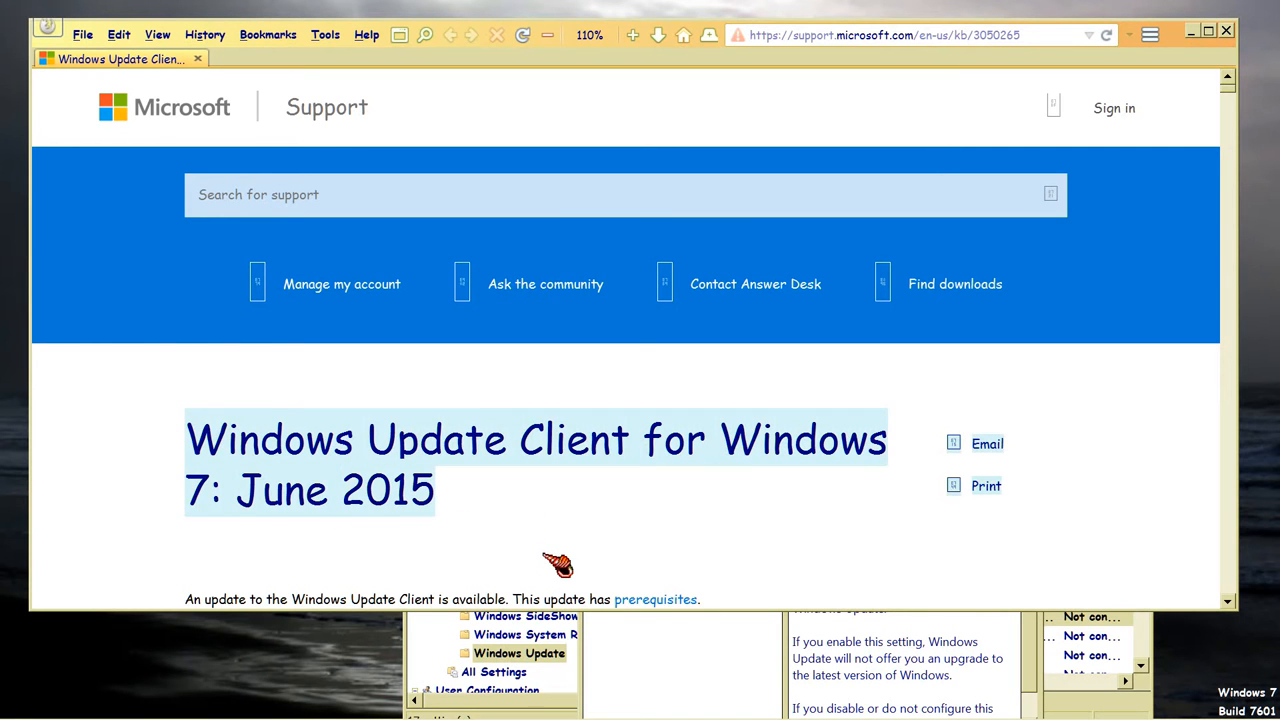
{"action": "mouse_move", "coordinate": [52, 448]}
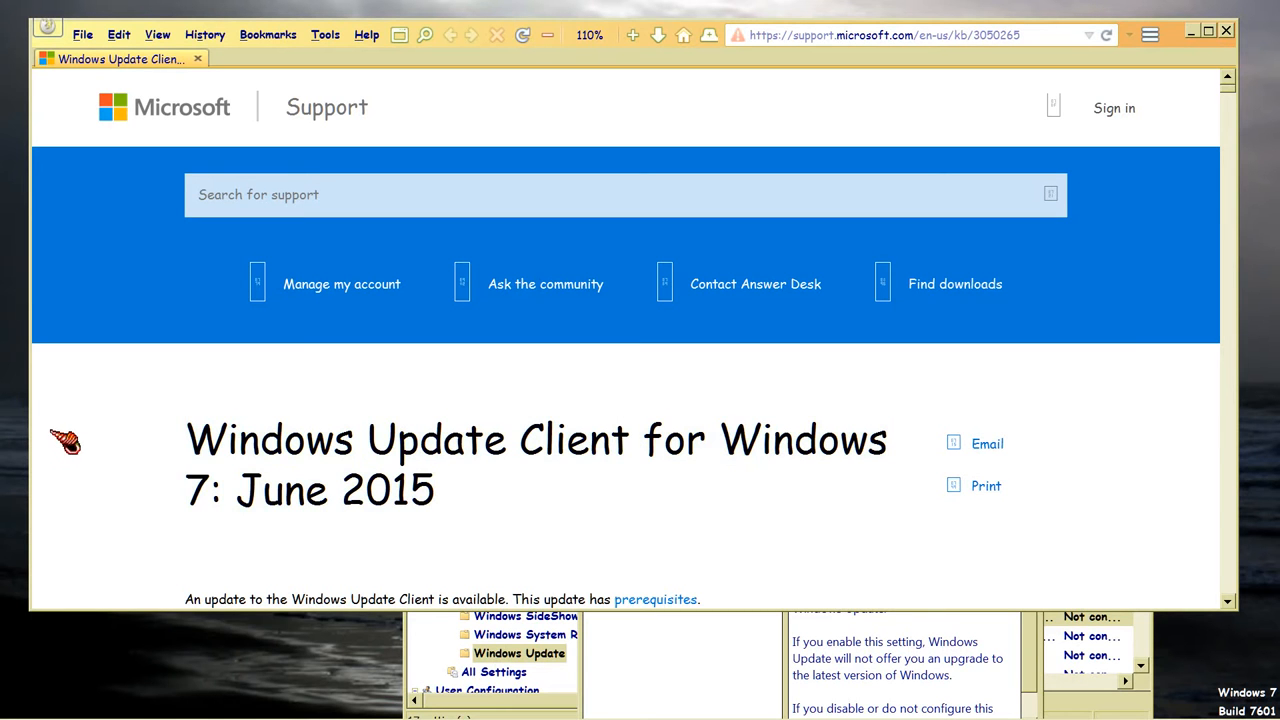
Scroll to the article's Group Policy fix and highlight the sentence giving the policy path.
{"action": "scroll", "scroll_direction": "down", "scroll_amount": 3}
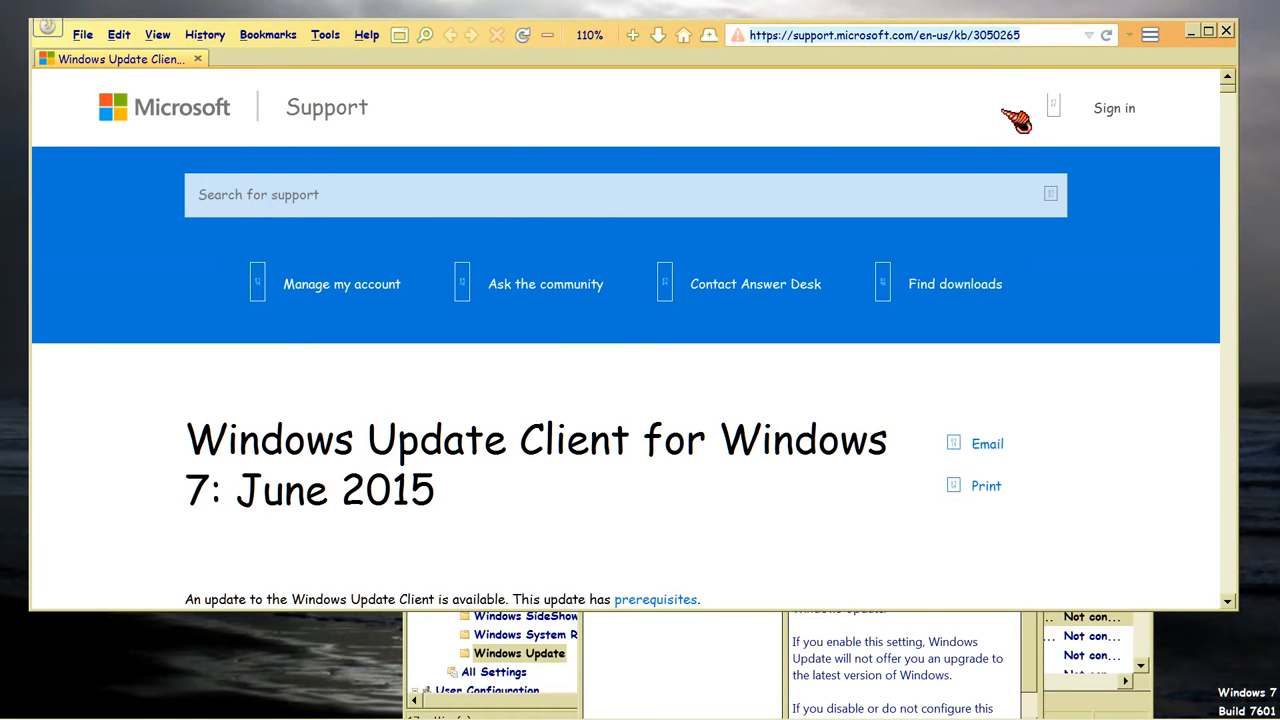
{"action": "mouse_move", "coordinate": [164, 418]}
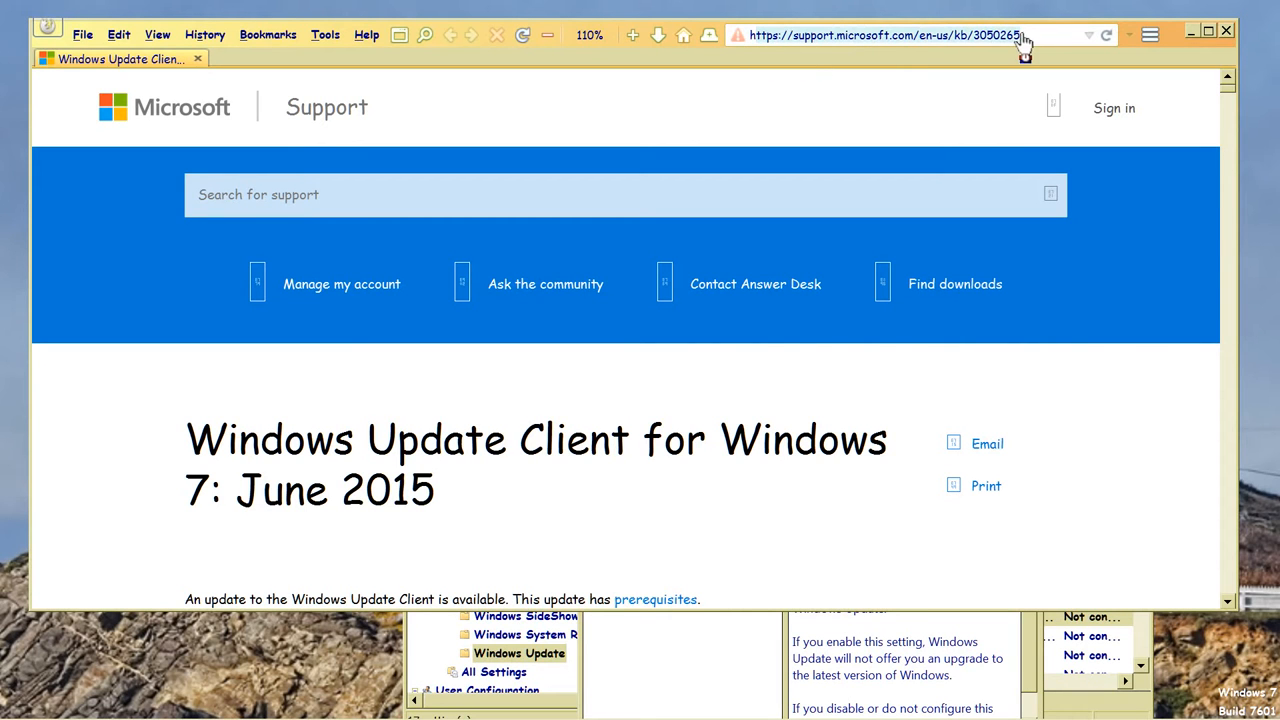
{"action": "mouse_move", "coordinate": [990, 48]}
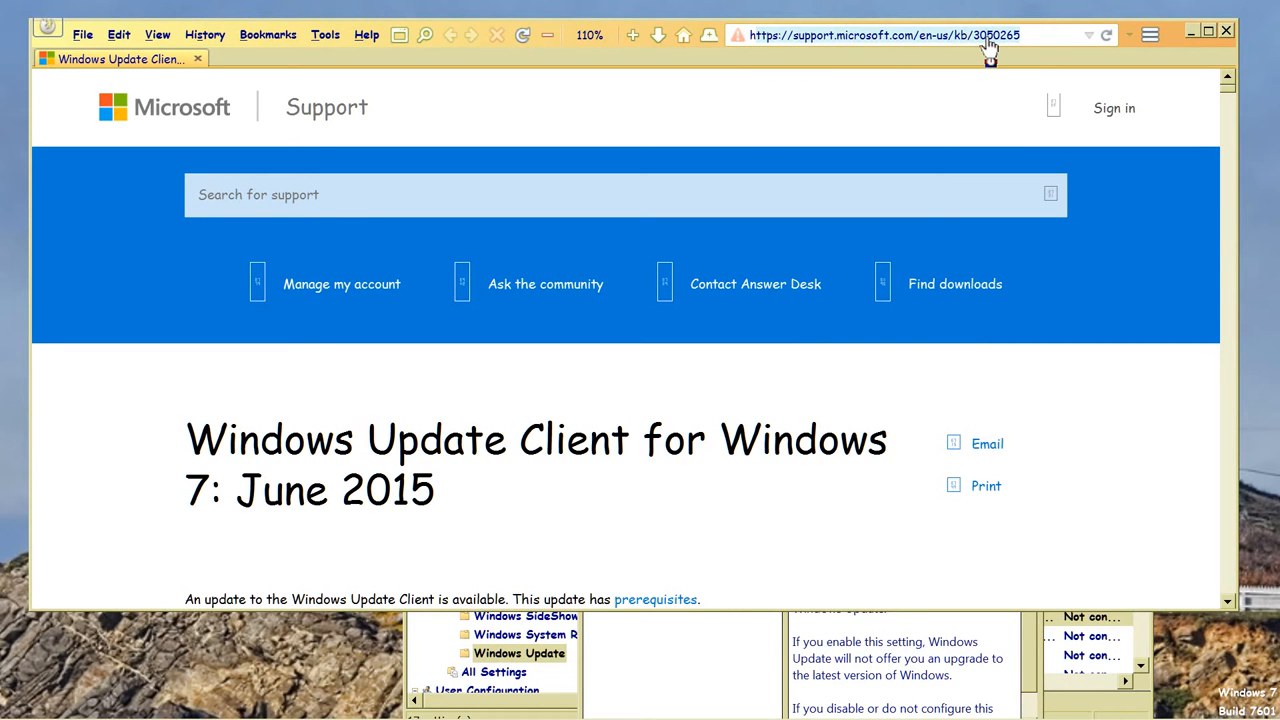
{"action": "mouse_move", "coordinate": [156, 124]}
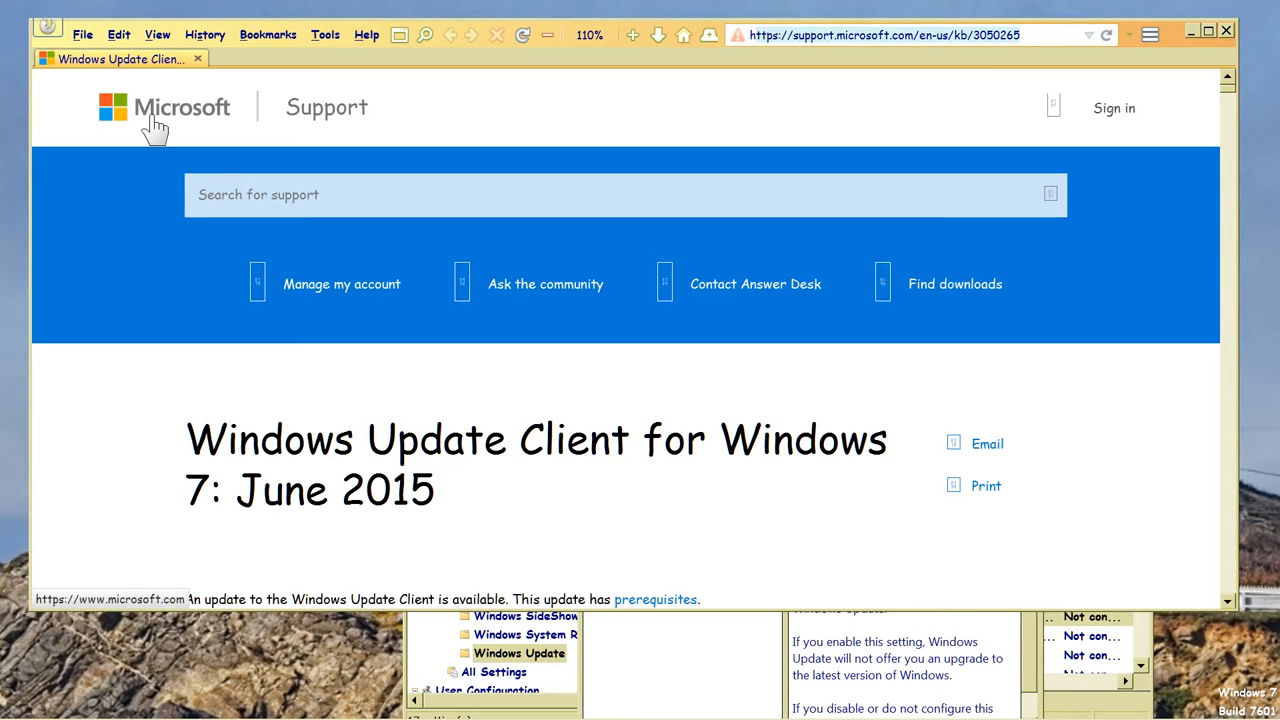
{"action": "mouse_move", "coordinate": [216, 452]}
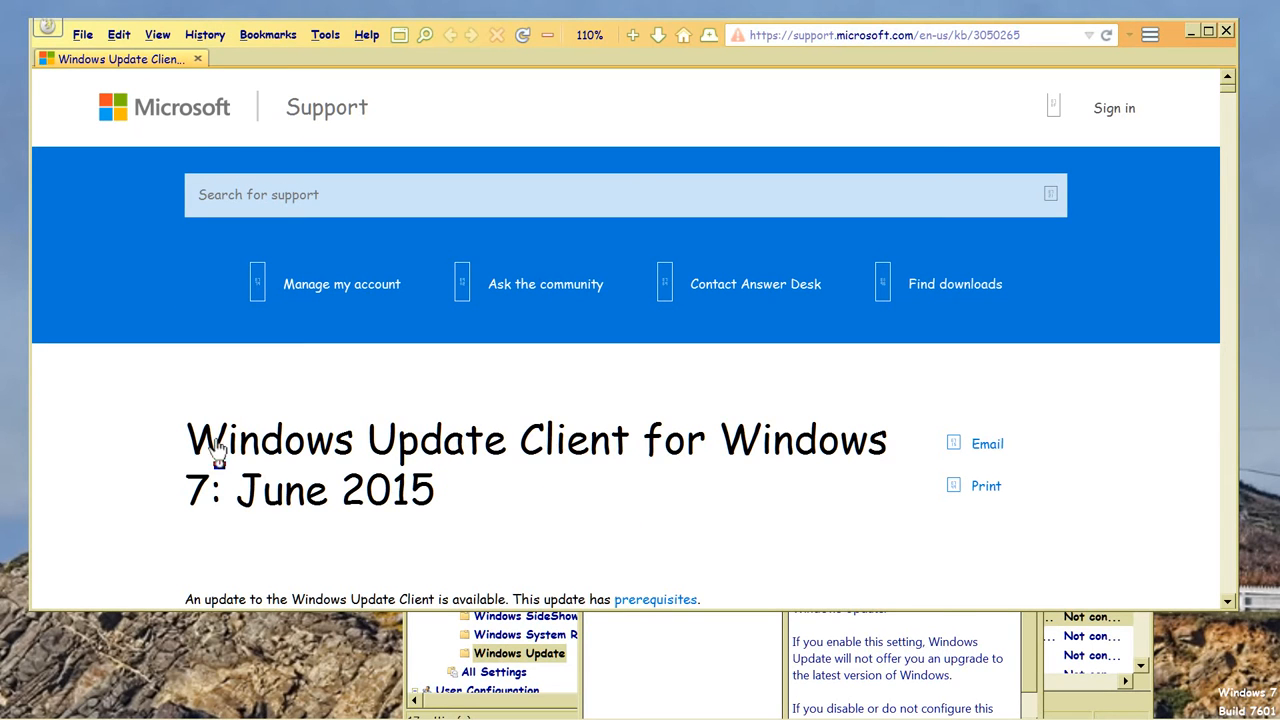
{"action": "mouse_move", "coordinate": [556, 544]}
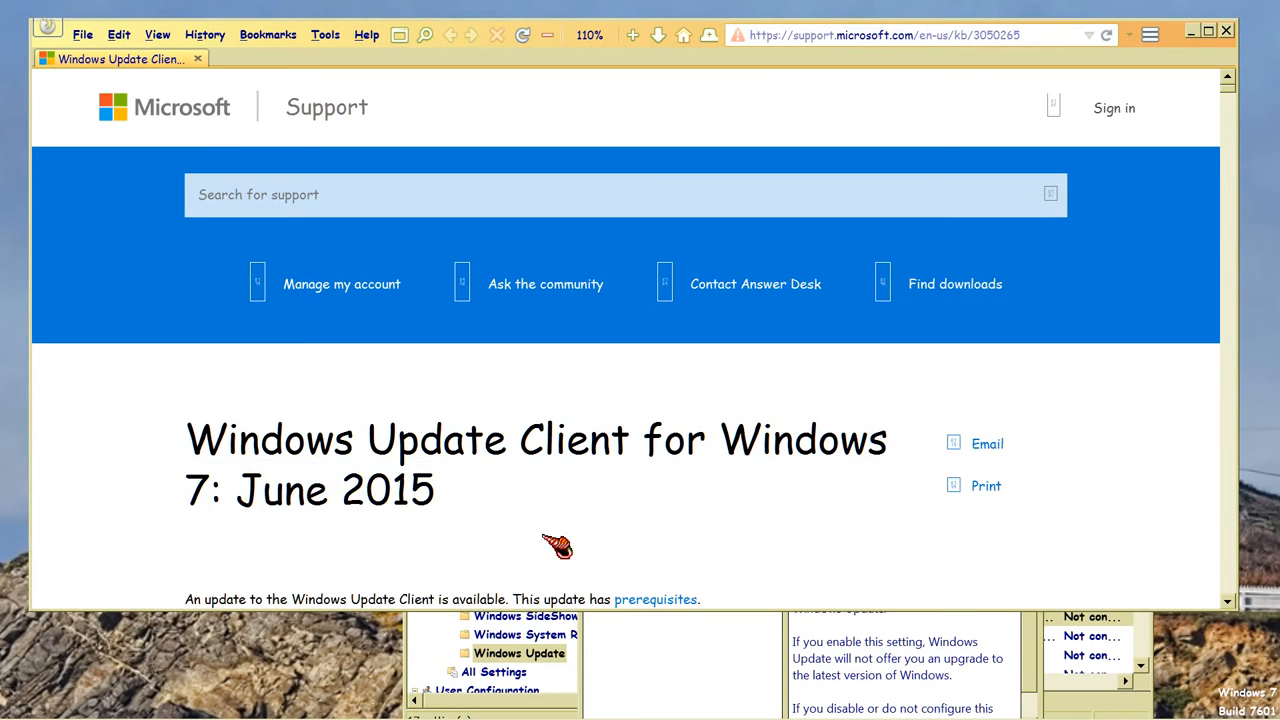
{"action": "scroll", "scroll_direction": "down", "scroll_amount": 3}
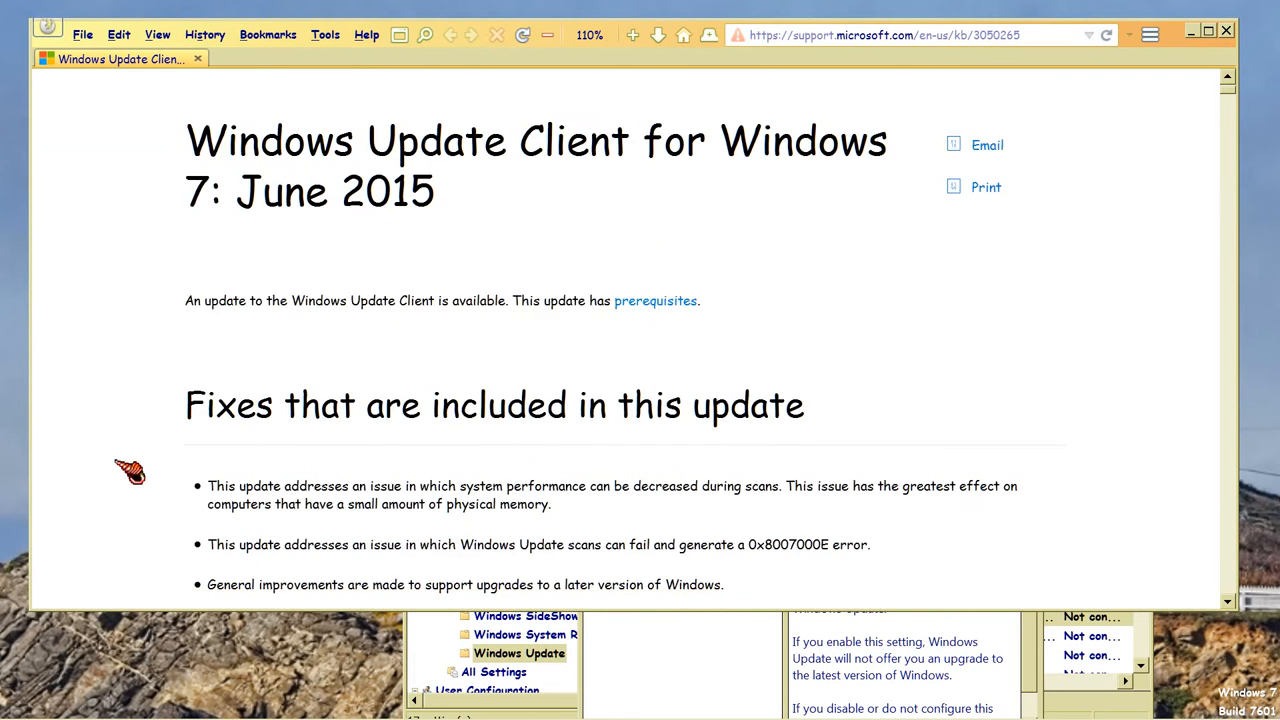
{"action": "scroll", "scroll_direction": "down", "scroll_amount": 3}
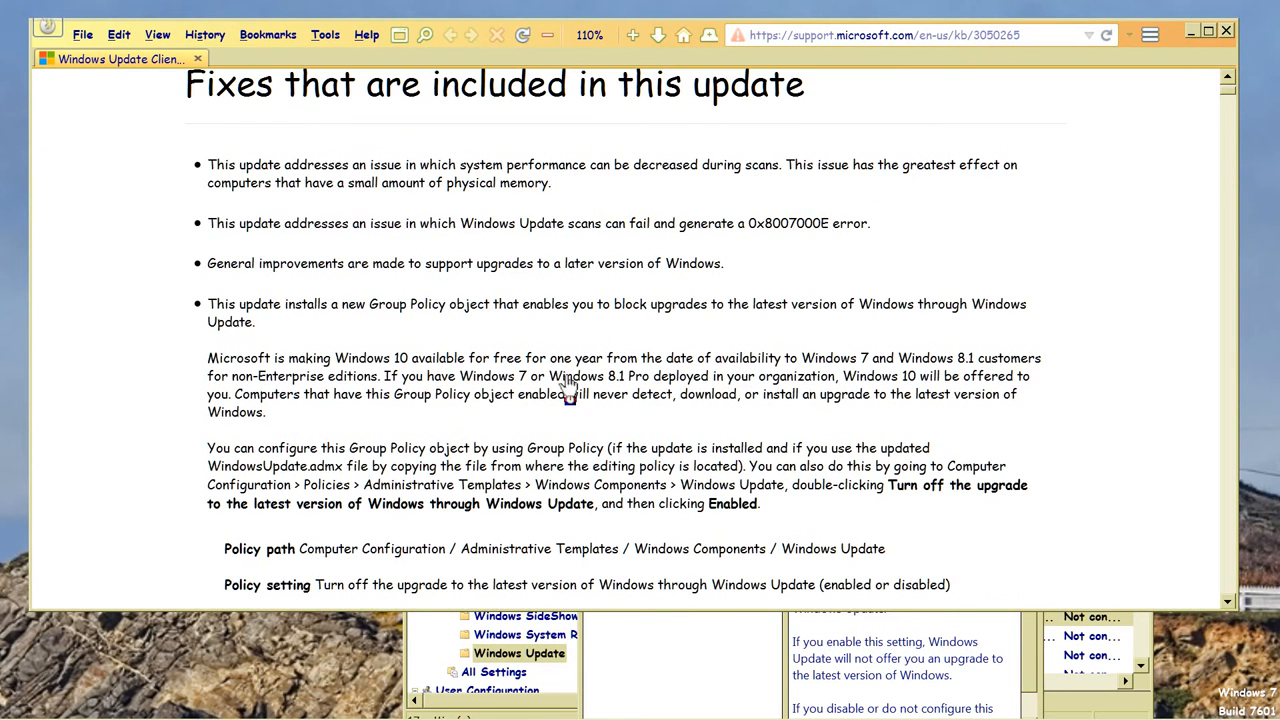
{"action": "scroll", "scroll_direction": "down", "scroll_amount": 3}
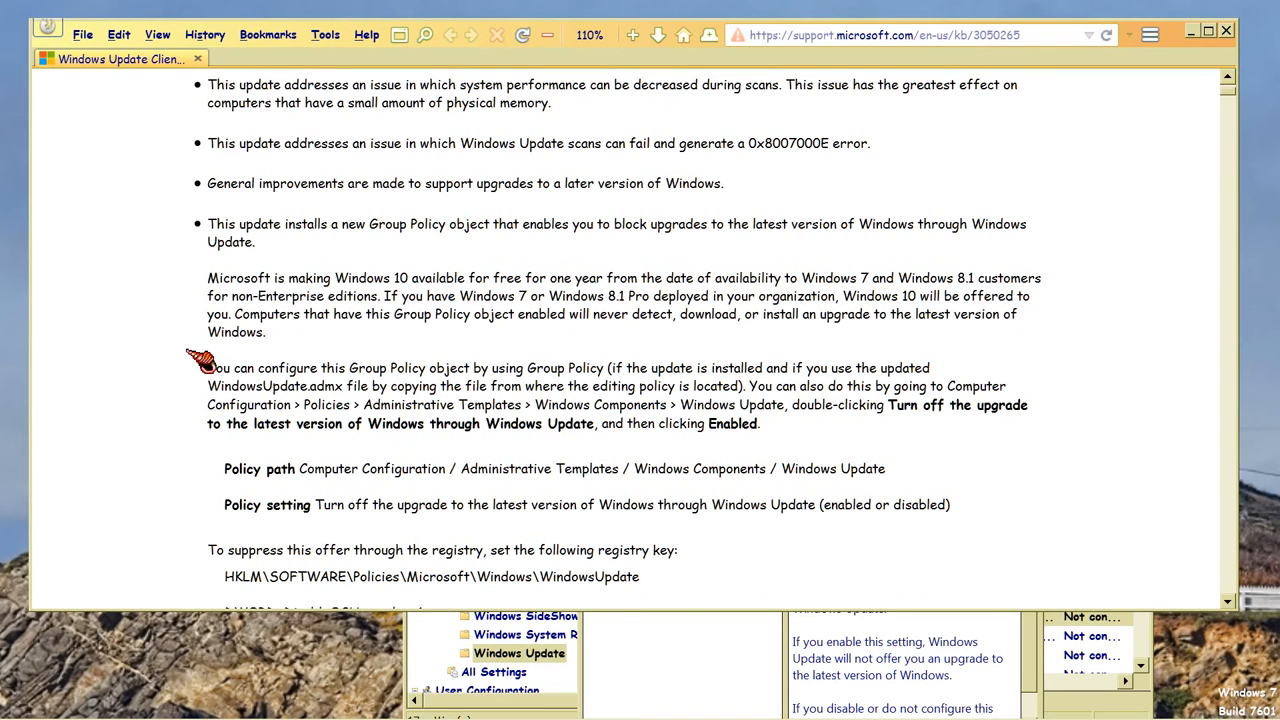
{"action": "mouse_move", "coordinate": [764, 410]}
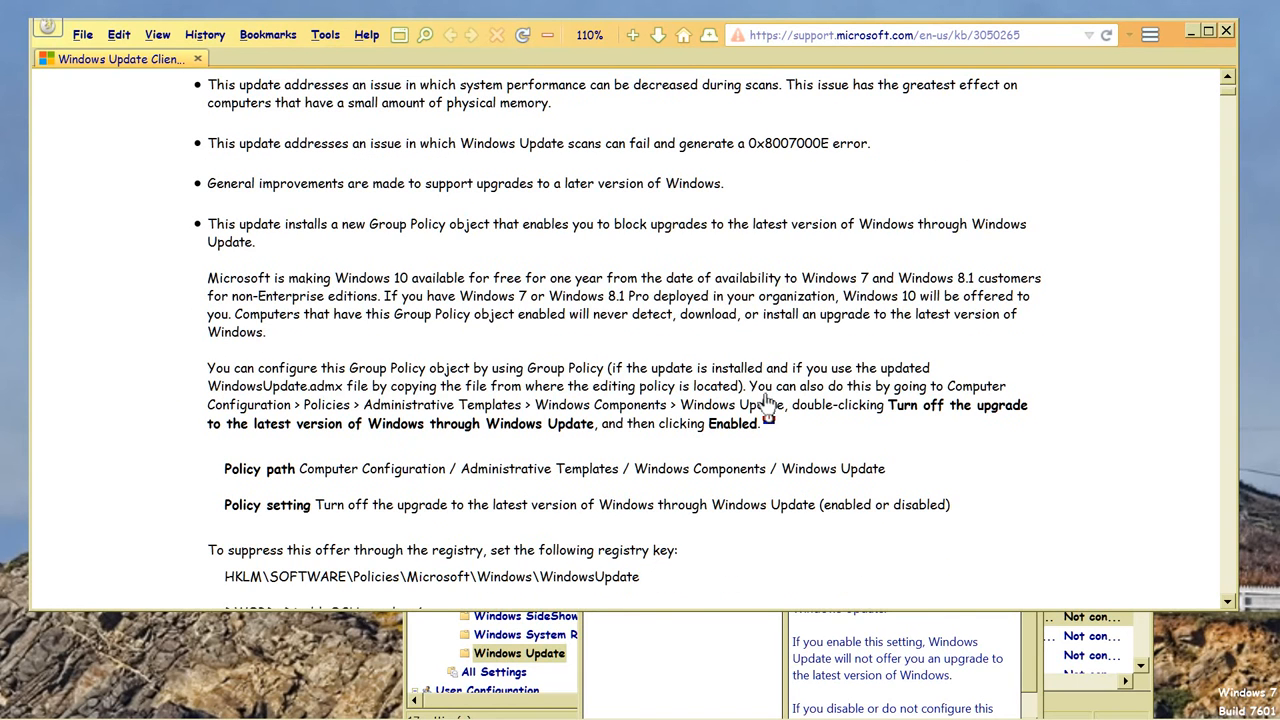
{"action": "mouse_move", "coordinate": [756, 402]}
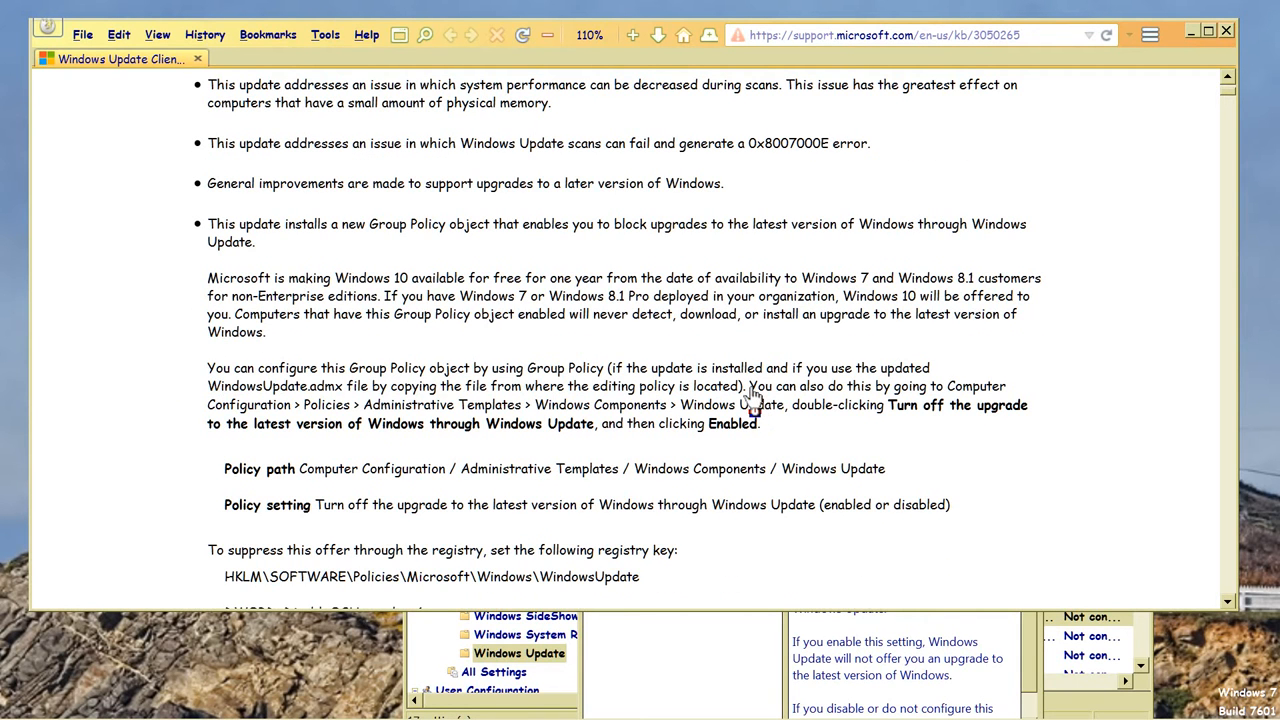
{"action": "left_click_drag", "start_coordinate": [750, 386], "coordinate": [750, 424]}
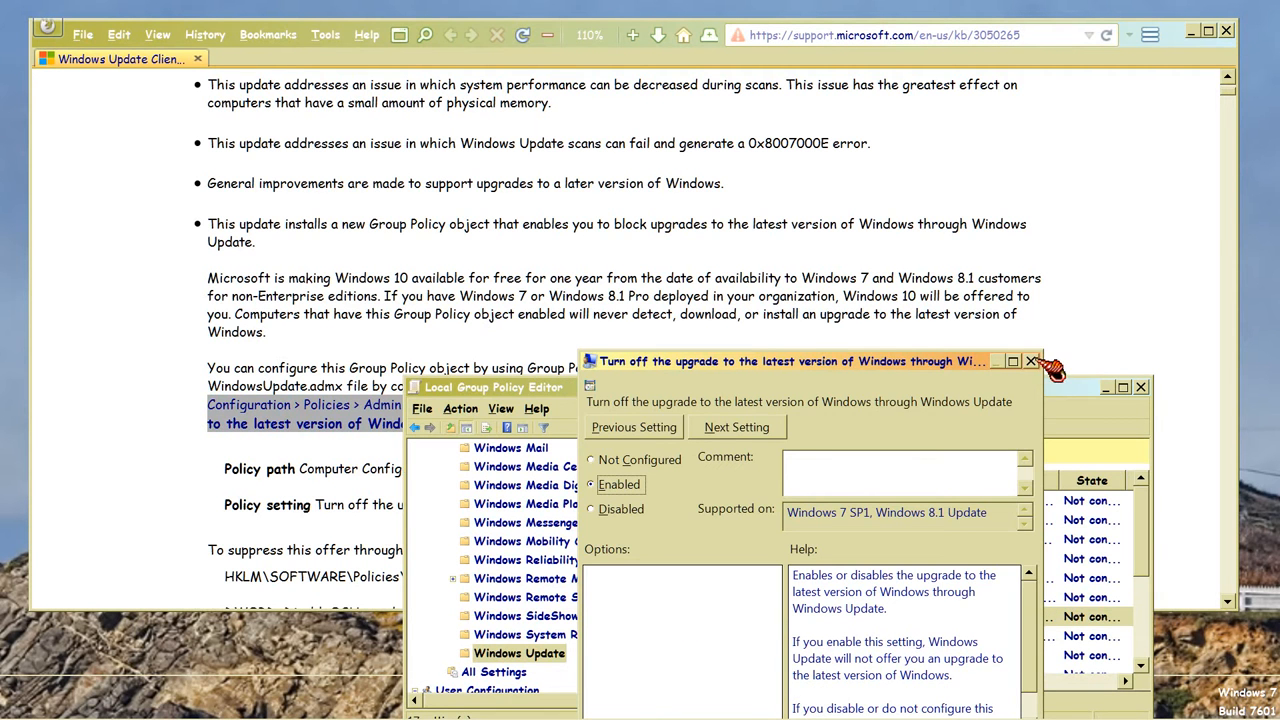
{"action": "left_click", "coordinate": [1032, 360]}
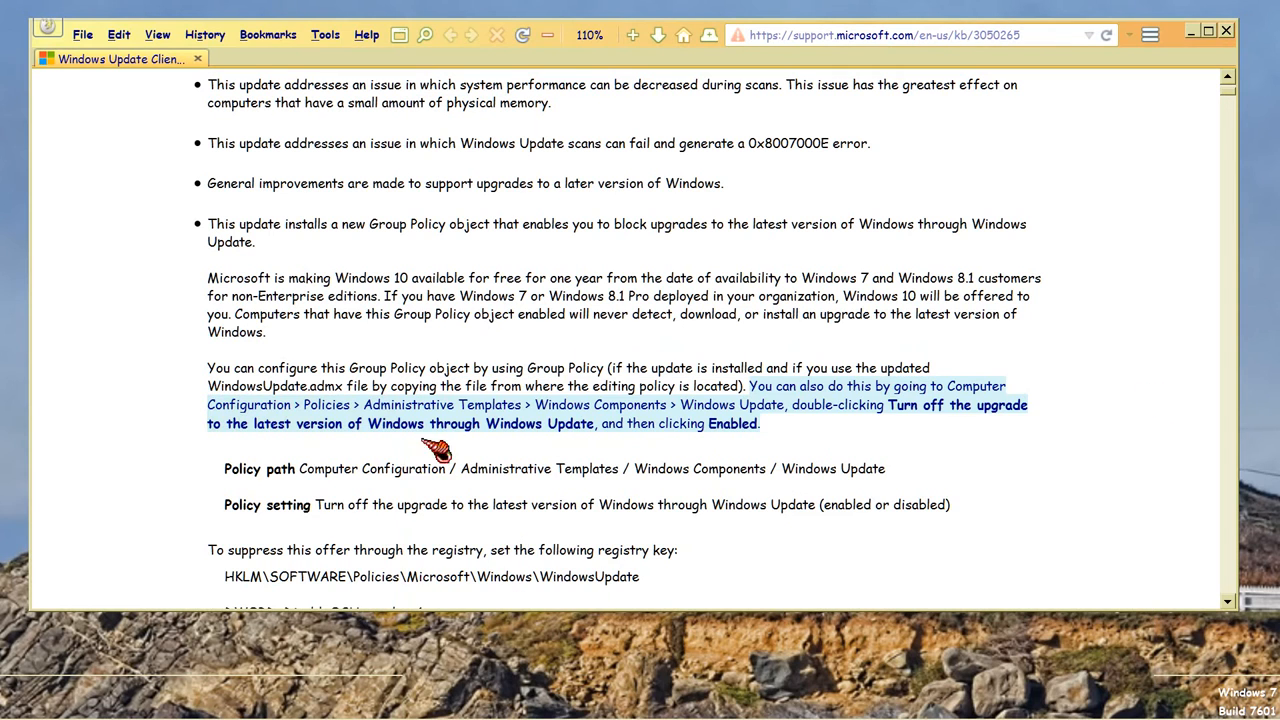
{"action": "mouse_move", "coordinate": [204, 688]}
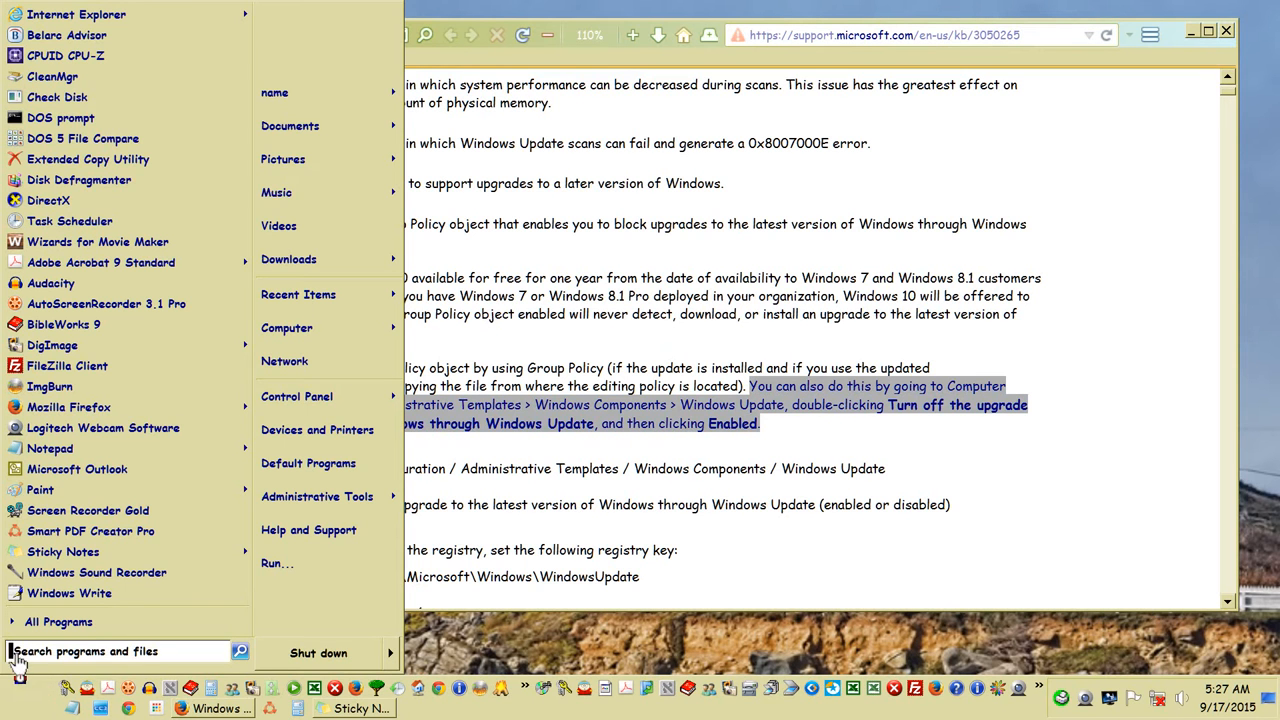
Search the Start menu for gpedit.msc and show the result's context menu.
{"action": "left_click", "coordinate": [120, 652]}
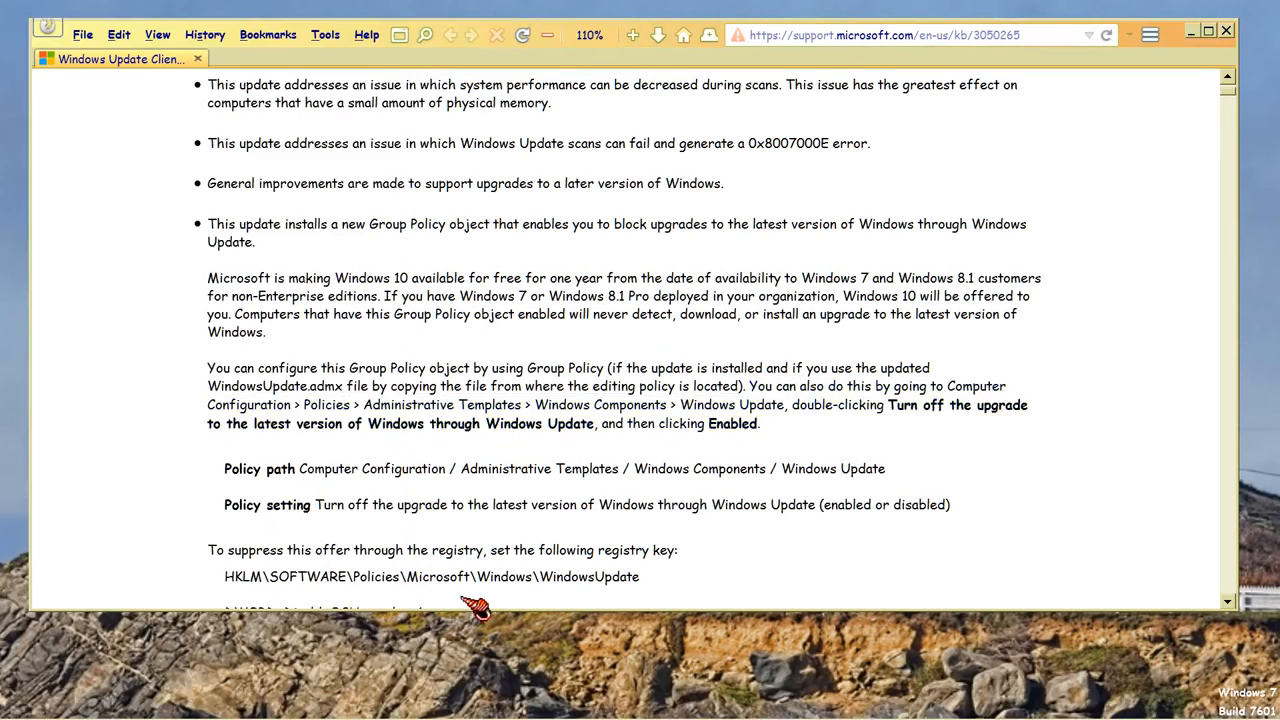
{"action": "mouse_move", "coordinate": [762, 400]}
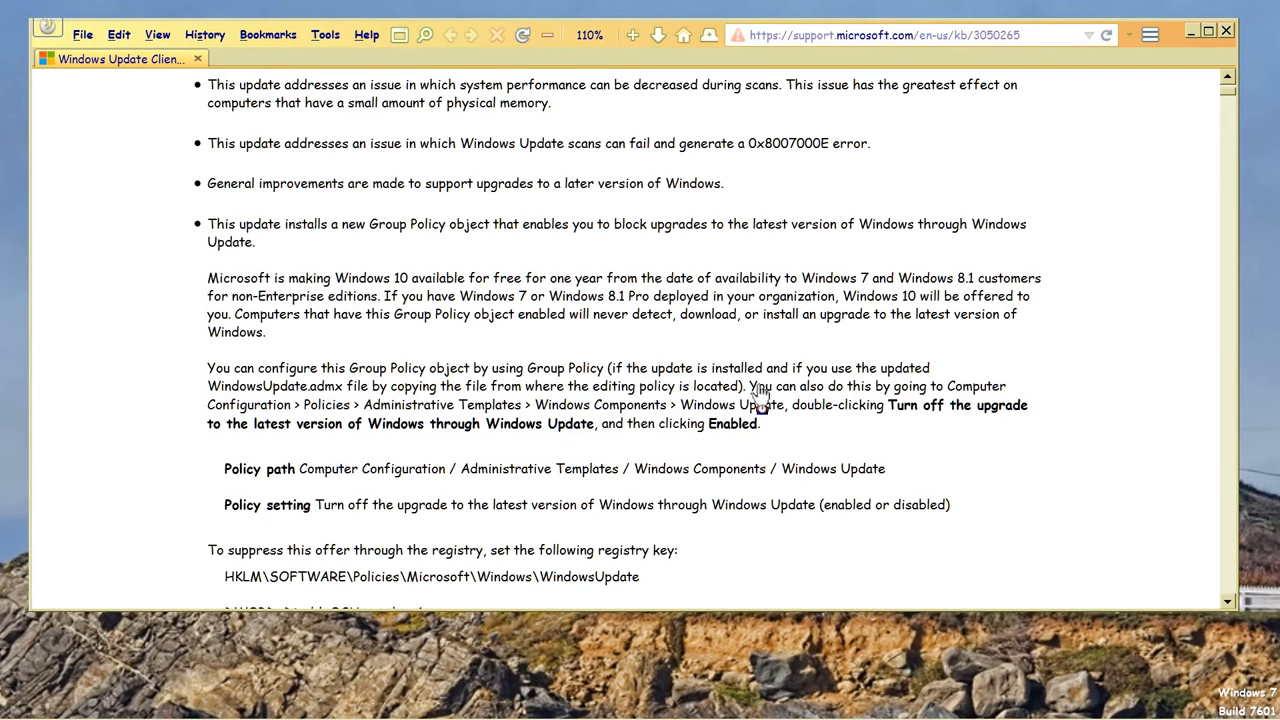
{"action": "left_click_drag", "start_coordinate": [760, 396], "coordinate": [676, 480]}
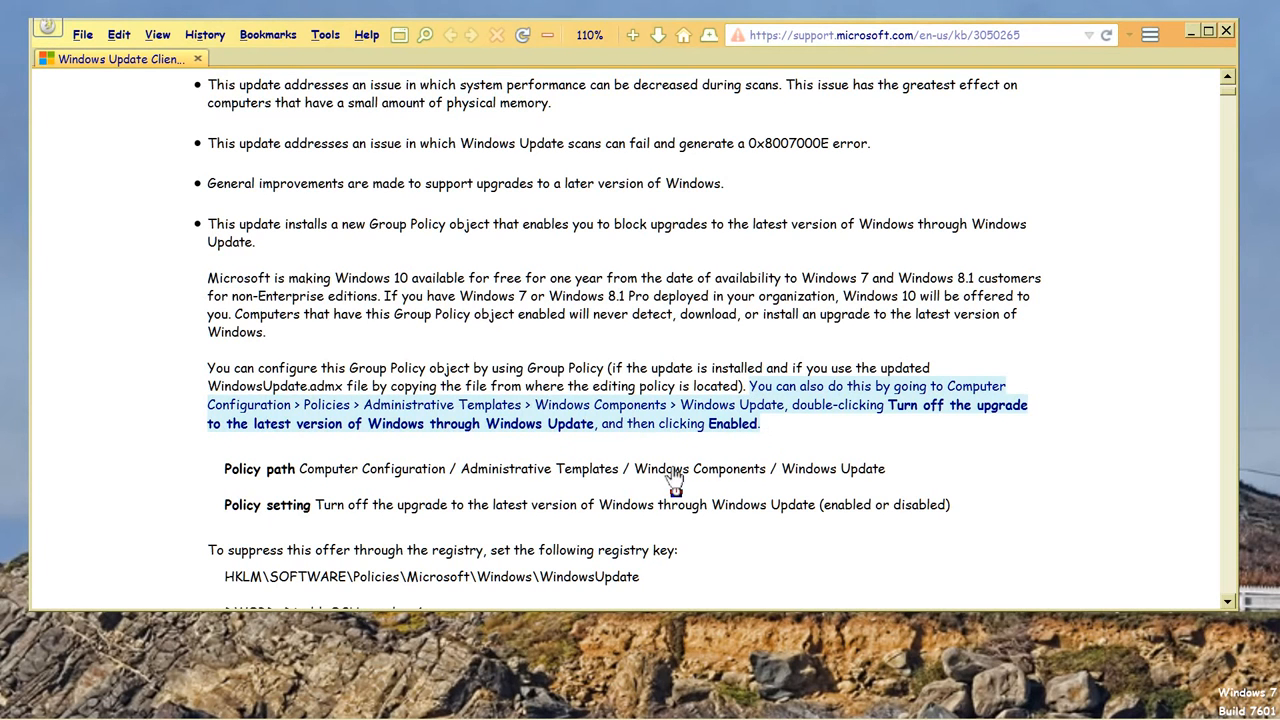
{"action": "mouse_move", "coordinate": [84, 696]}
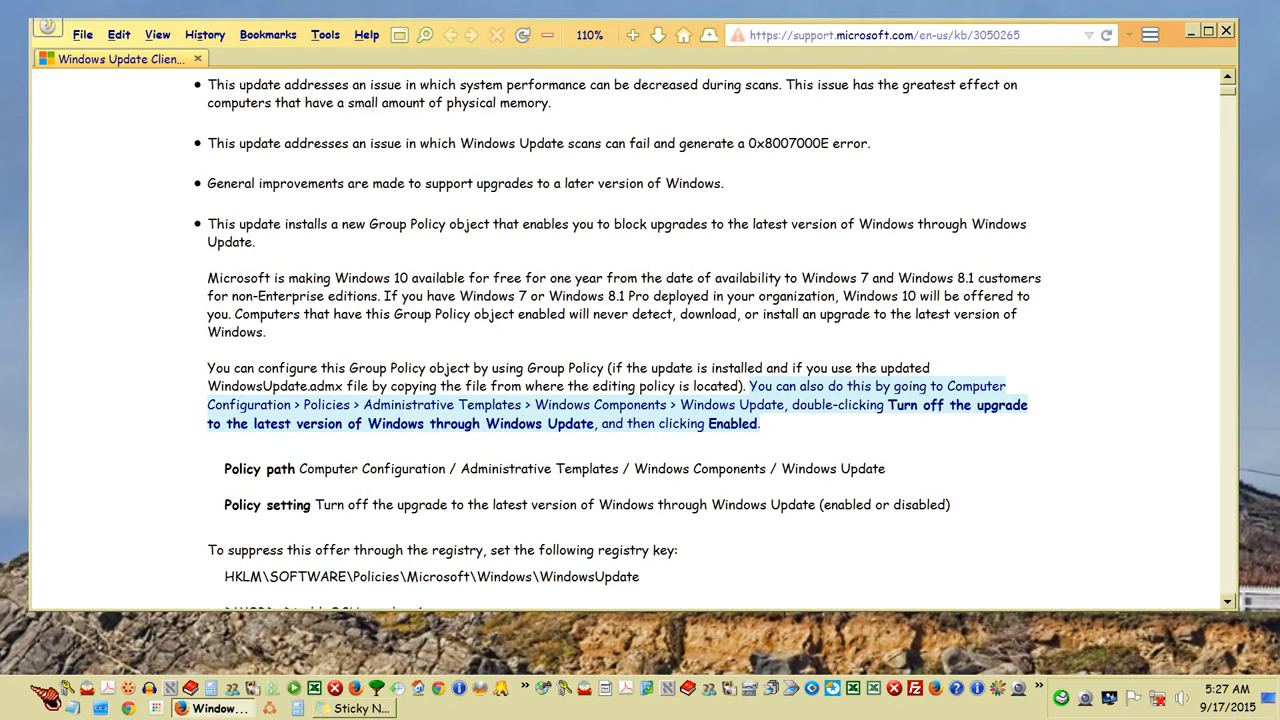
{"action": "type", "text": "gpedit.msc"}
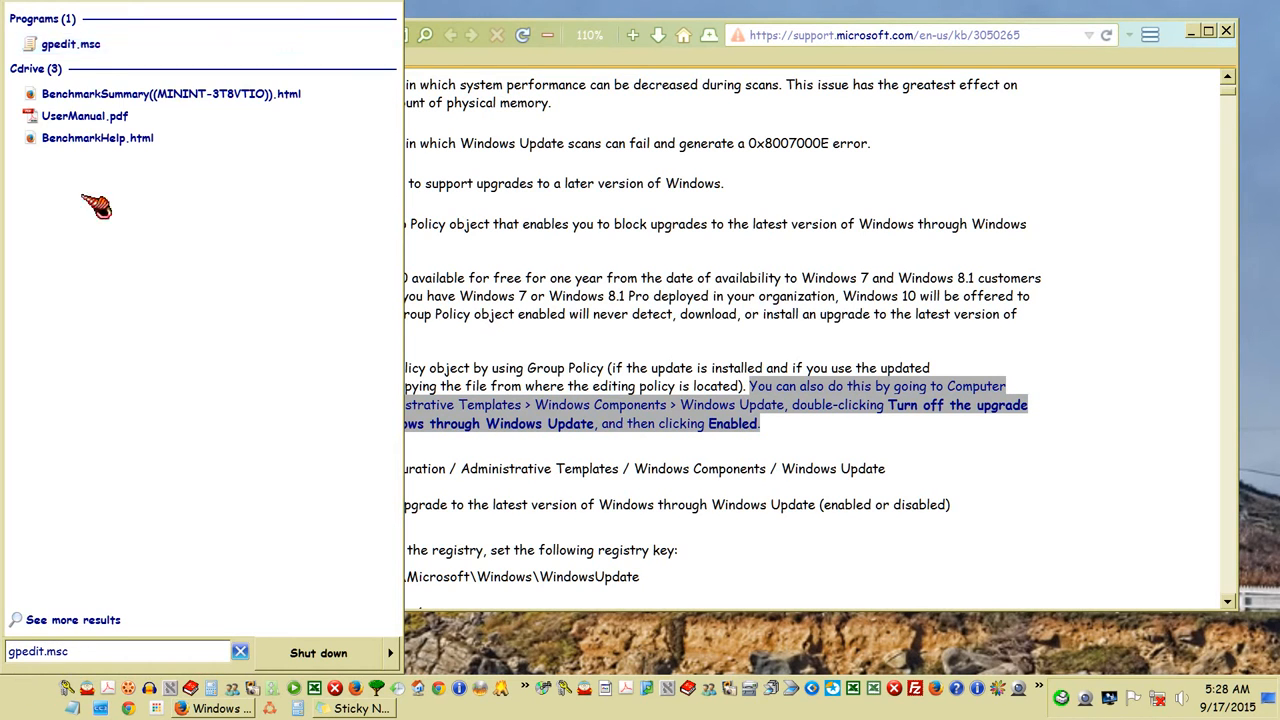
{"action": "mouse_move", "coordinate": [70, 44]}
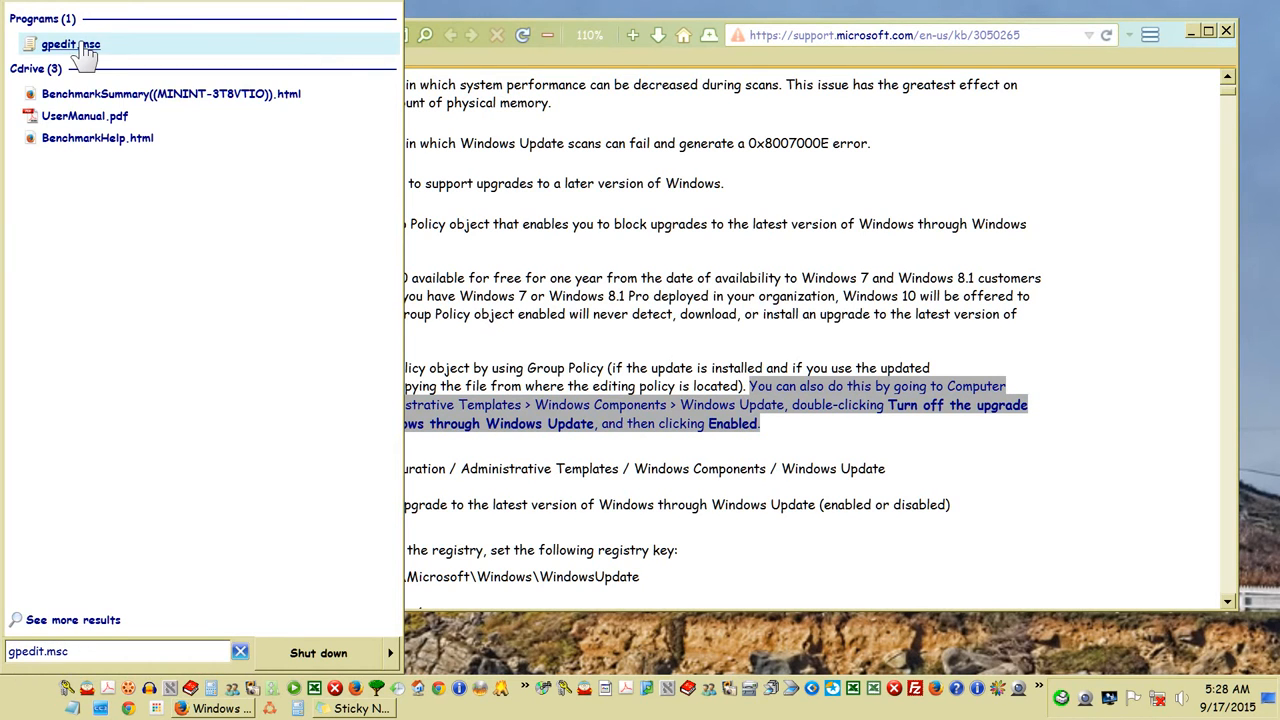
{"action": "right_click", "coordinate": [70, 44]}
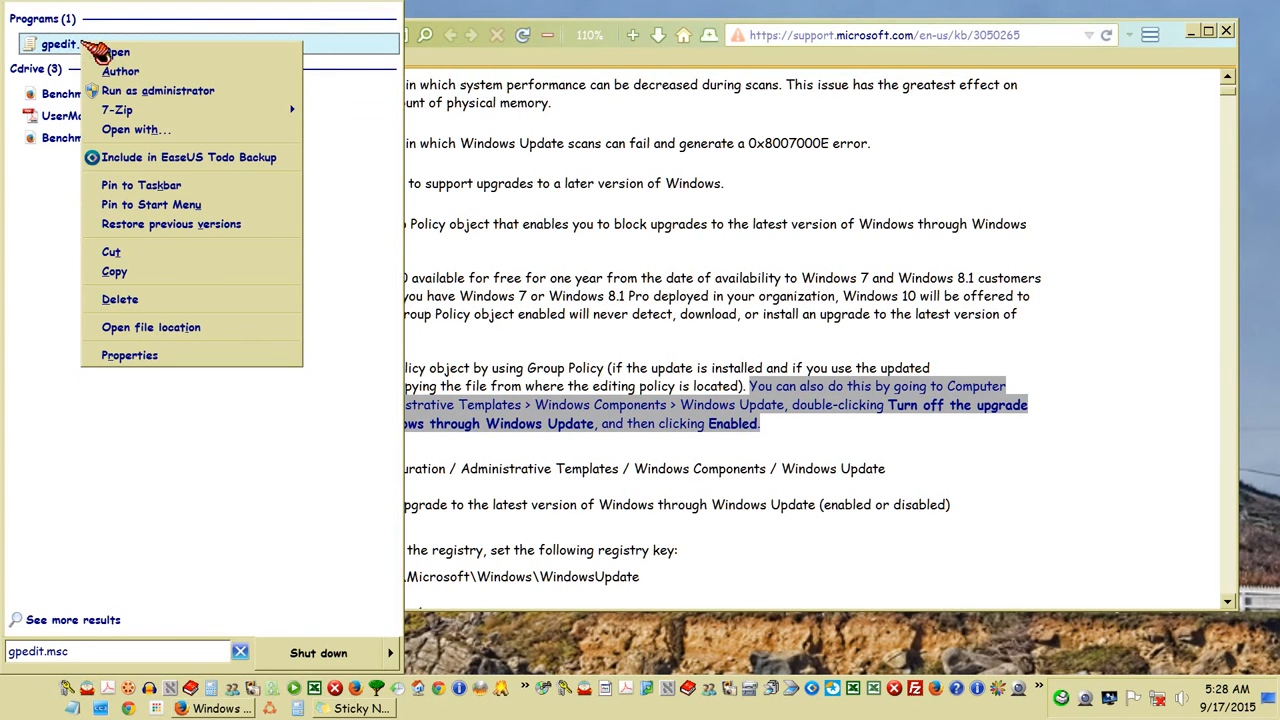
{"action": "mouse_move", "coordinate": [158, 90]}
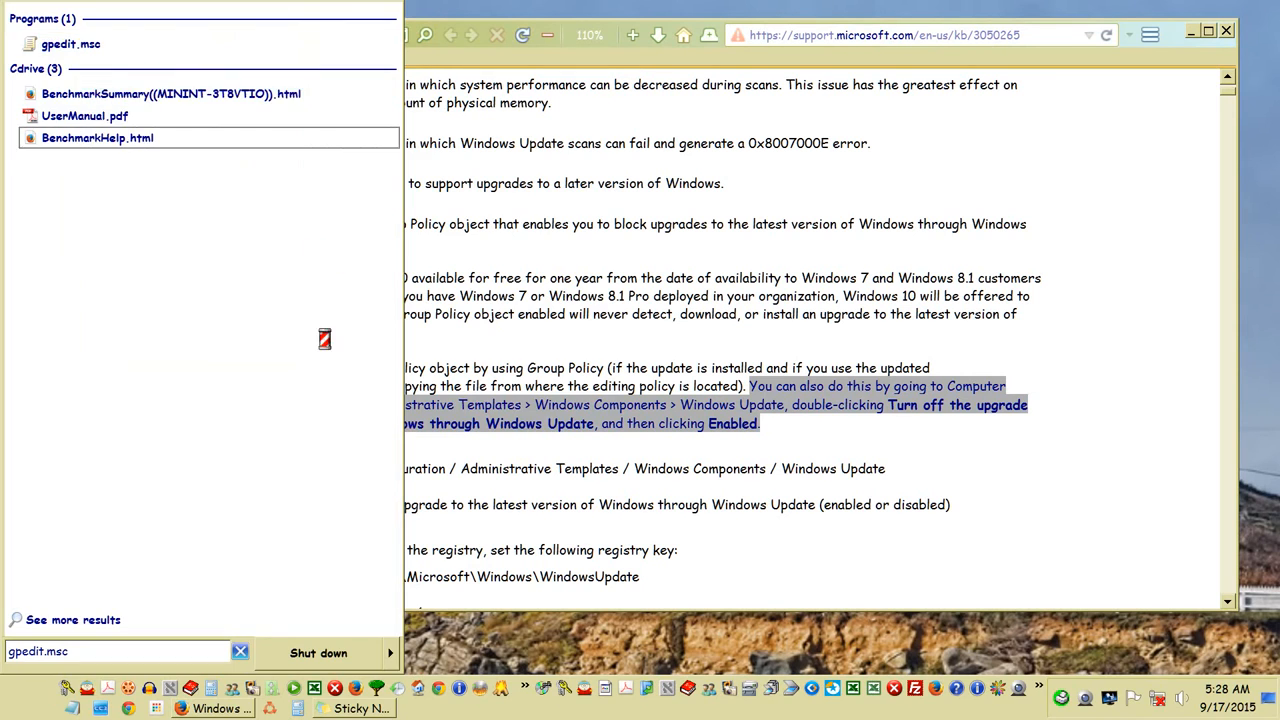
Launch the Local Group Policy Editor, enlarge it and select Computer Configuration.
{"action": "left_click", "coordinate": [70, 44]}
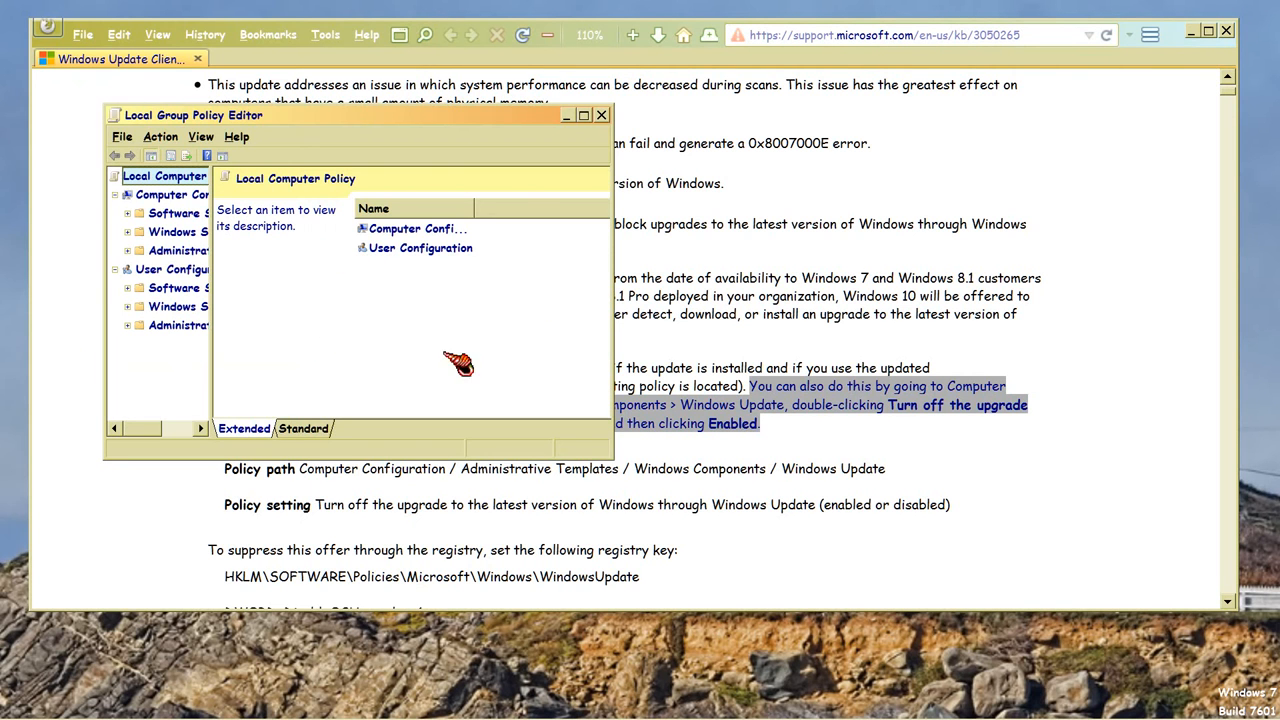
{"action": "mouse_move", "coordinate": [544, 358]}
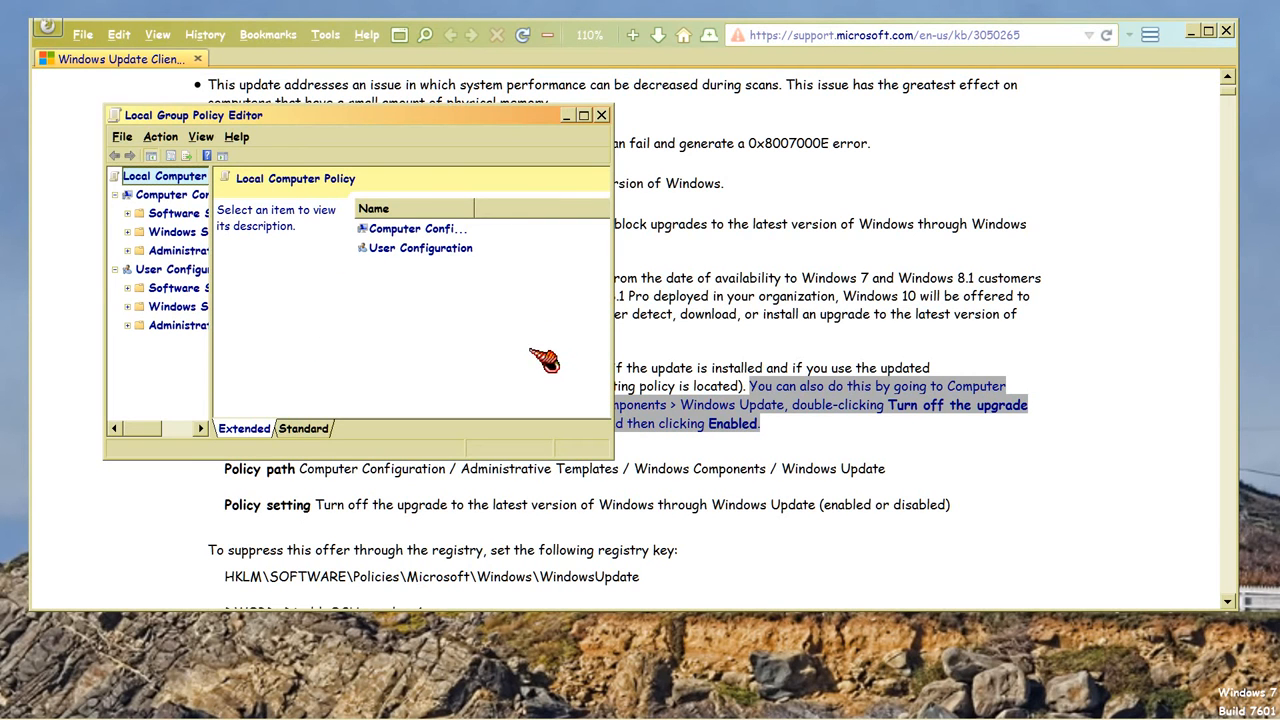
{"action": "mouse_move", "coordinate": [400, 124]}
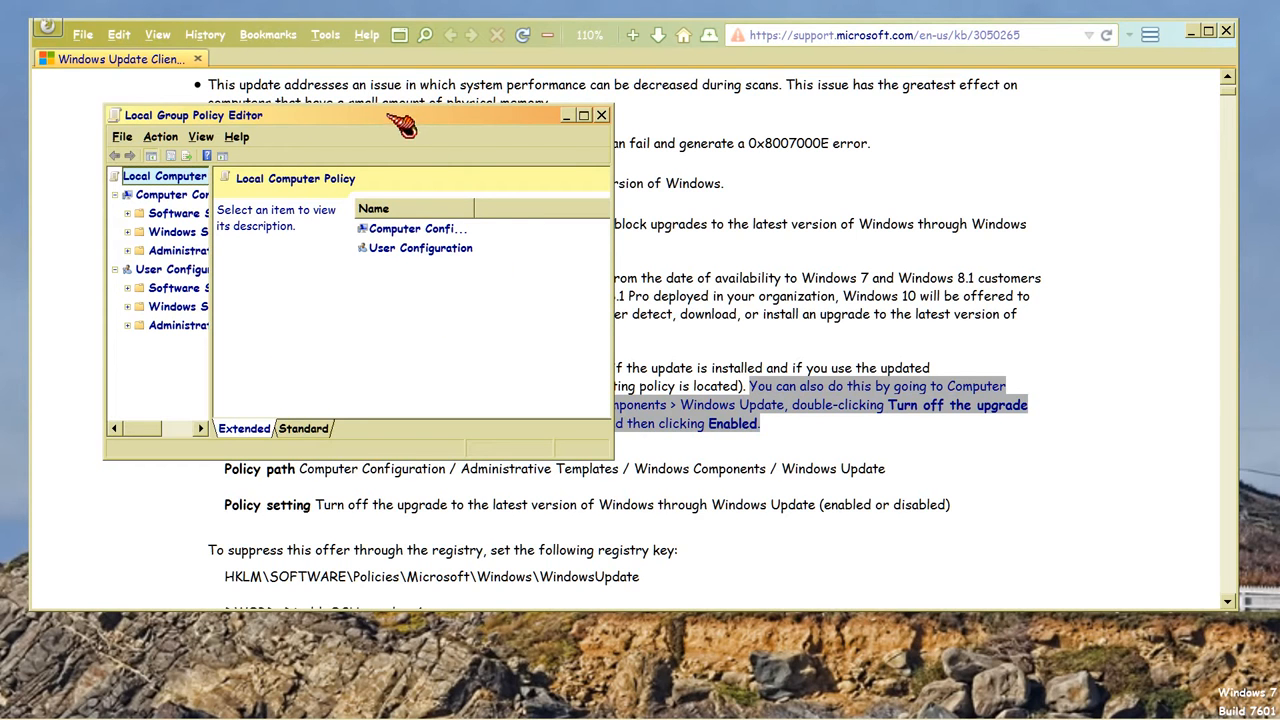
{"action": "mouse_move", "coordinate": [648, 222]}
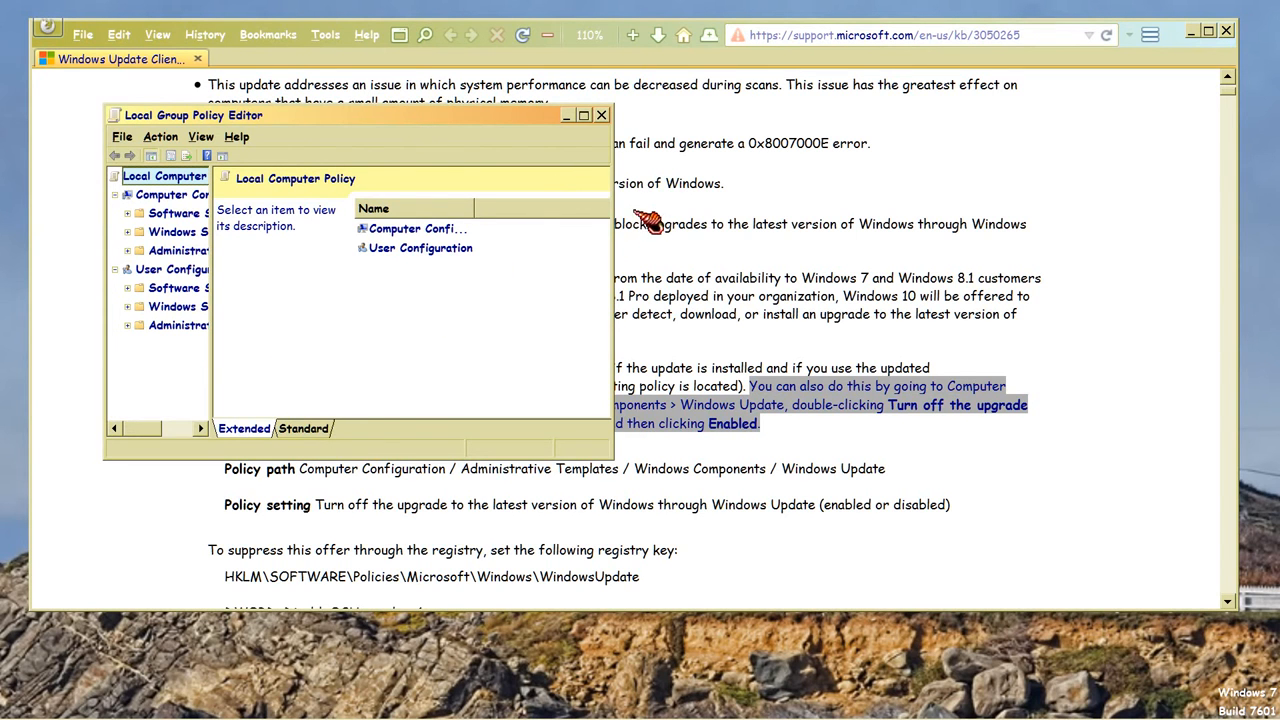
{"action": "left_click_drag", "start_coordinate": [188, 114], "coordinate": [556, 214]}
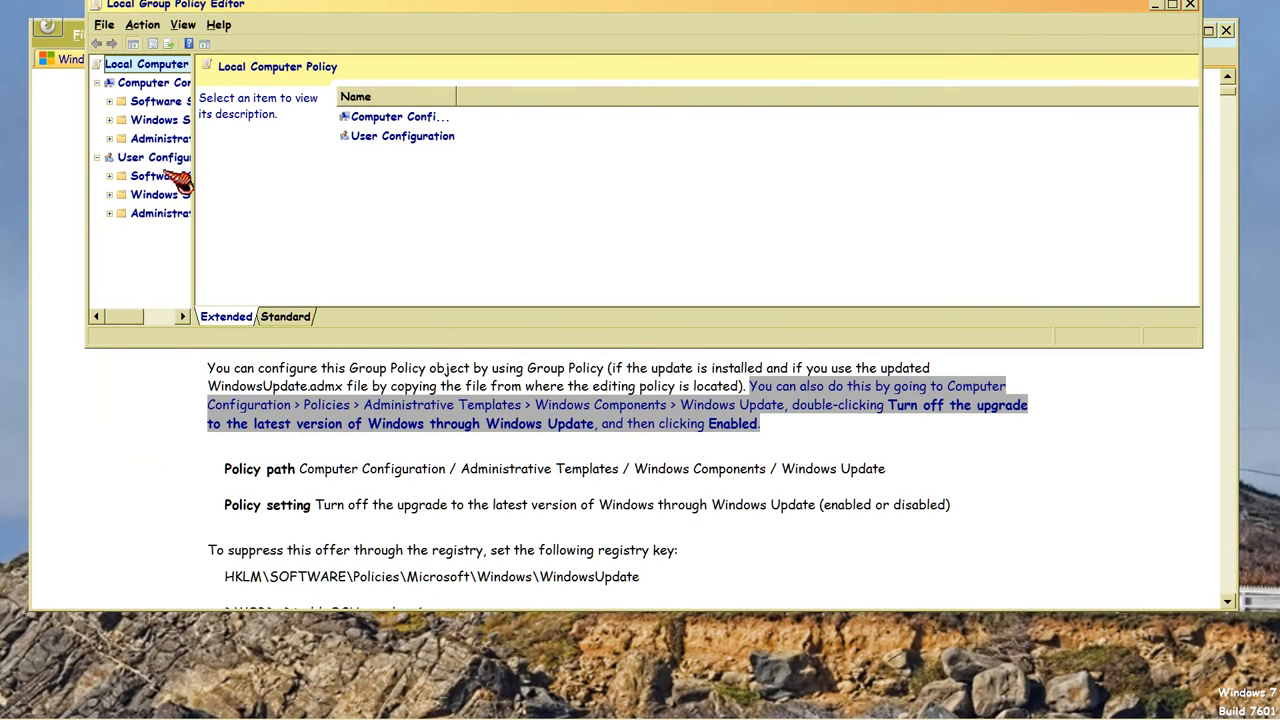
{"action": "mouse_move", "coordinate": [200, 188]}
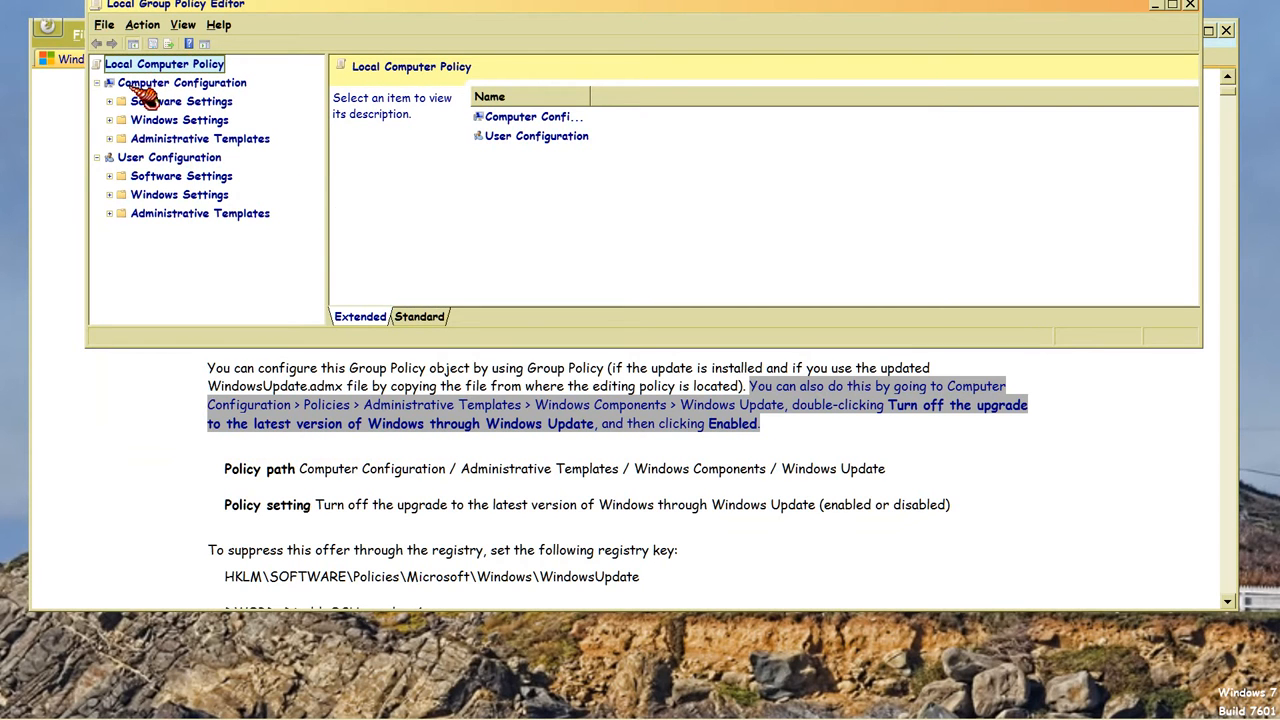
{"action": "left_click", "coordinate": [180, 82]}
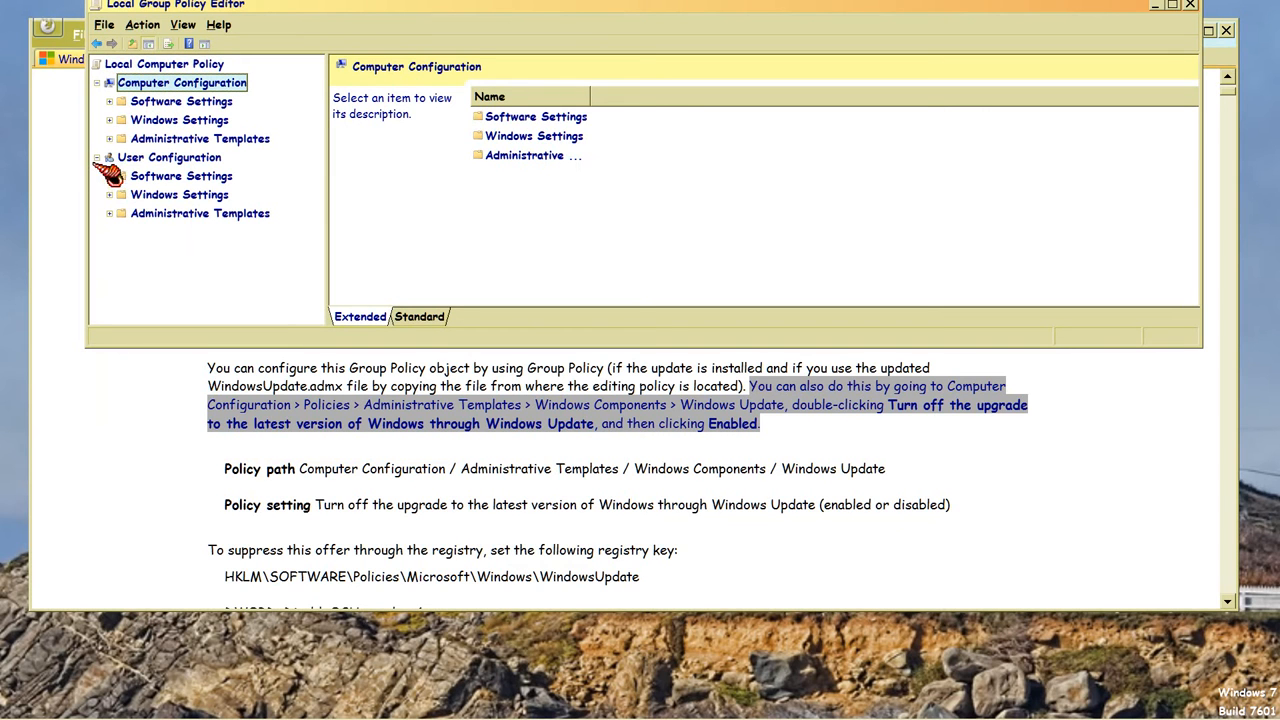
{"action": "mouse_move", "coordinate": [322, 418]}
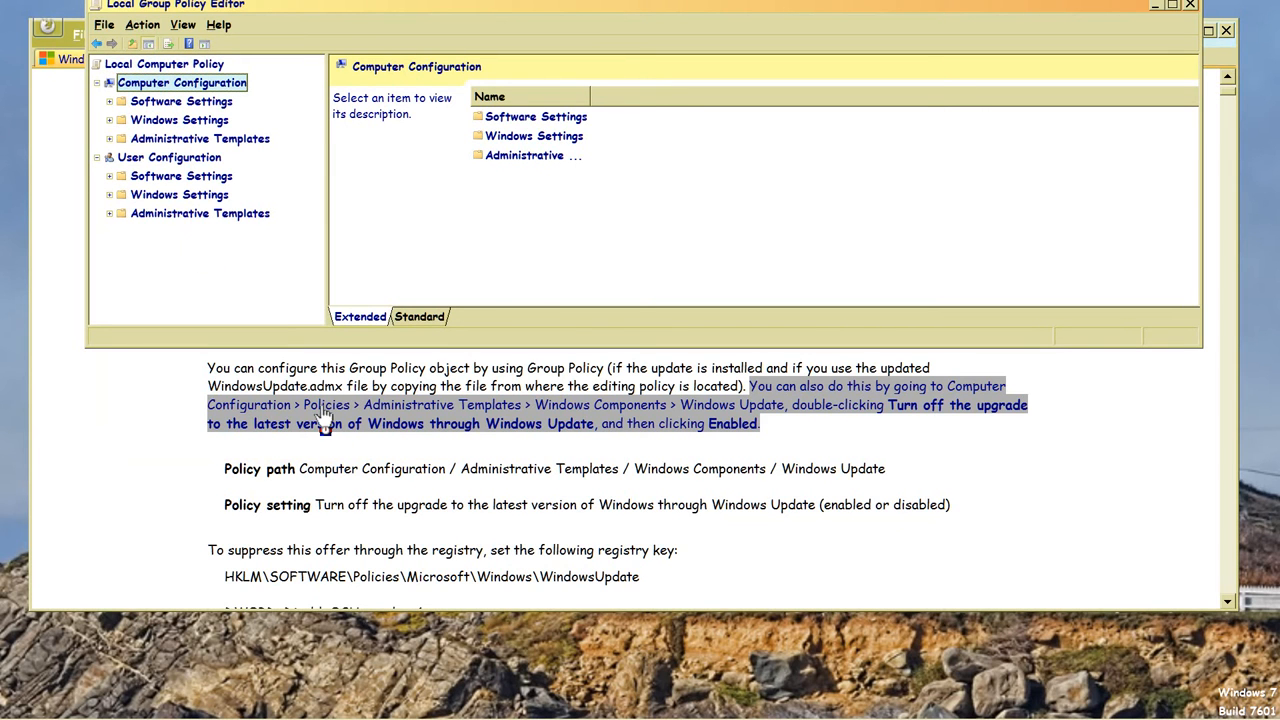
{"action": "mouse_move", "coordinate": [300, 418]}
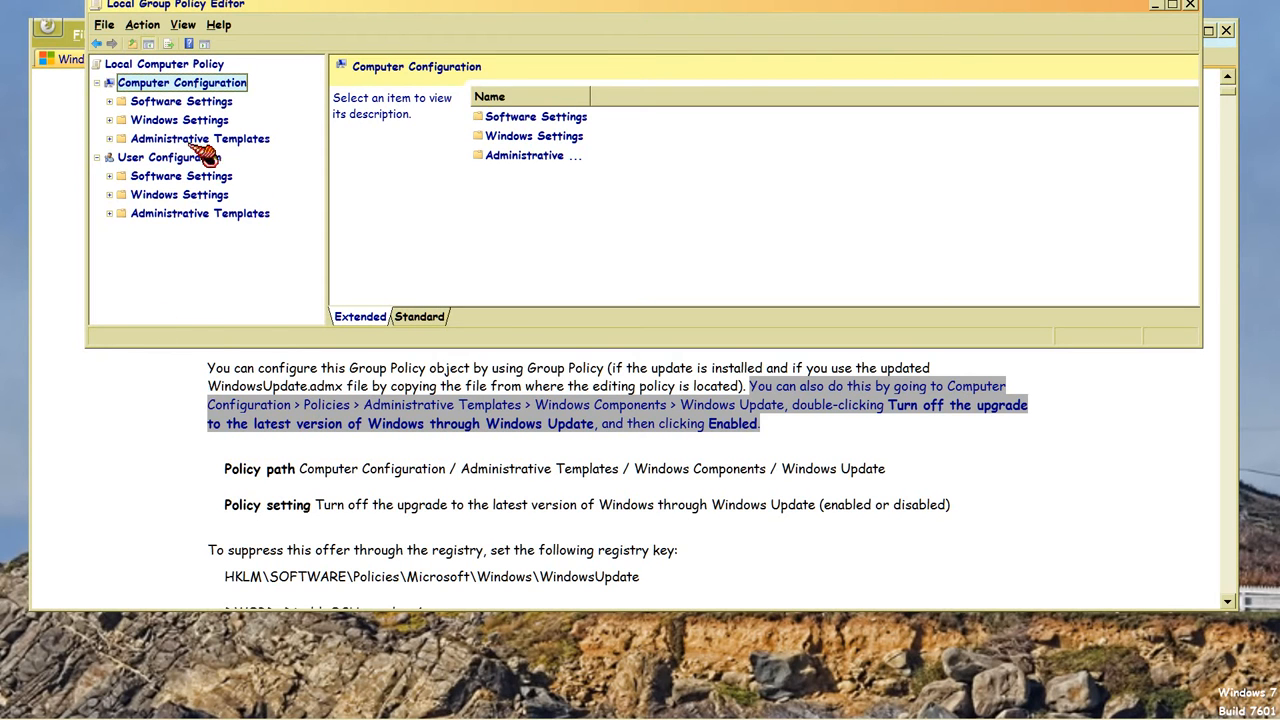
Navigate Administrative Templates > Windows Components > Windows Update and select the 'Turn off the upgrade' setting.
{"action": "left_click", "coordinate": [200, 138]}
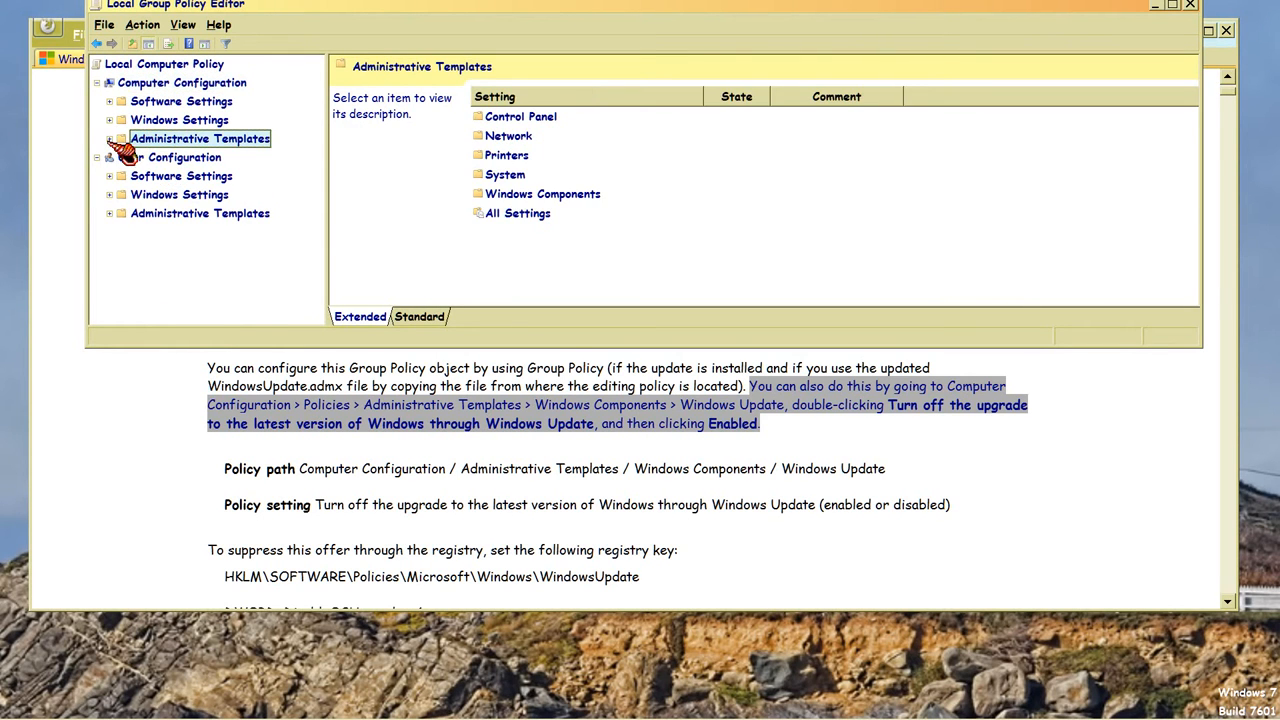
{"action": "left_click", "coordinate": [108, 138]}
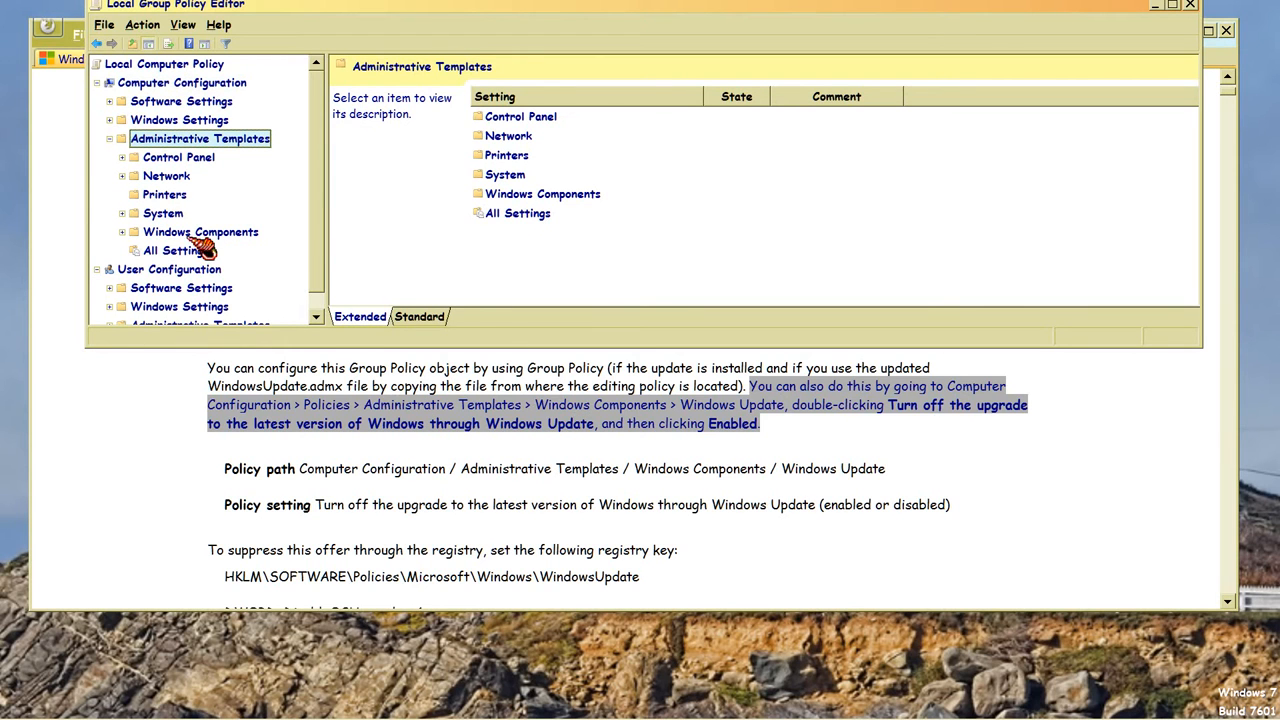
{"action": "left_click", "coordinate": [200, 232]}
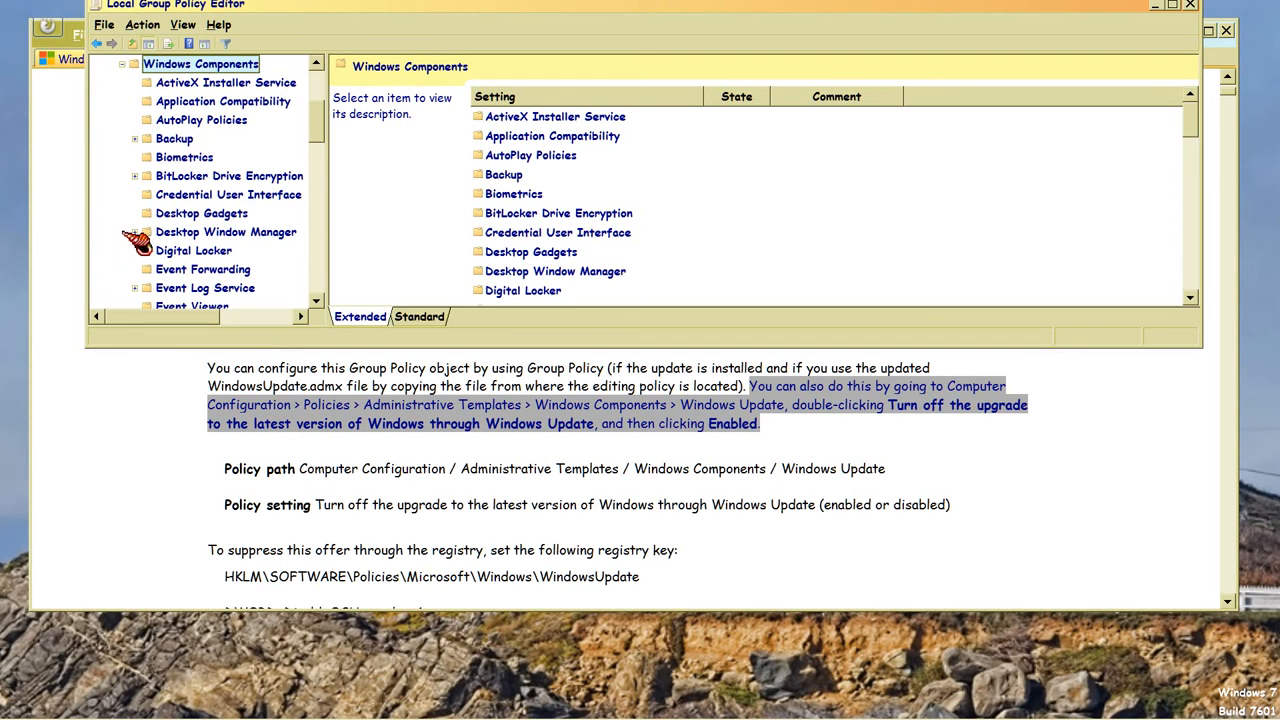
{"action": "mouse_move", "coordinate": [714, 422]}
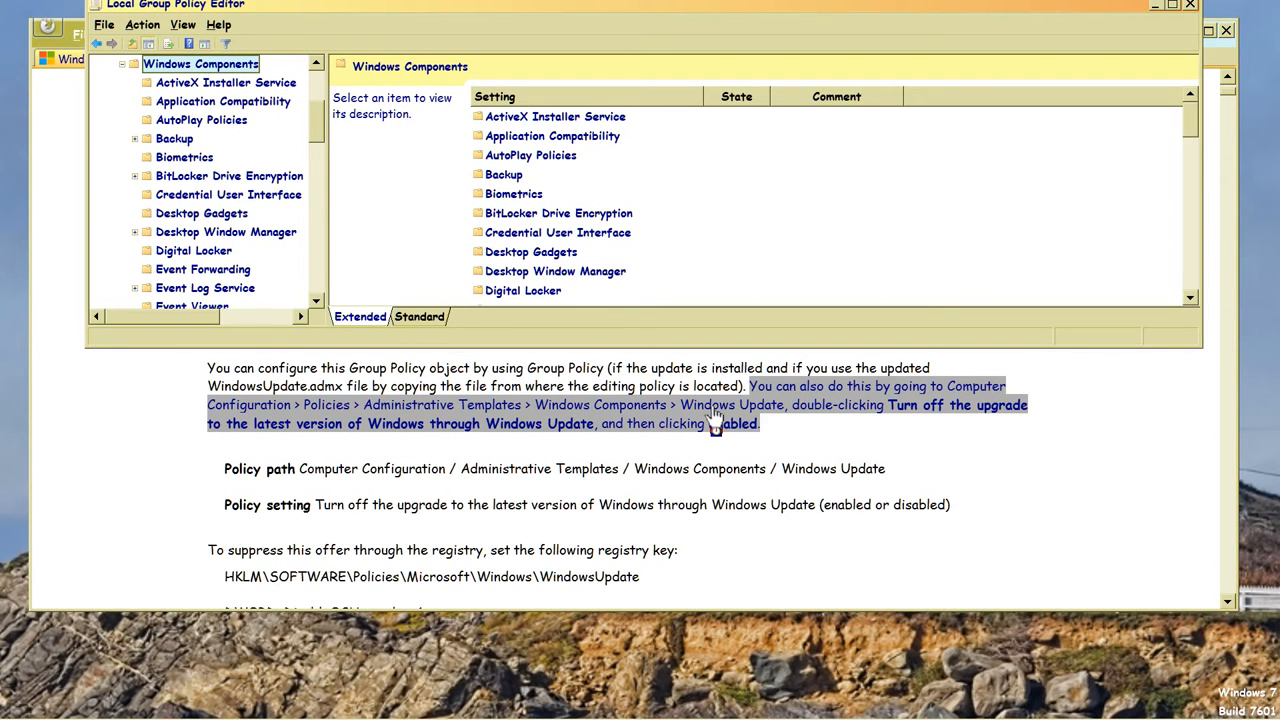
{"action": "scroll", "scroll_direction": "down", "scroll_amount": 3}
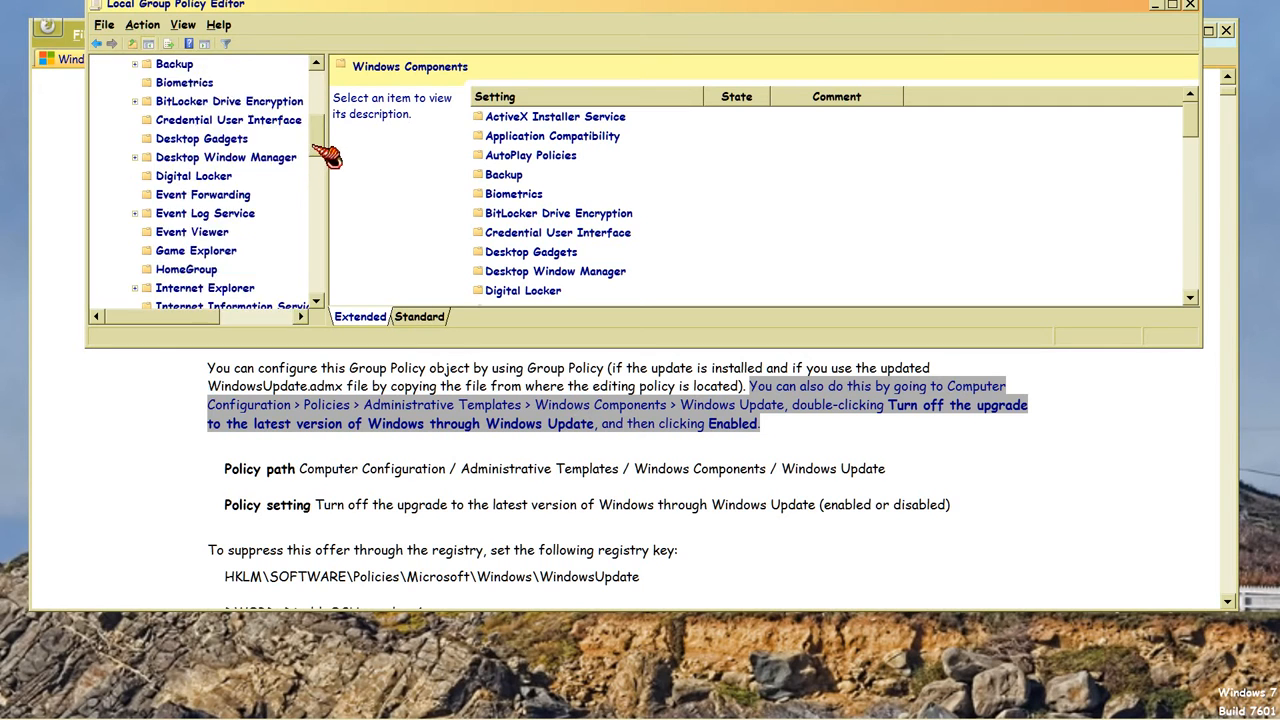
{"action": "scroll", "scroll_direction": "down", "scroll_amount": 3}
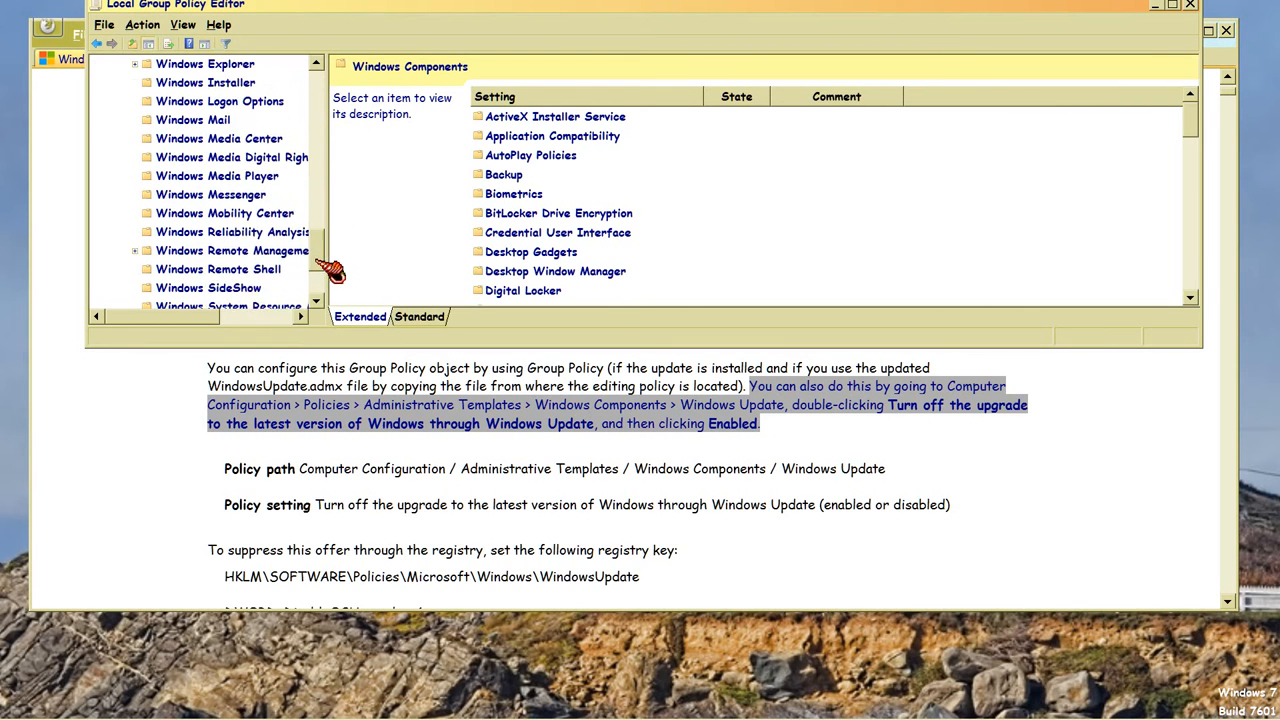
{"action": "left_click", "coordinate": [200, 250]}
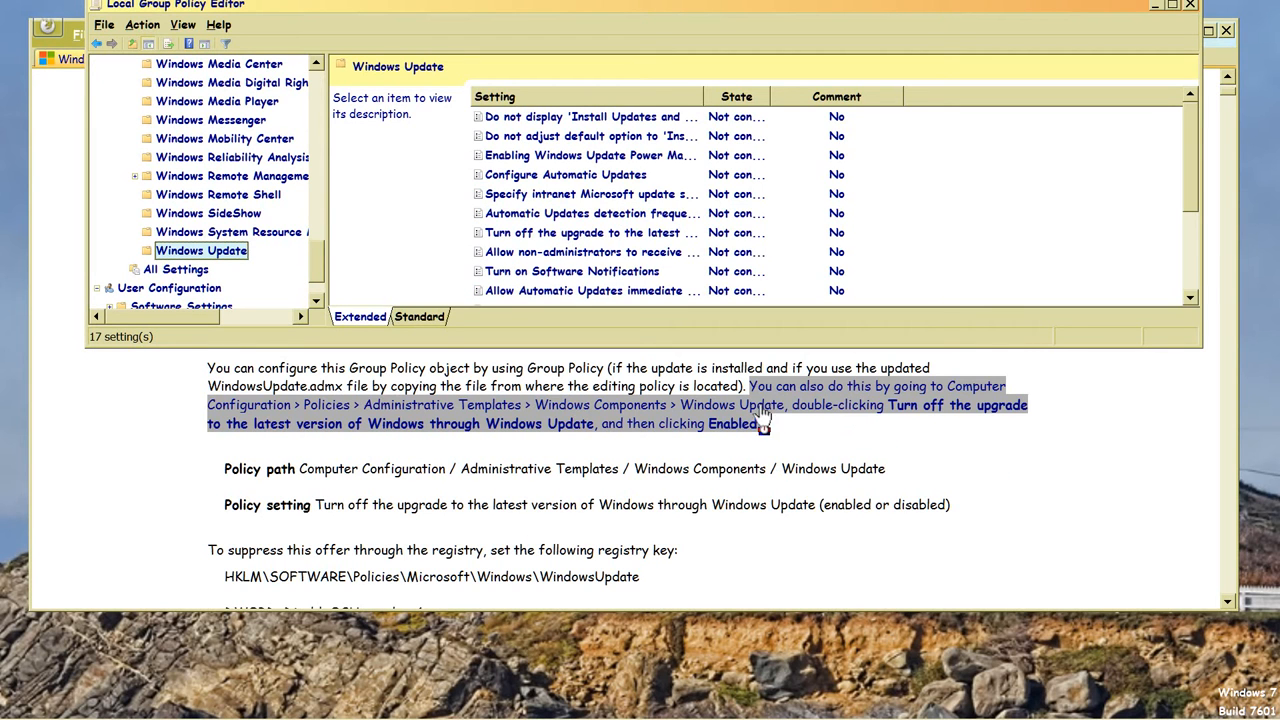
{"action": "mouse_move", "coordinate": [1016, 420]}
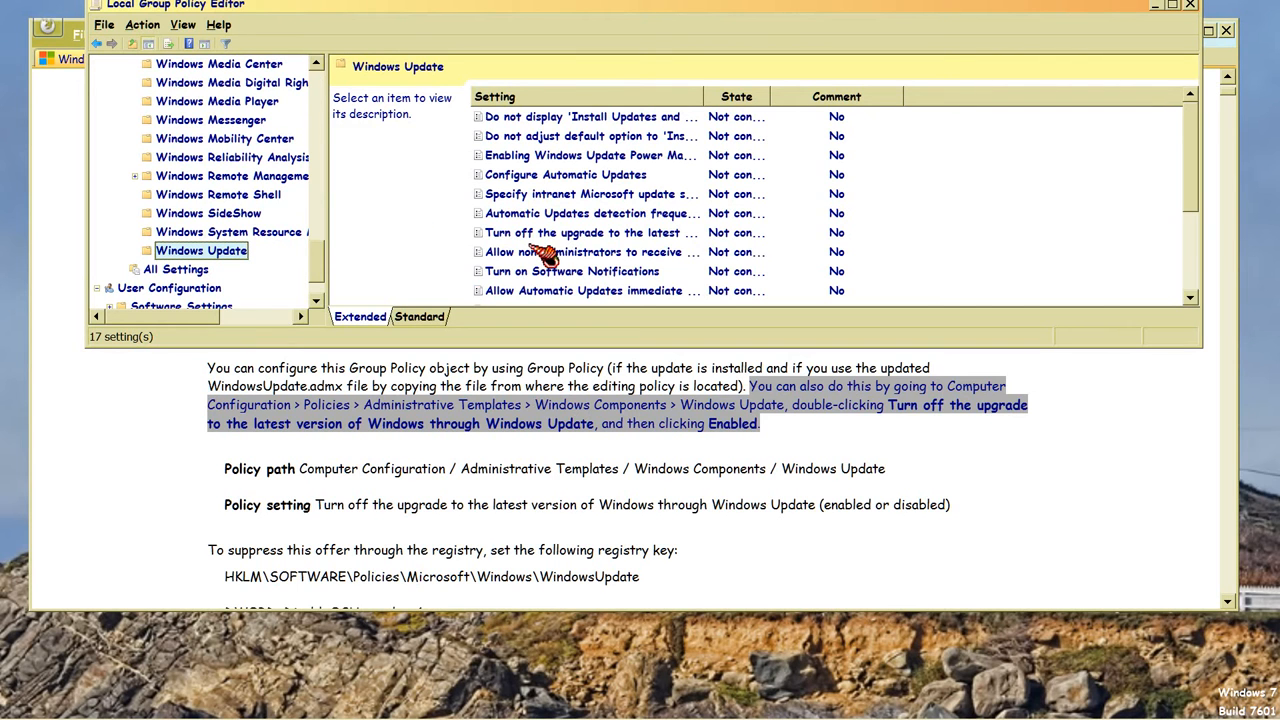
{"action": "mouse_move", "coordinate": [560, 248]}
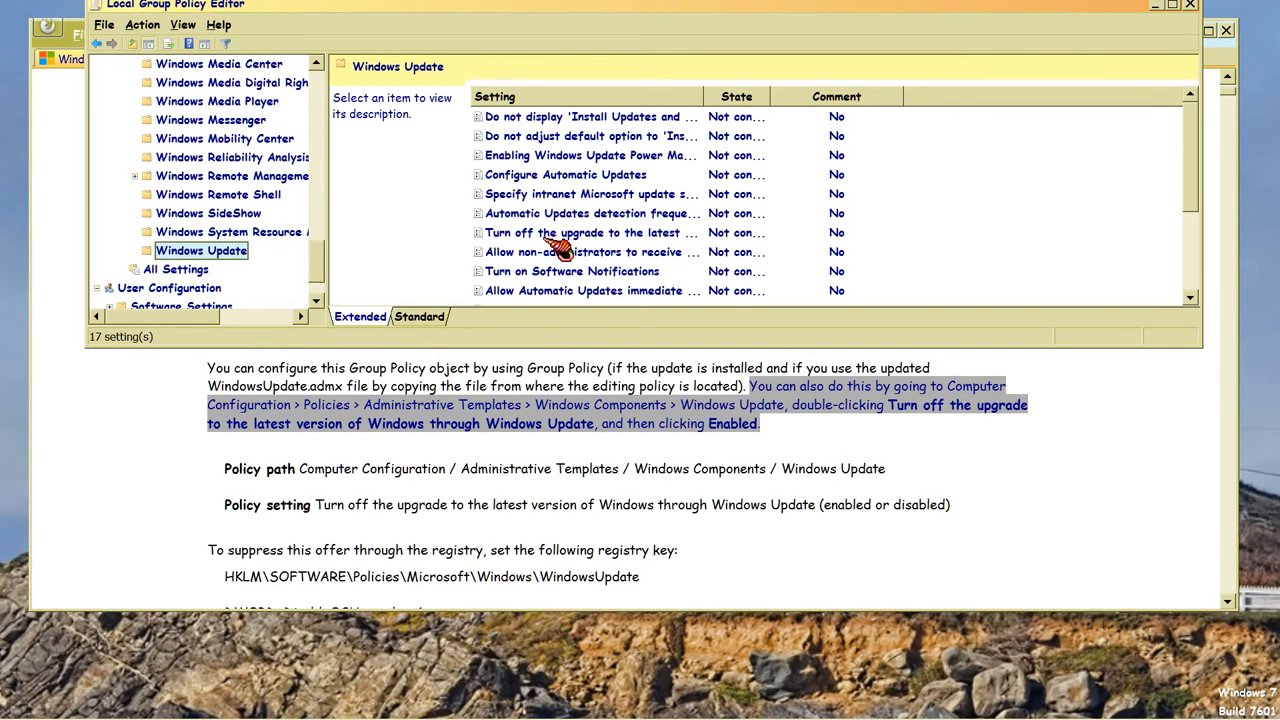
{"action": "left_click", "coordinate": [584, 232]}
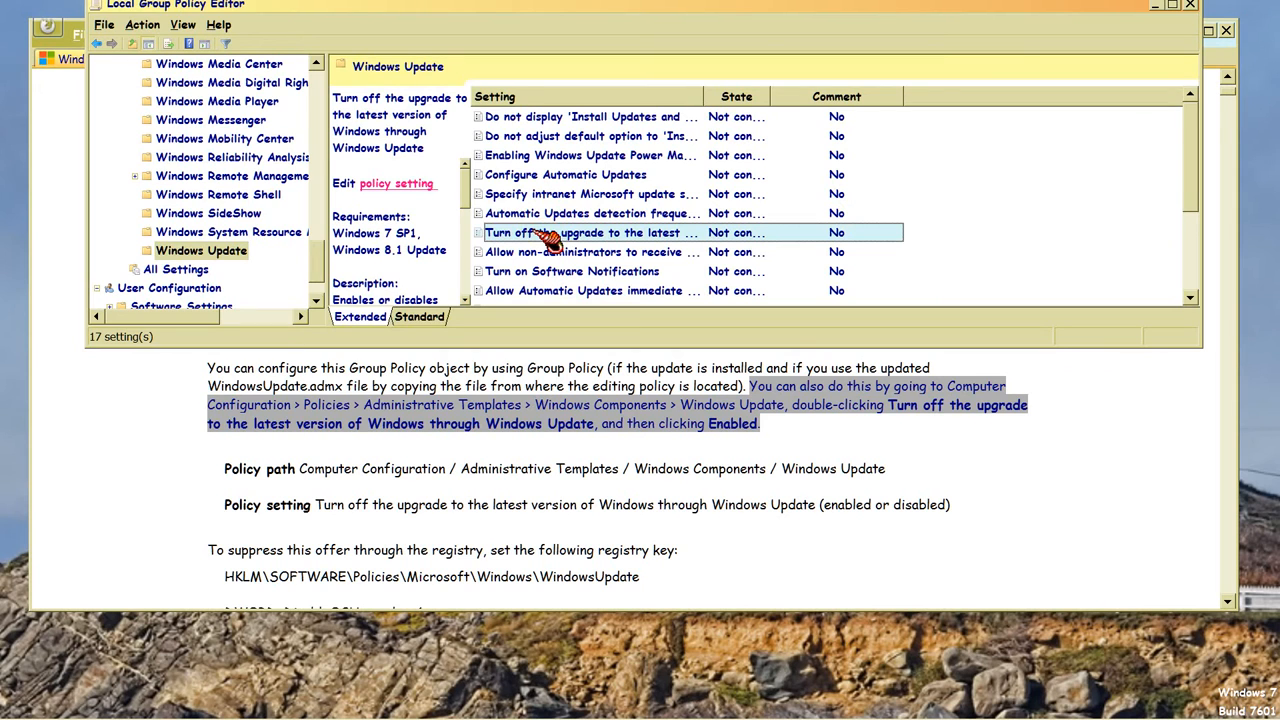
Set 'Turn off the upgrade to the latest version of Windows' to Enabled and confirm with OK.
{"action": "double_click", "coordinate": [584, 232]}
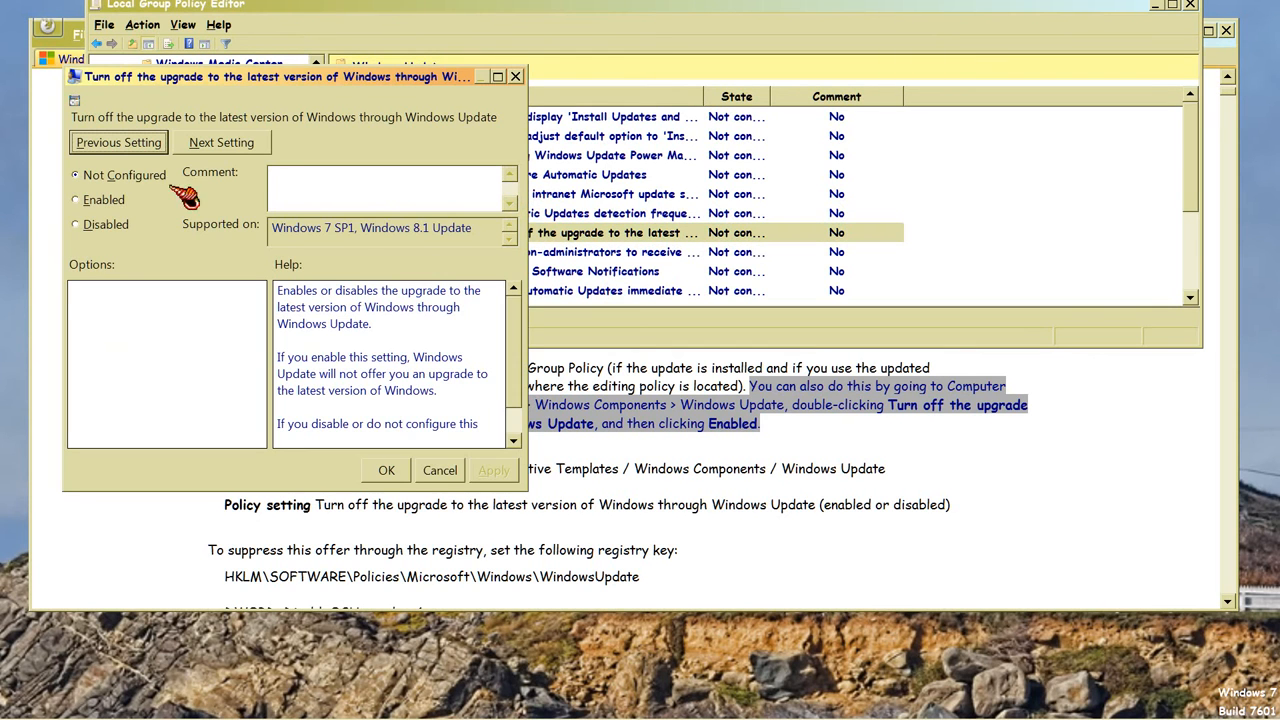
{"action": "left_click", "coordinate": [74, 200]}
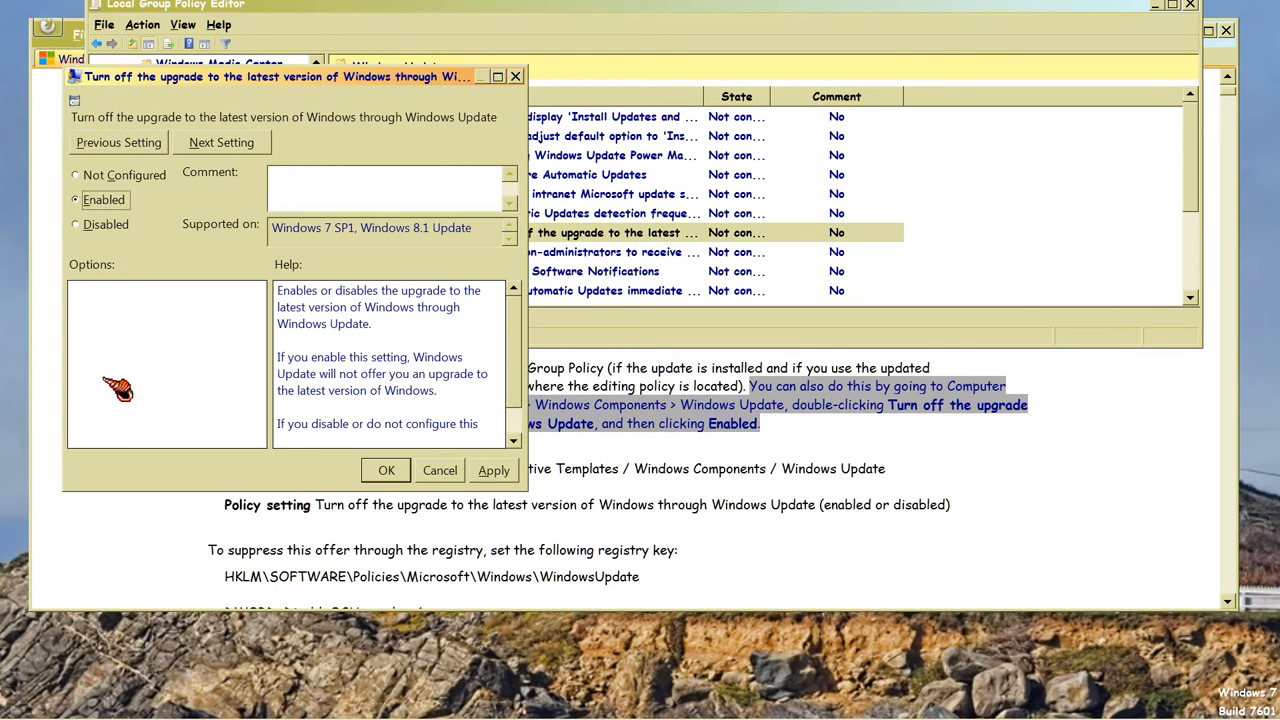
{"action": "mouse_move", "coordinate": [364, 90]}
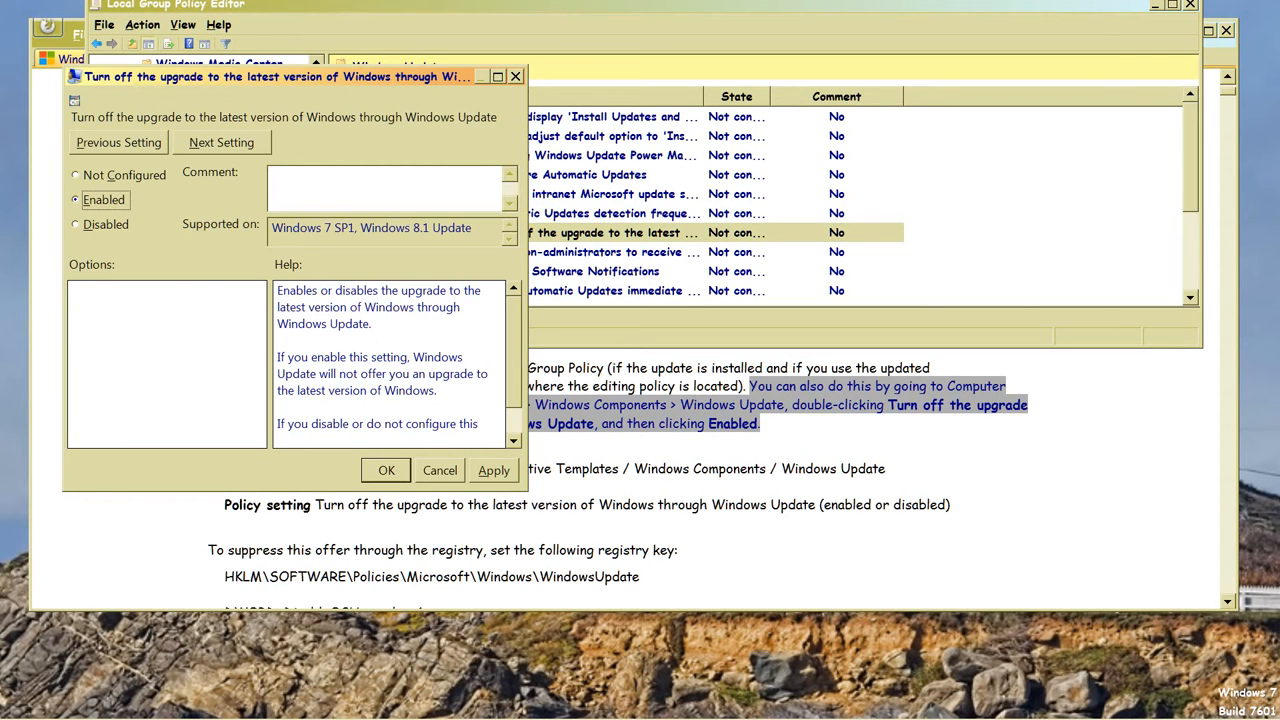
{"action": "mouse_move", "coordinate": [1100, 28]}
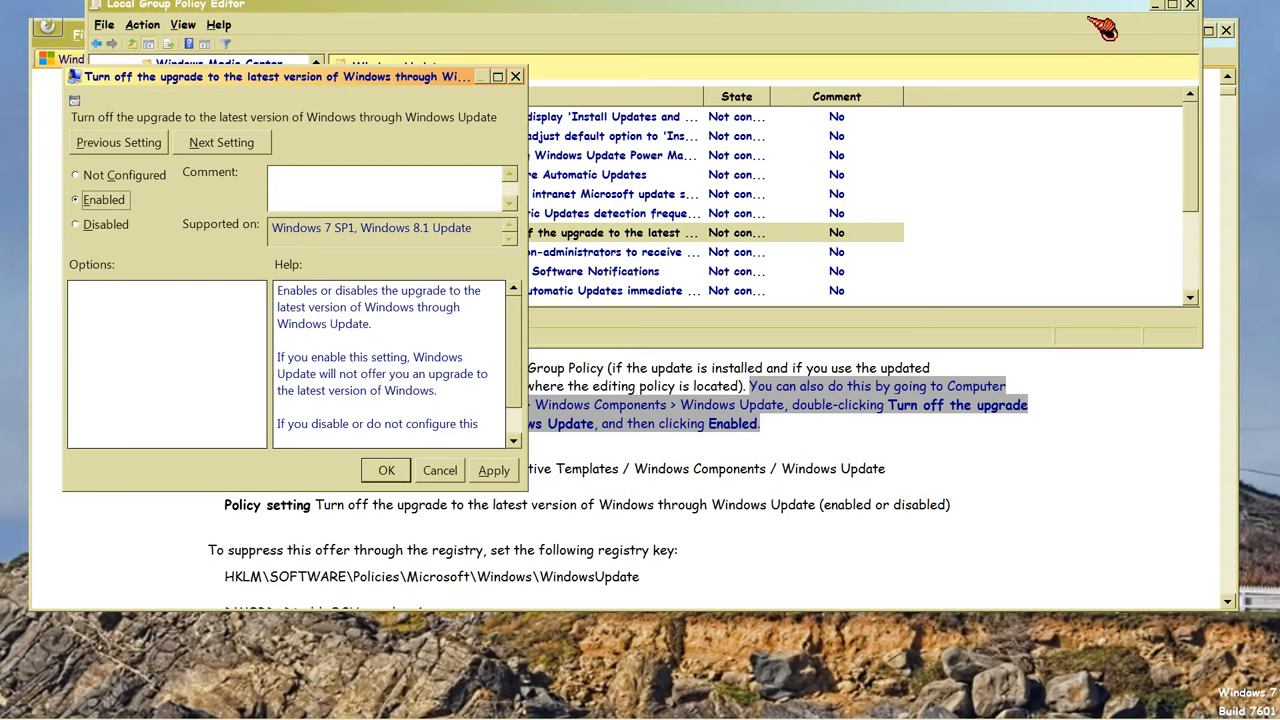
{"action": "mouse_move", "coordinate": [1108, 38]}
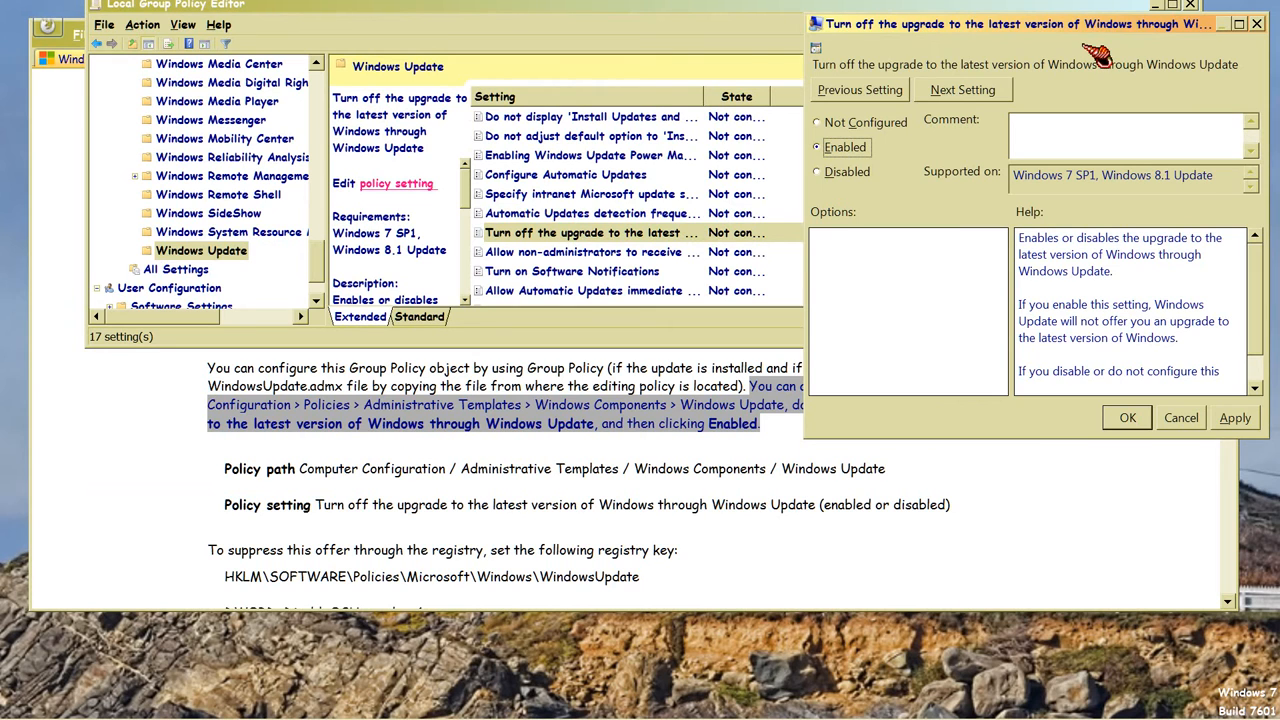
{"action": "mouse_move", "coordinate": [1090, 164]}
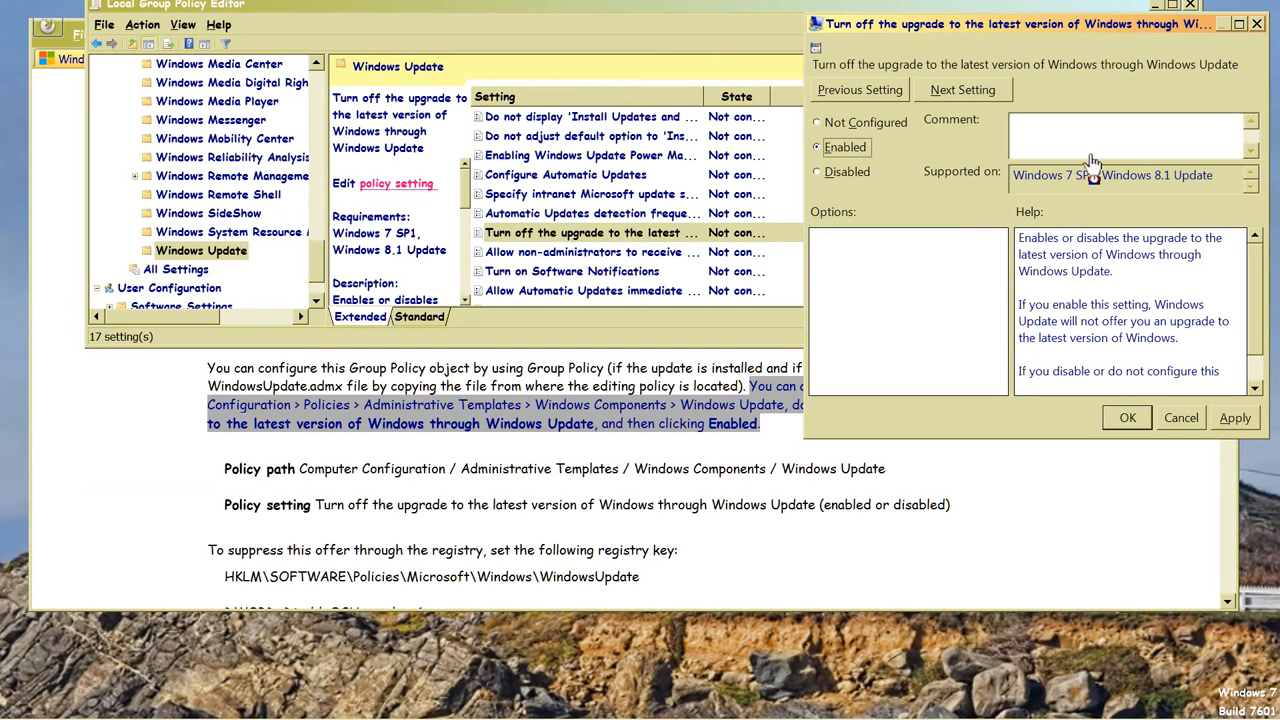
{"action": "mouse_move", "coordinate": [1076, 104]}
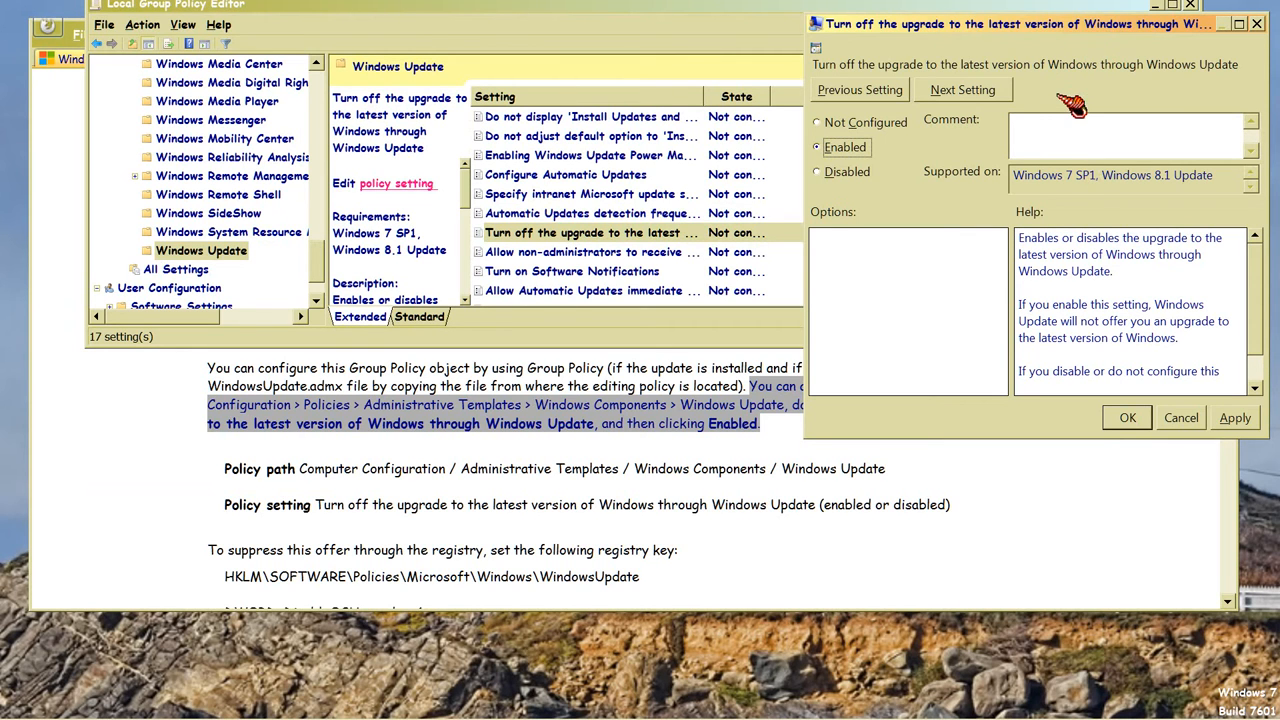
{"action": "mouse_move", "coordinate": [948, 512]}
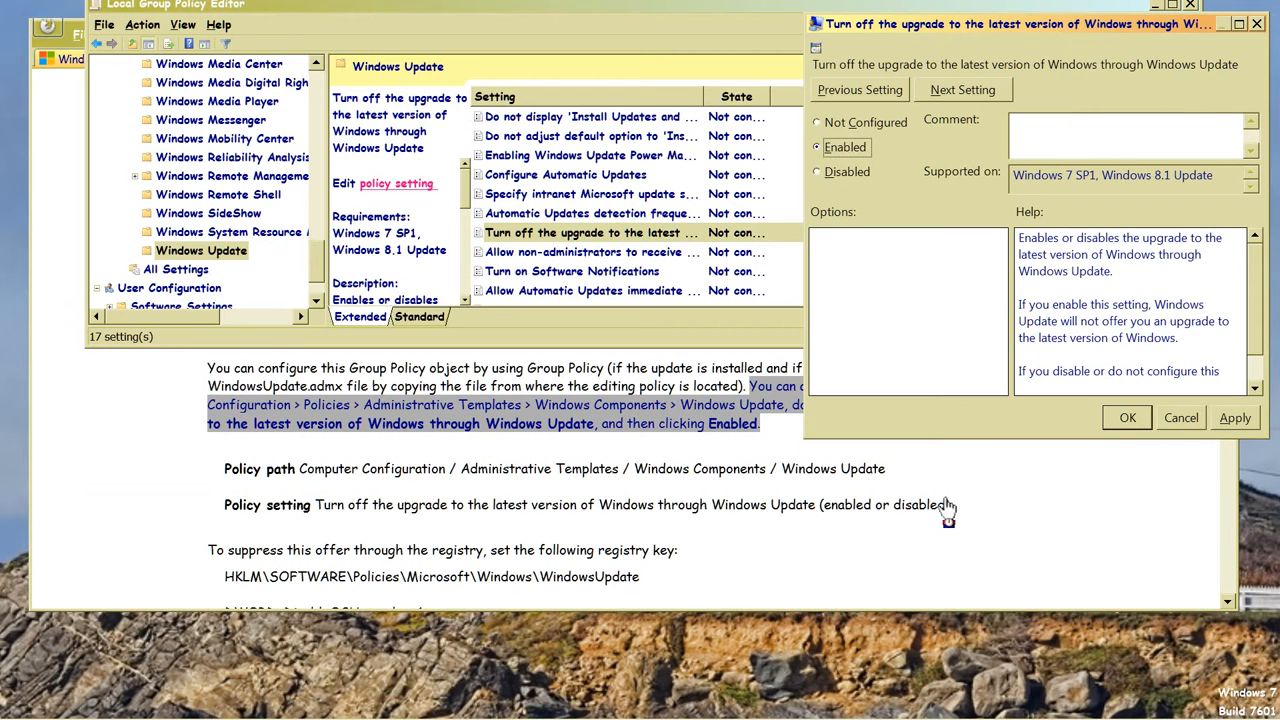
{"action": "mouse_move", "coordinate": [918, 424]}
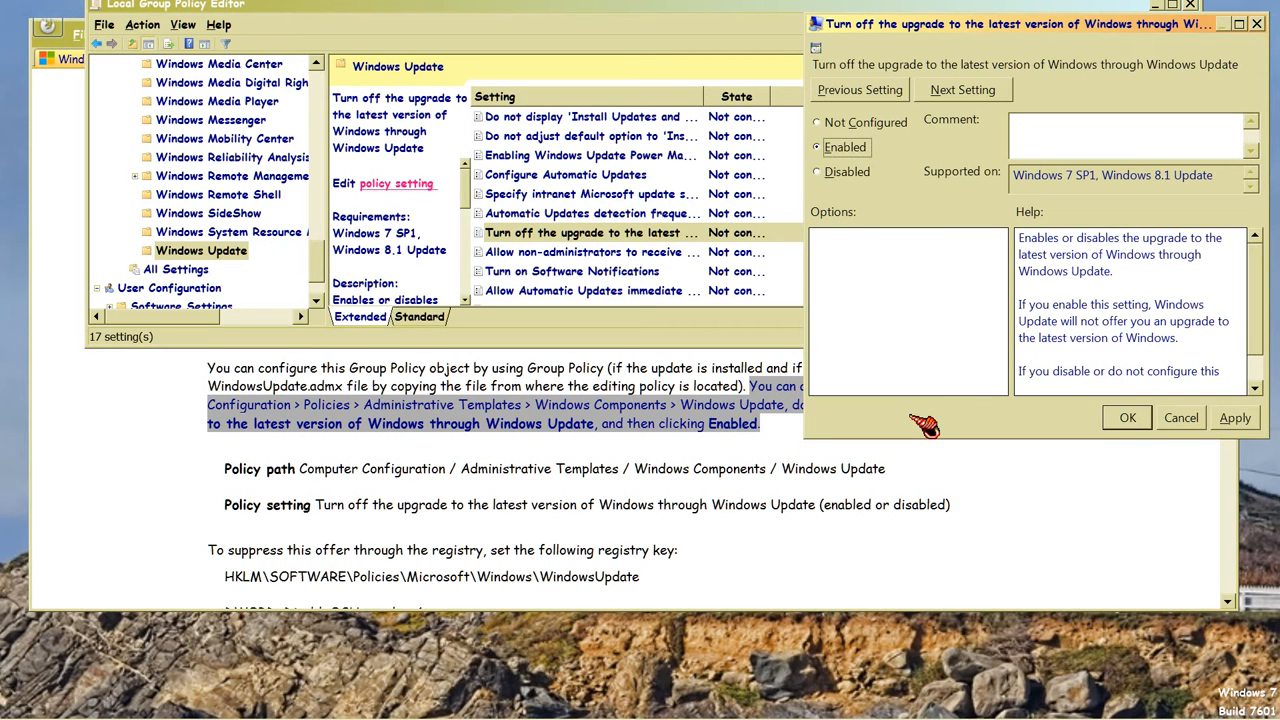
{"action": "mouse_move", "coordinate": [850, 168]}
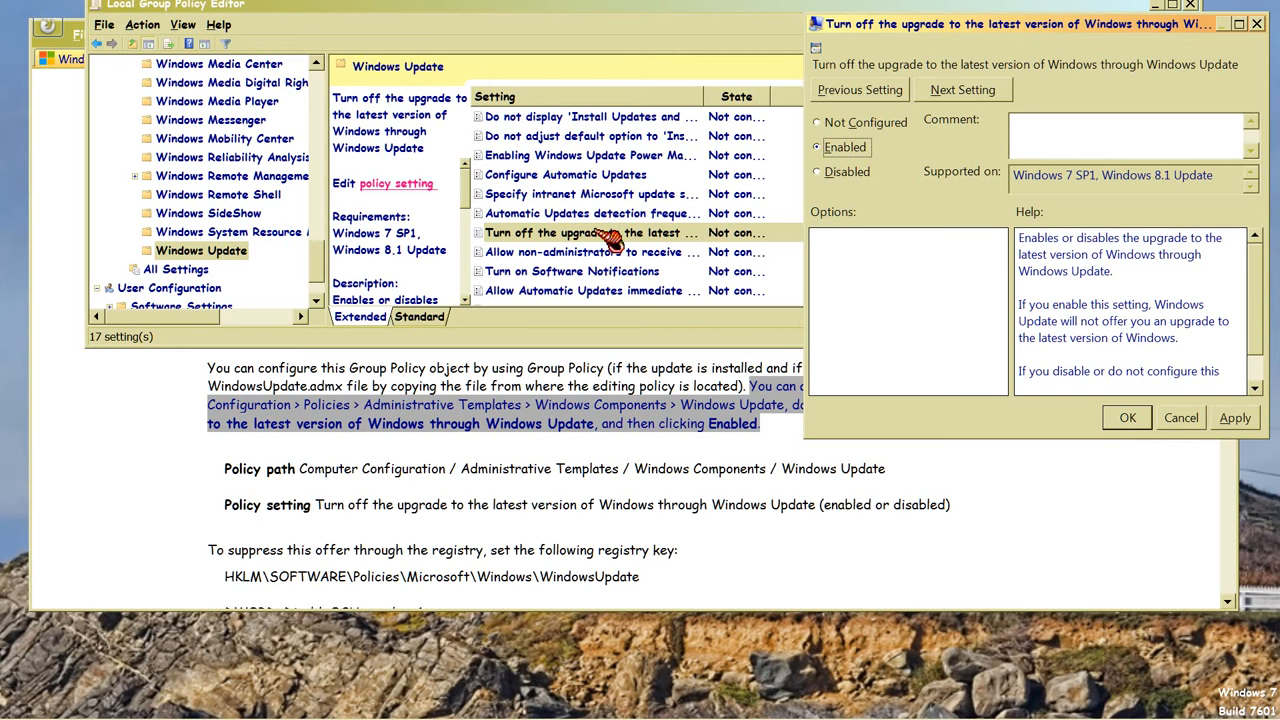
{"action": "mouse_move", "coordinate": [1144, 330]}
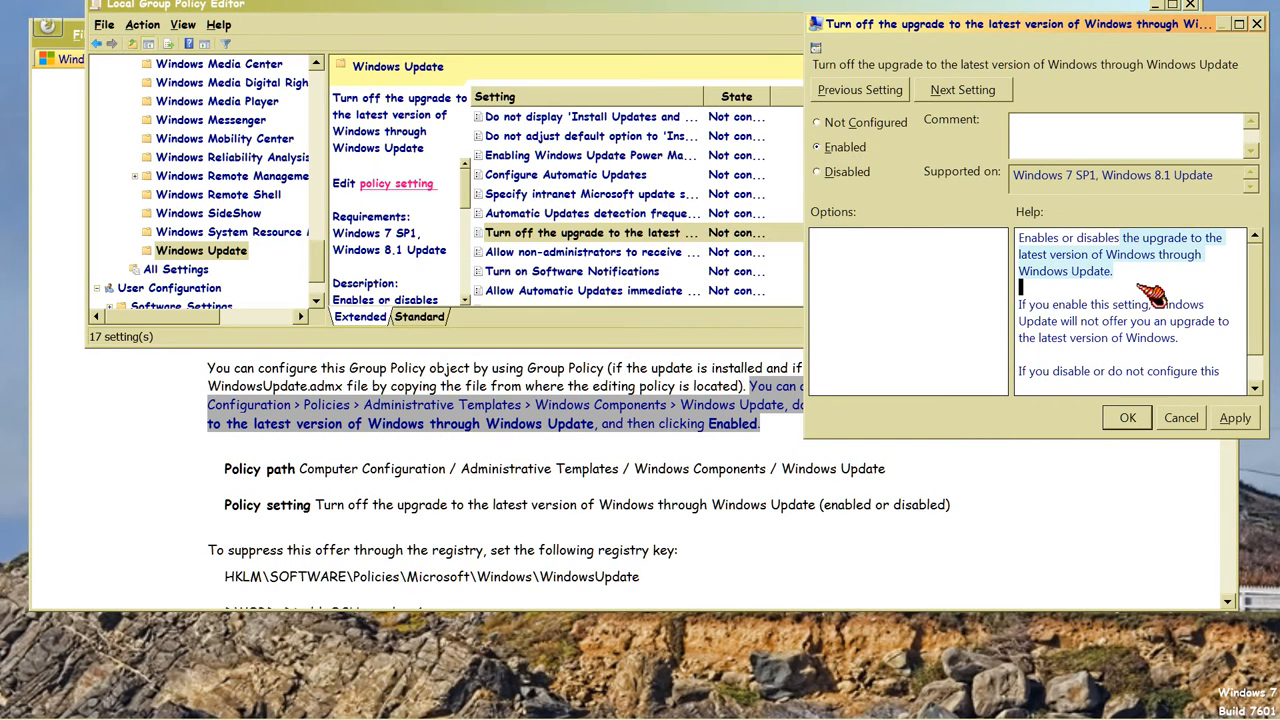
{"action": "mouse_move", "coordinate": [1264, 360]}
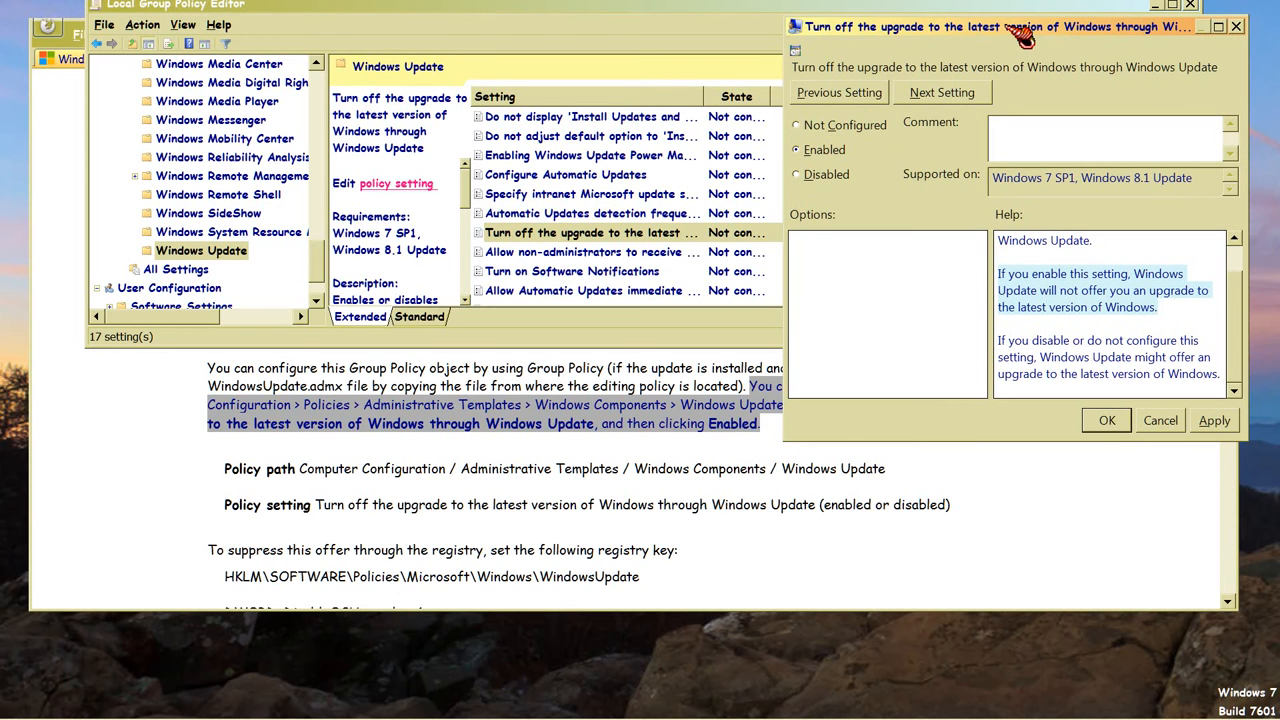
{"action": "mouse_move", "coordinate": [1022, 438]}
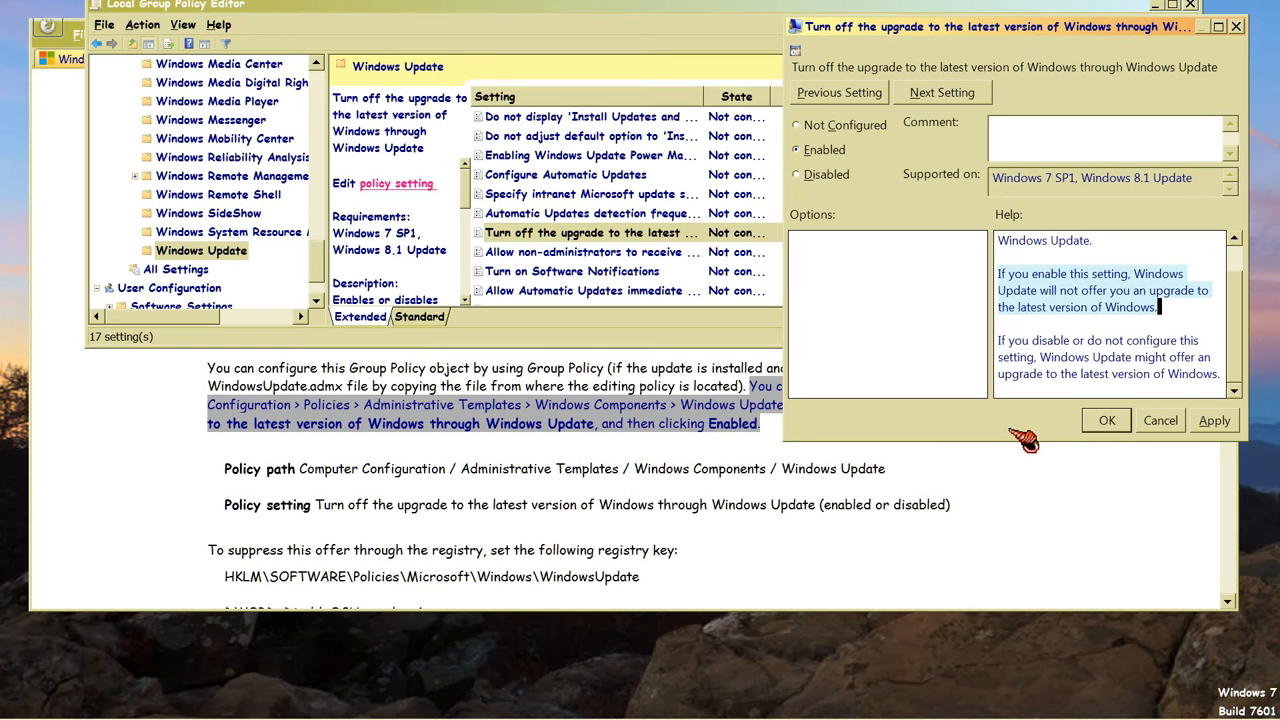
{"action": "mouse_move", "coordinate": [1112, 444]}
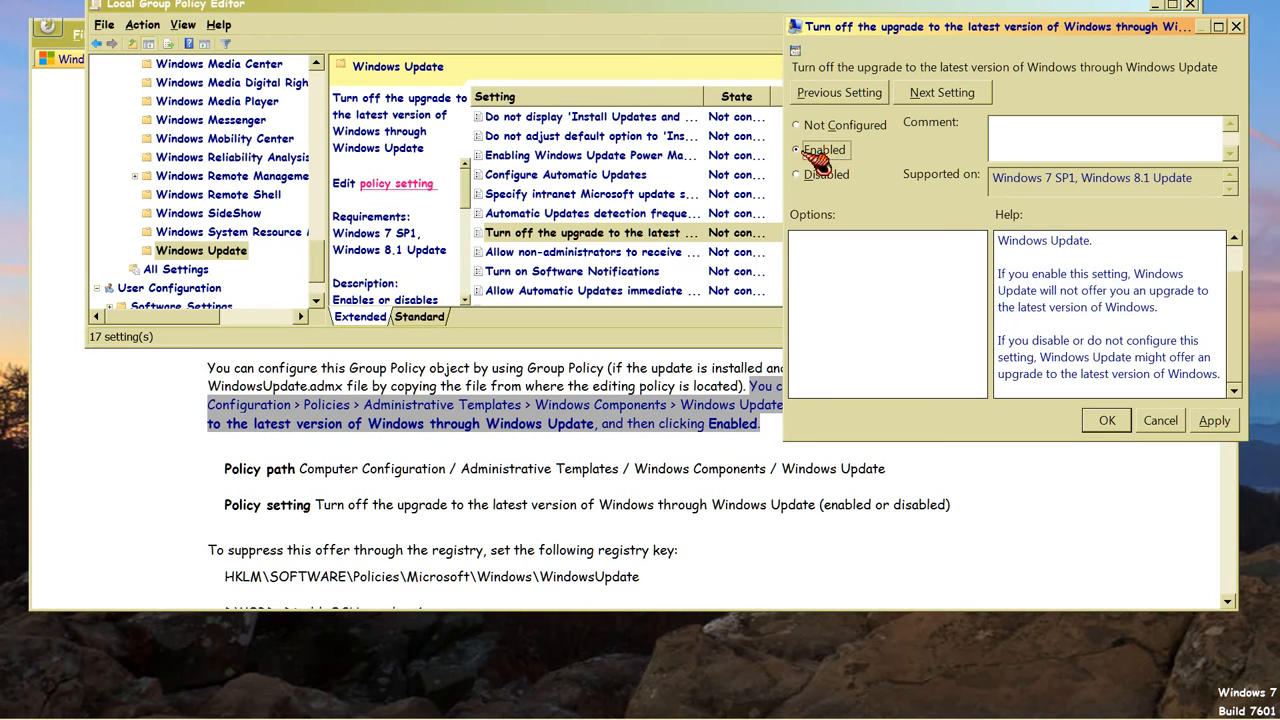
{"action": "left_click", "coordinate": [1214, 420]}
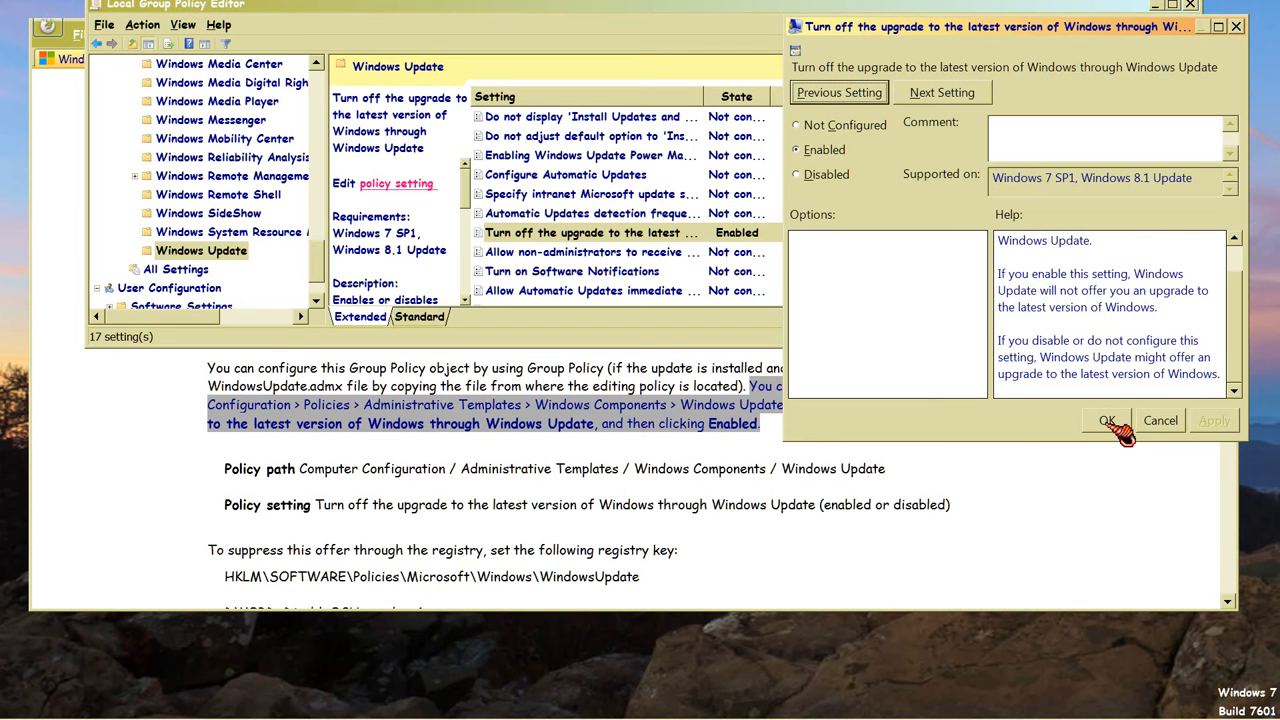
{"action": "left_click", "coordinate": [1106, 420]}
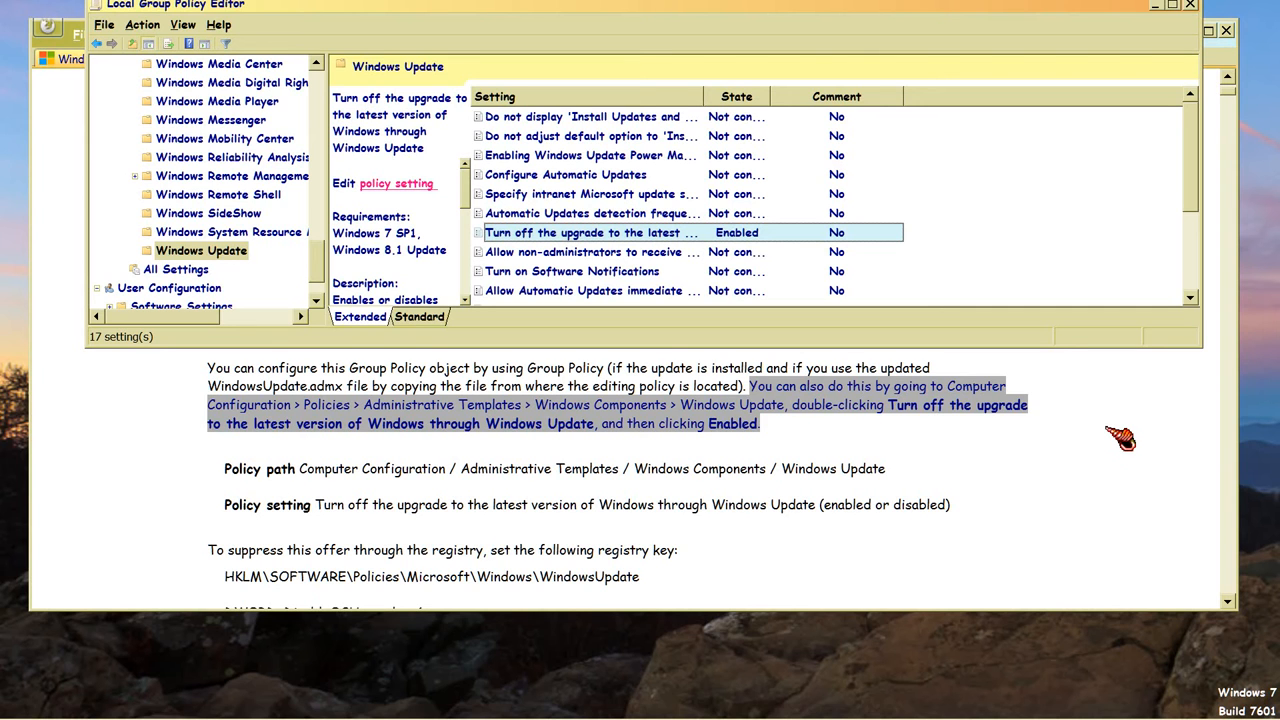
{"action": "mouse_move", "coordinate": [1116, 444]}
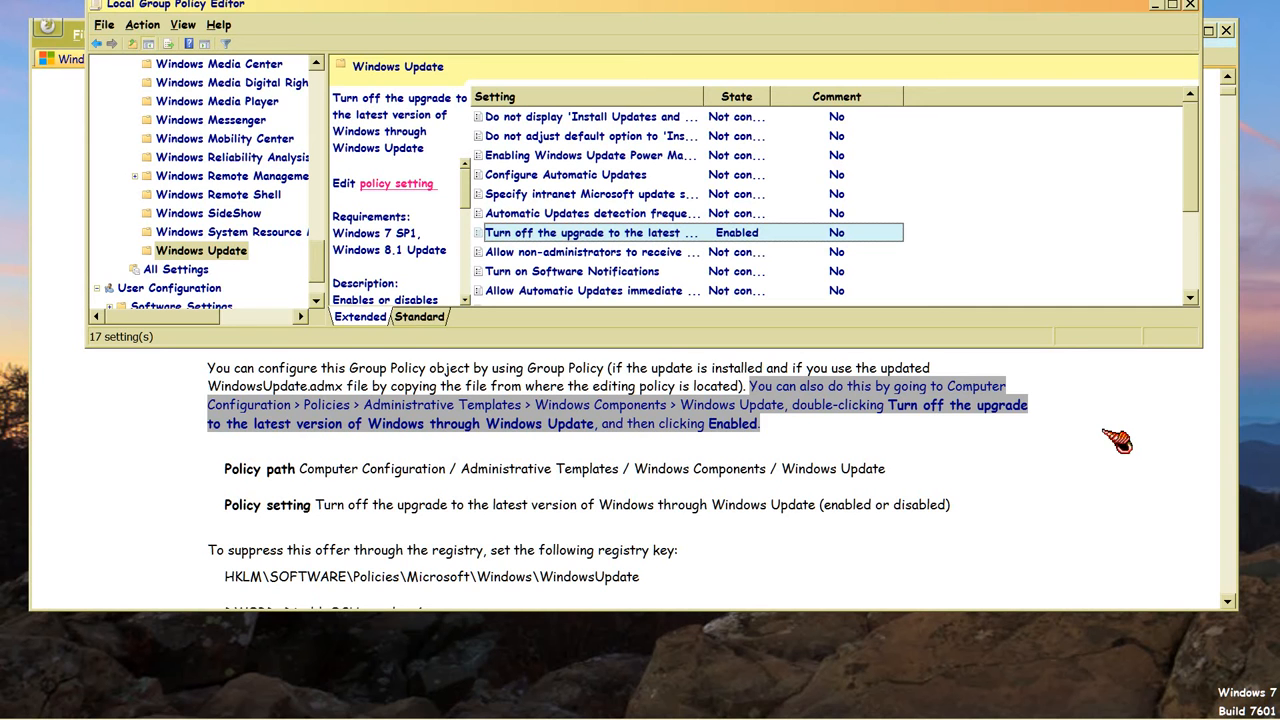
{"action": "mouse_move", "coordinate": [1108, 444]}
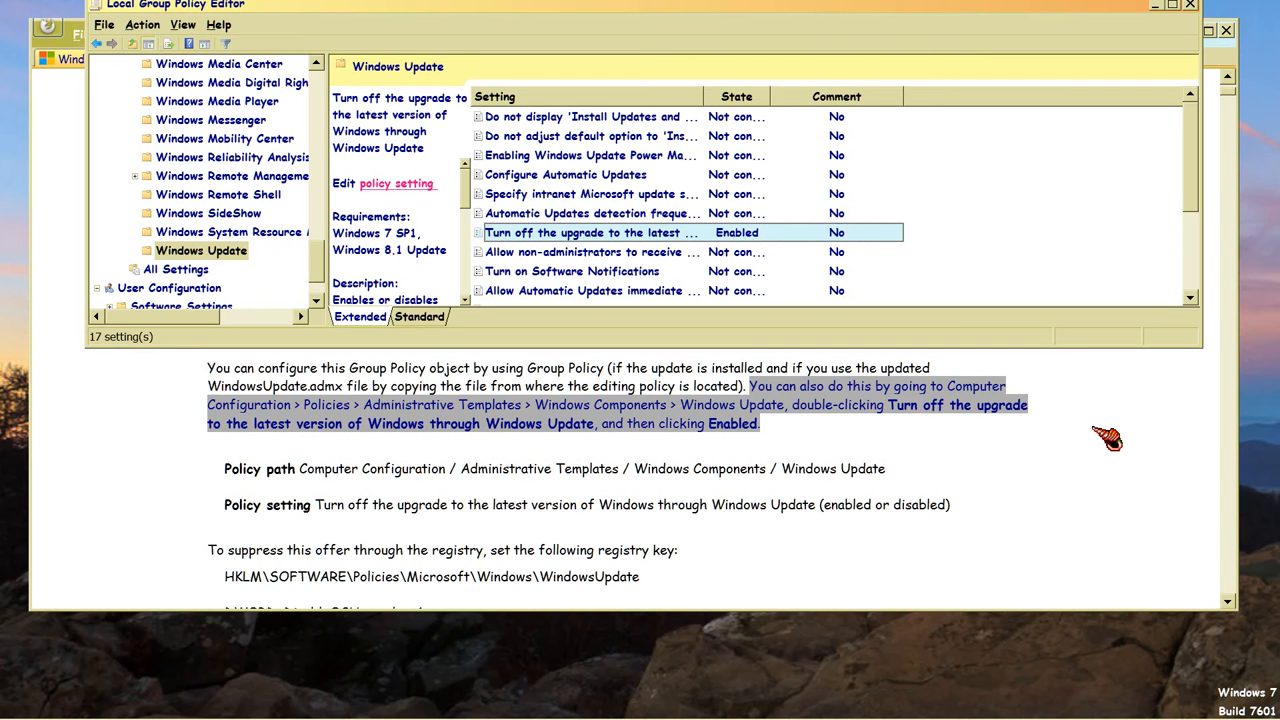
{"action": "mouse_move", "coordinate": [1092, 442]}
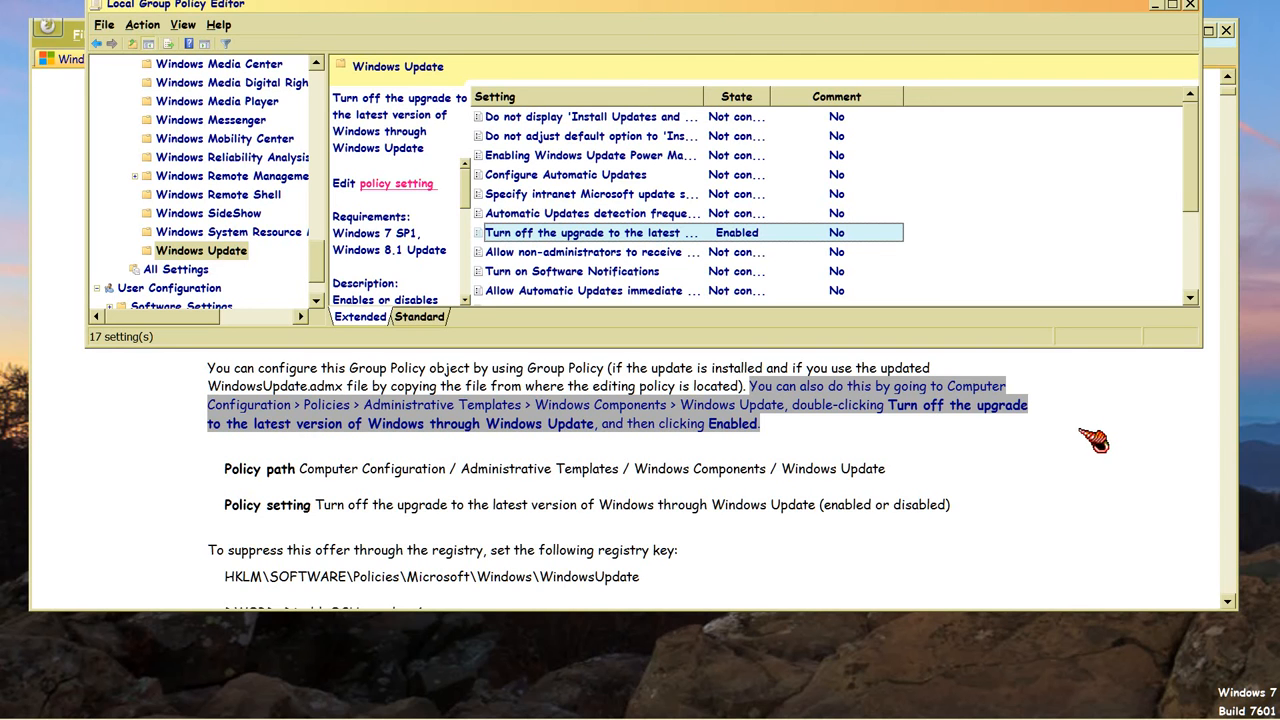
{"action": "mouse_move", "coordinate": [1064, 444]}
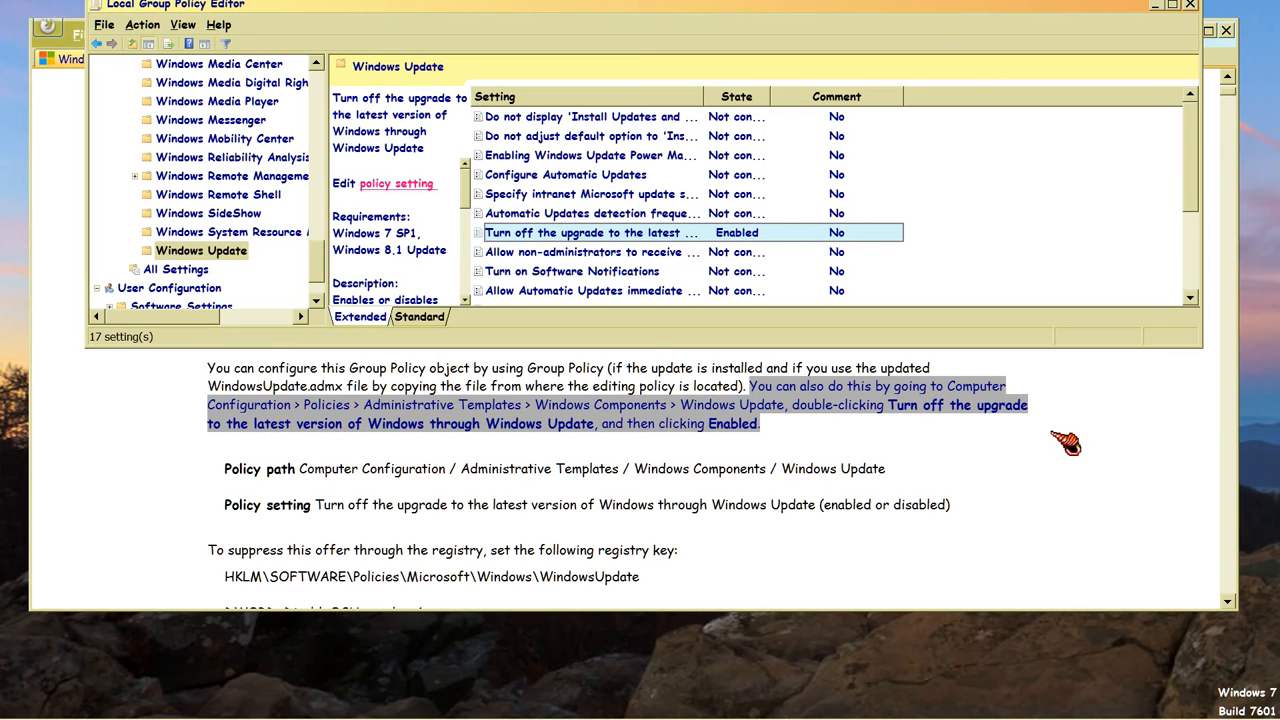
{"action": "mouse_move", "coordinate": [1058, 484]}
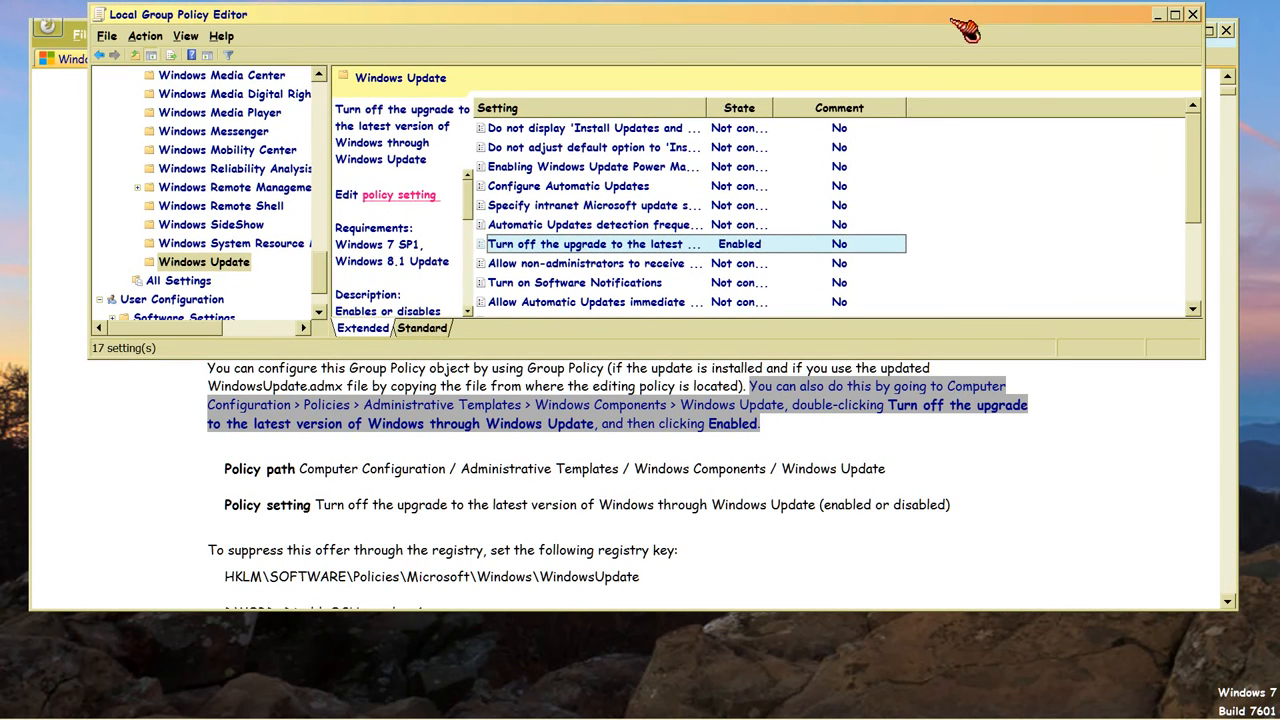
{"action": "mouse_move", "coordinate": [924, 32]}
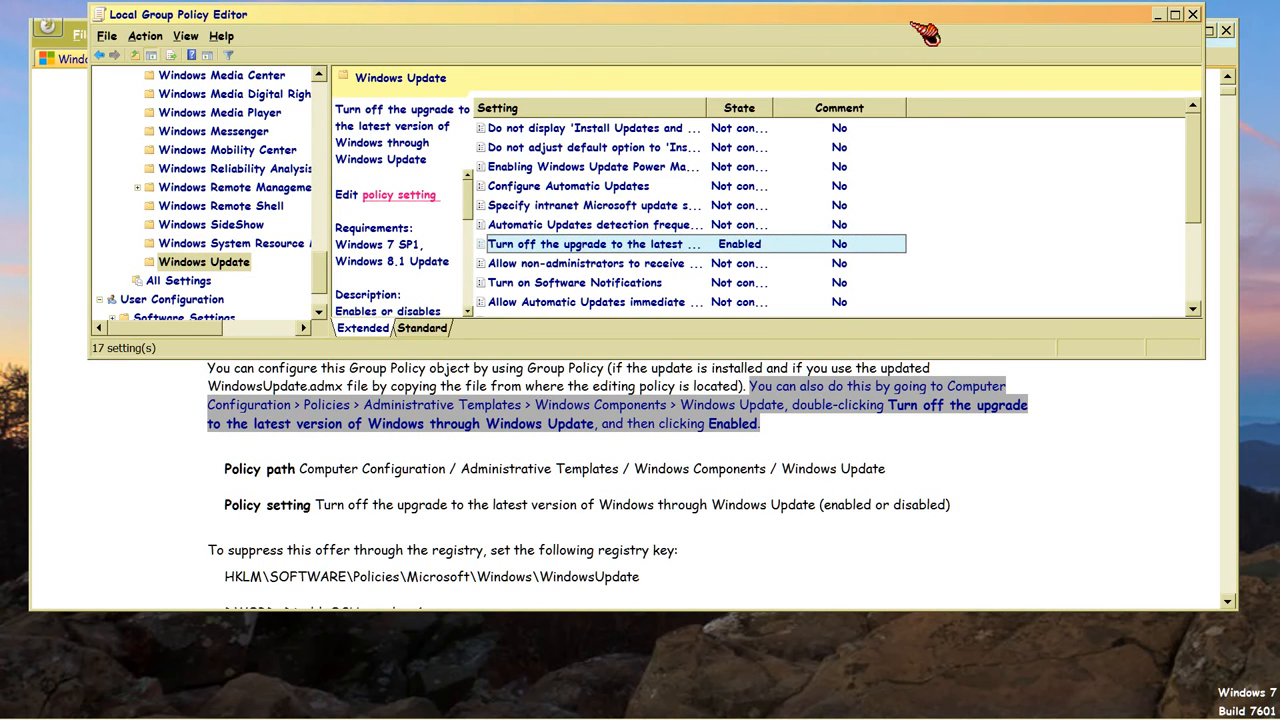
{"action": "mouse_move", "coordinate": [922, 24]}
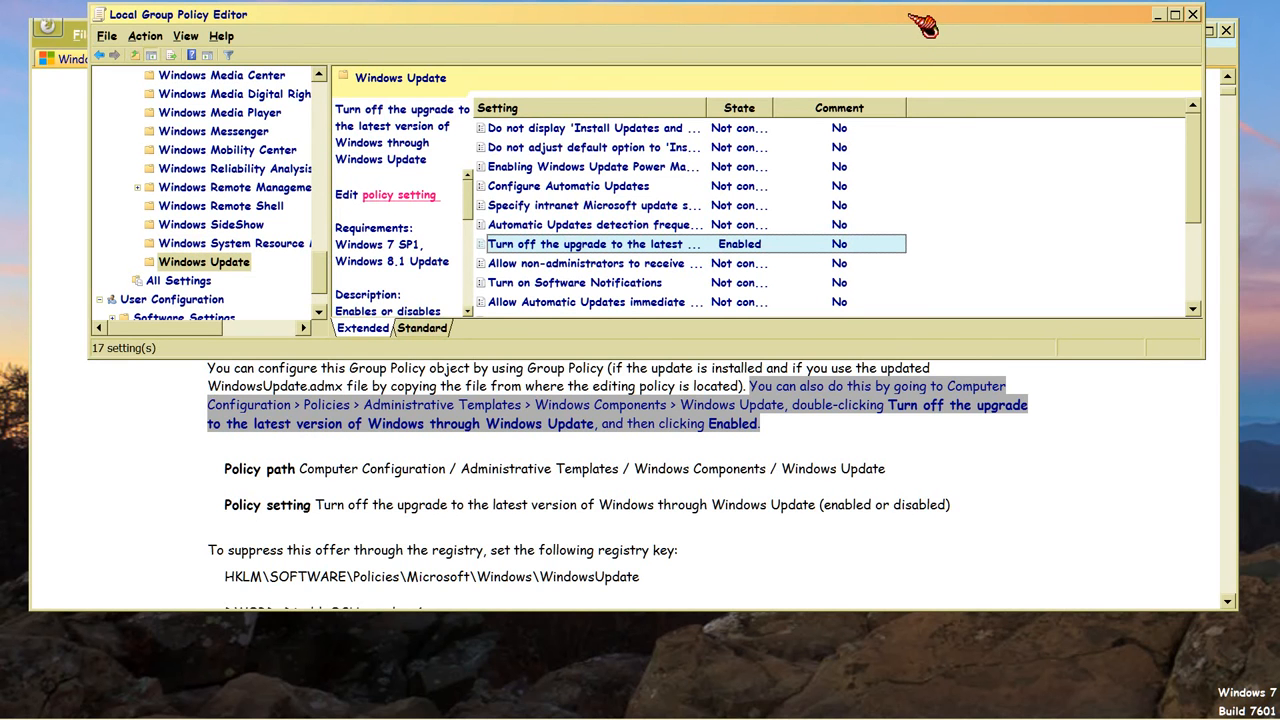
{"action": "mouse_move", "coordinate": [564, 250]}
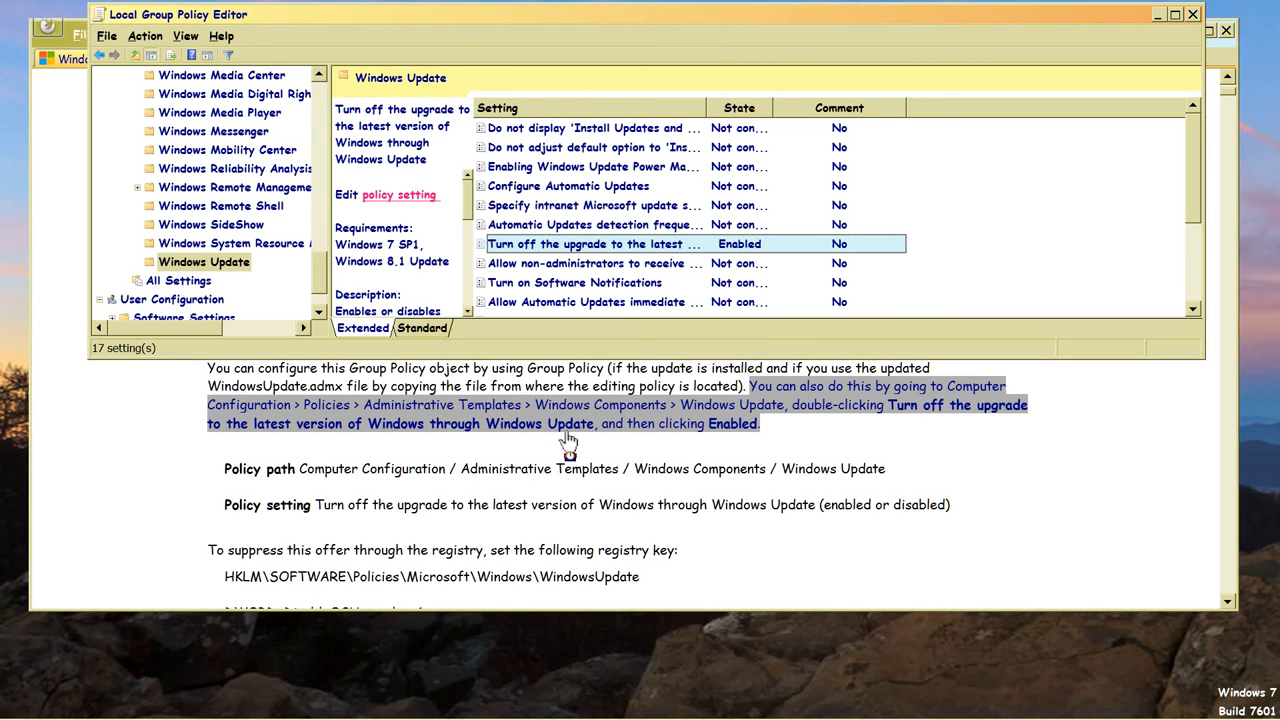
{"action": "mouse_move", "coordinate": [336, 284]}
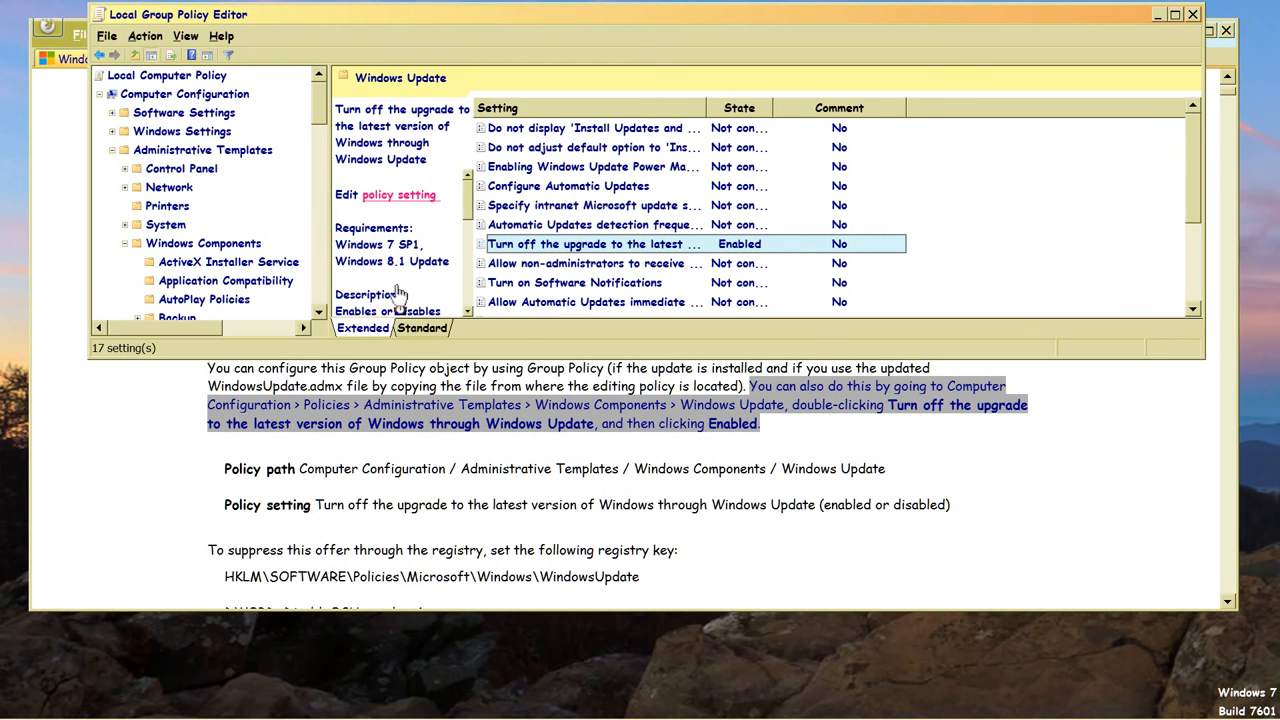
{"action": "mouse_move", "coordinate": [524, 438]}
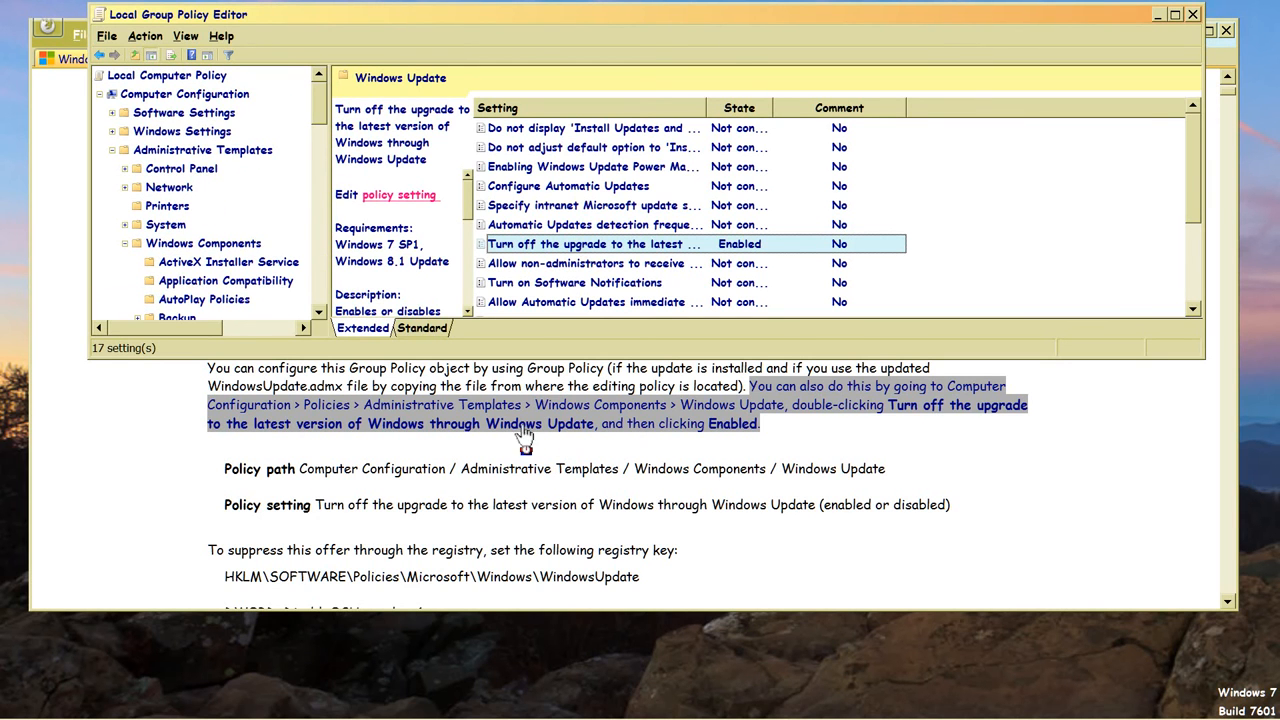
{"action": "mouse_move", "coordinate": [1204, 40]}
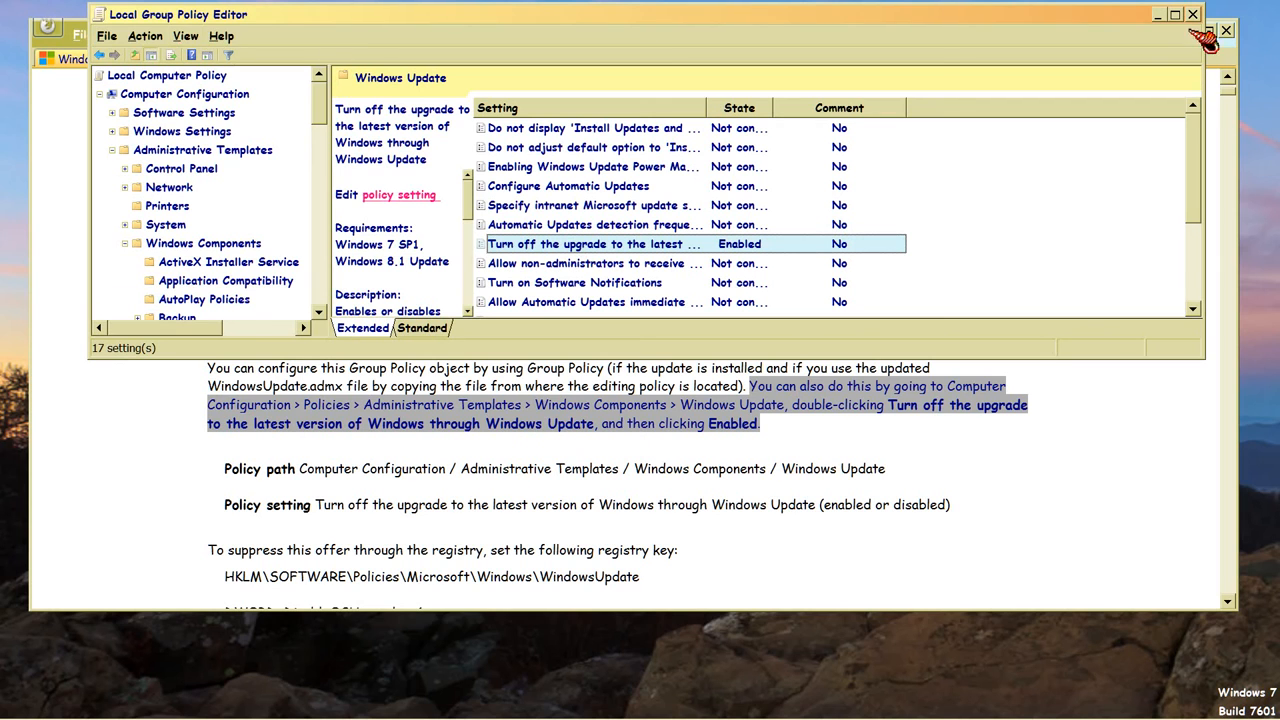
{"action": "mouse_move", "coordinate": [236, 40]}
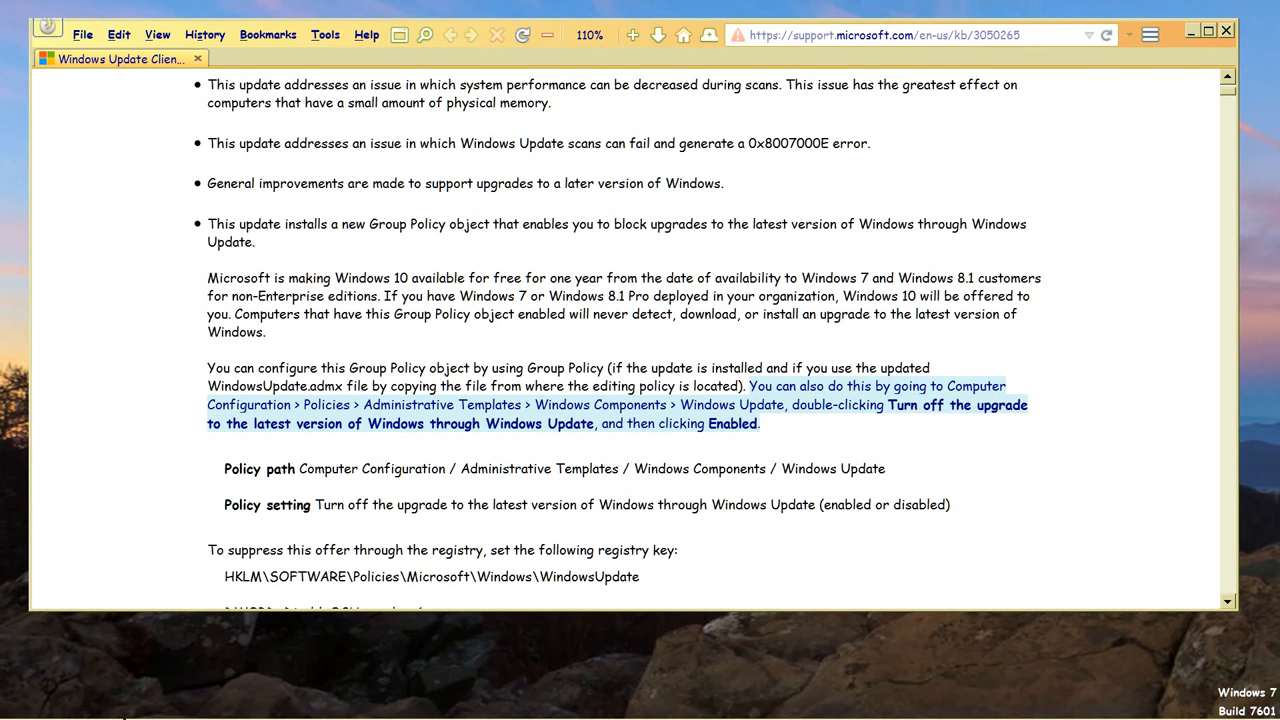
Run gpupdate.msc /force from the Start > Run box, ending in a not-found error.
{"action": "left_click", "coordinate": [24, 696]}
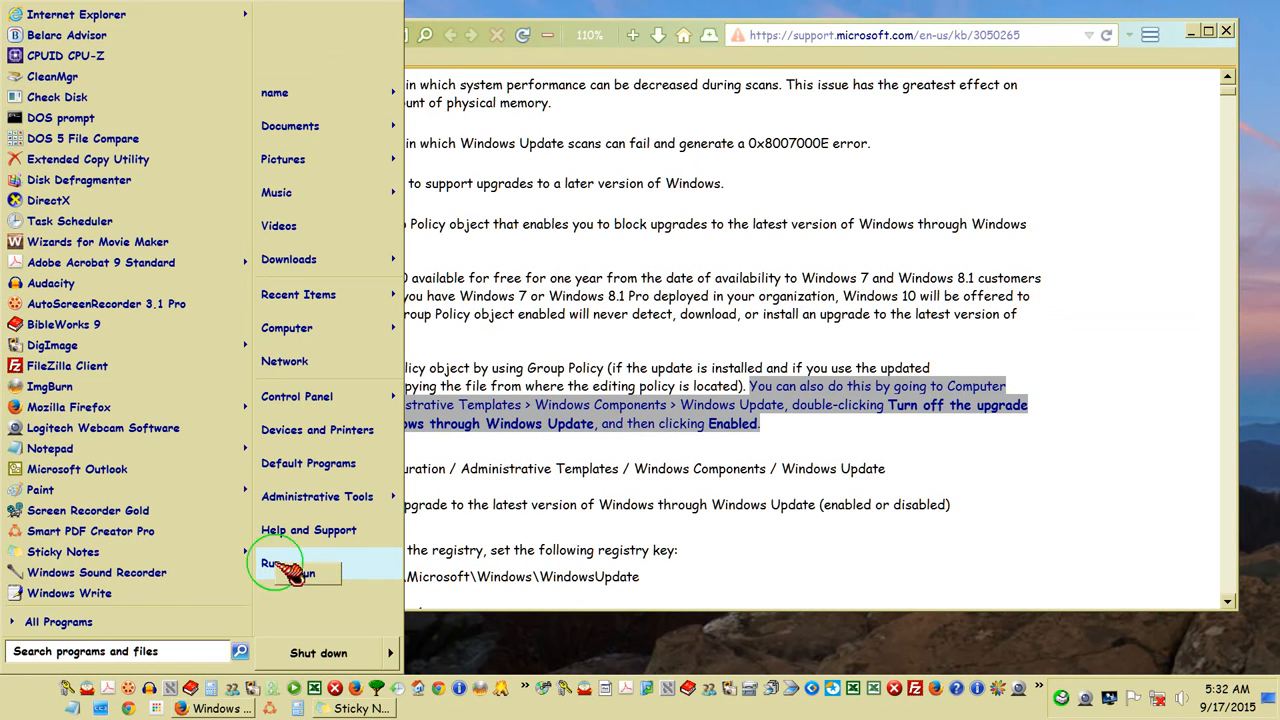
{"action": "left_click", "coordinate": [278, 562]}
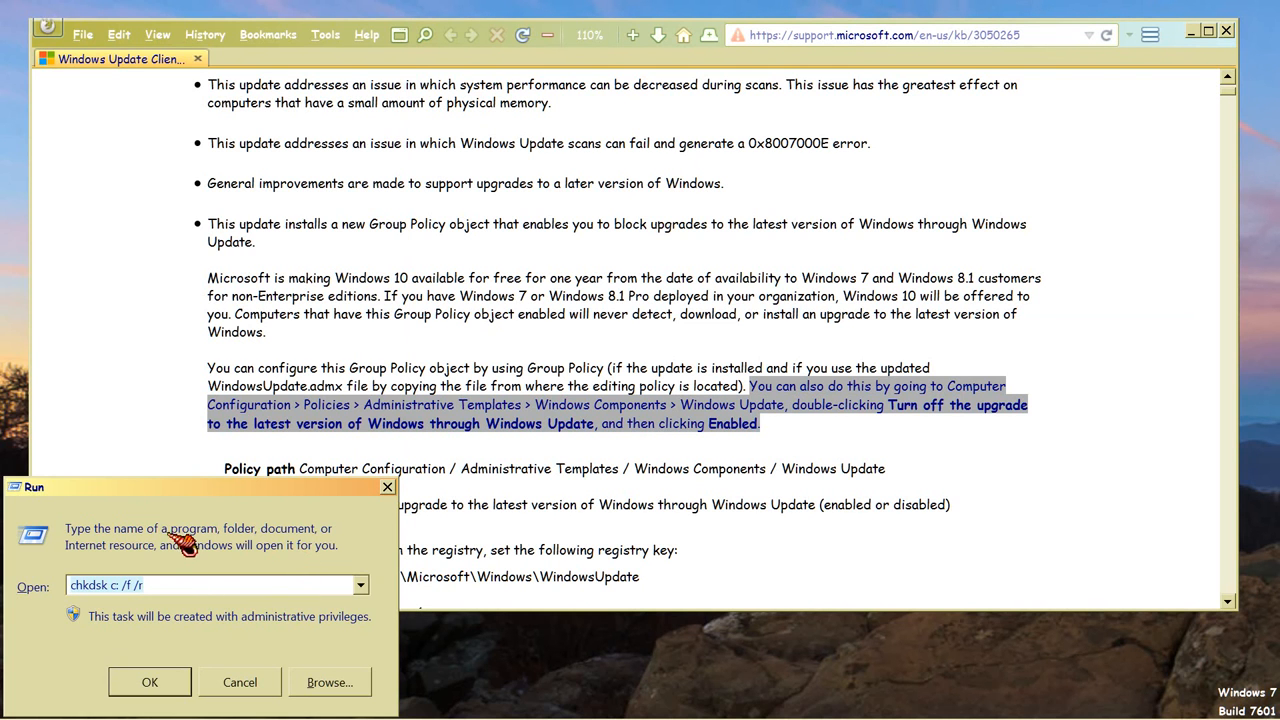
{"action": "mouse_move", "coordinate": [168, 600]}
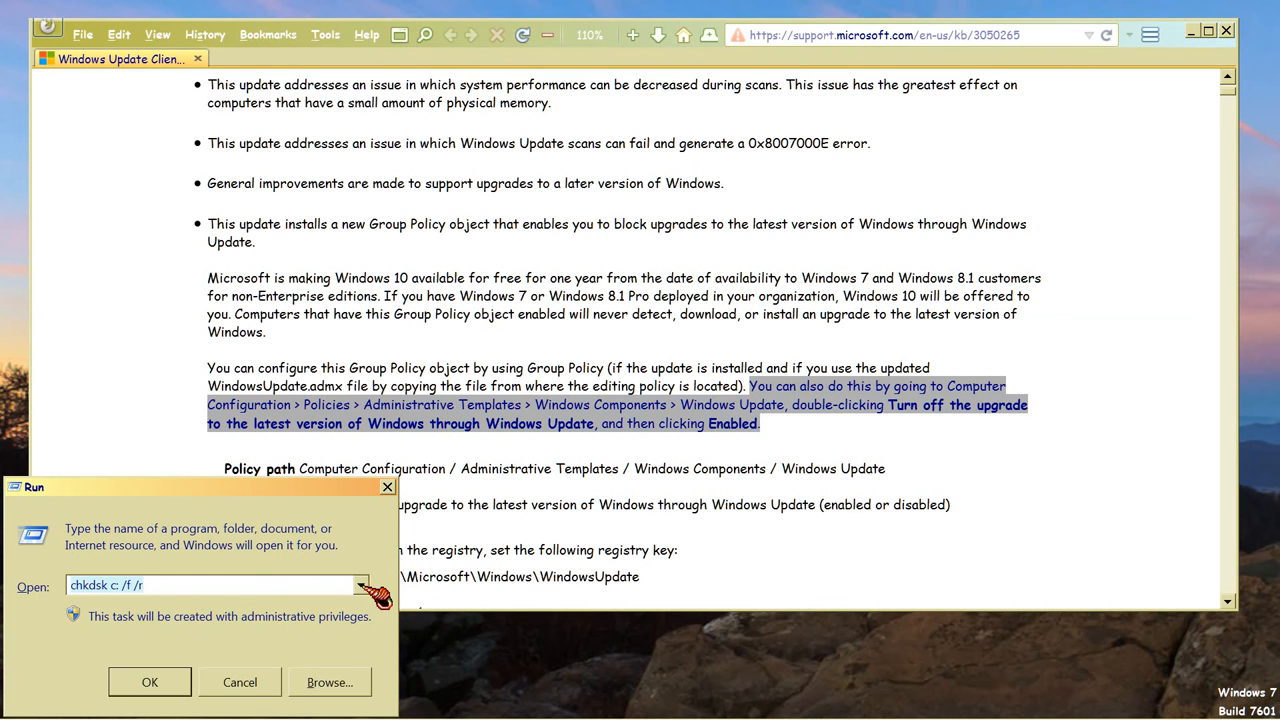
{"action": "left_click", "coordinate": [360, 584]}
{"action": "type", "text": "gpupdate.msc /force"}
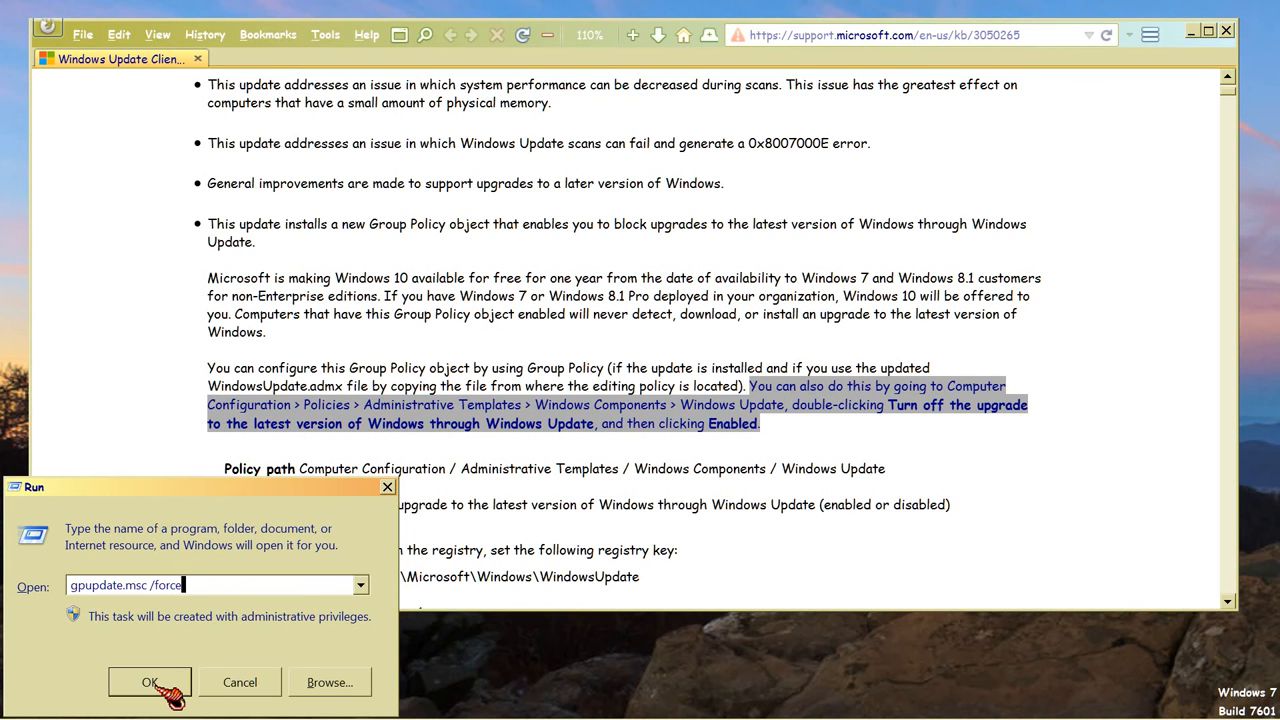
{"action": "left_click", "coordinate": [150, 682]}
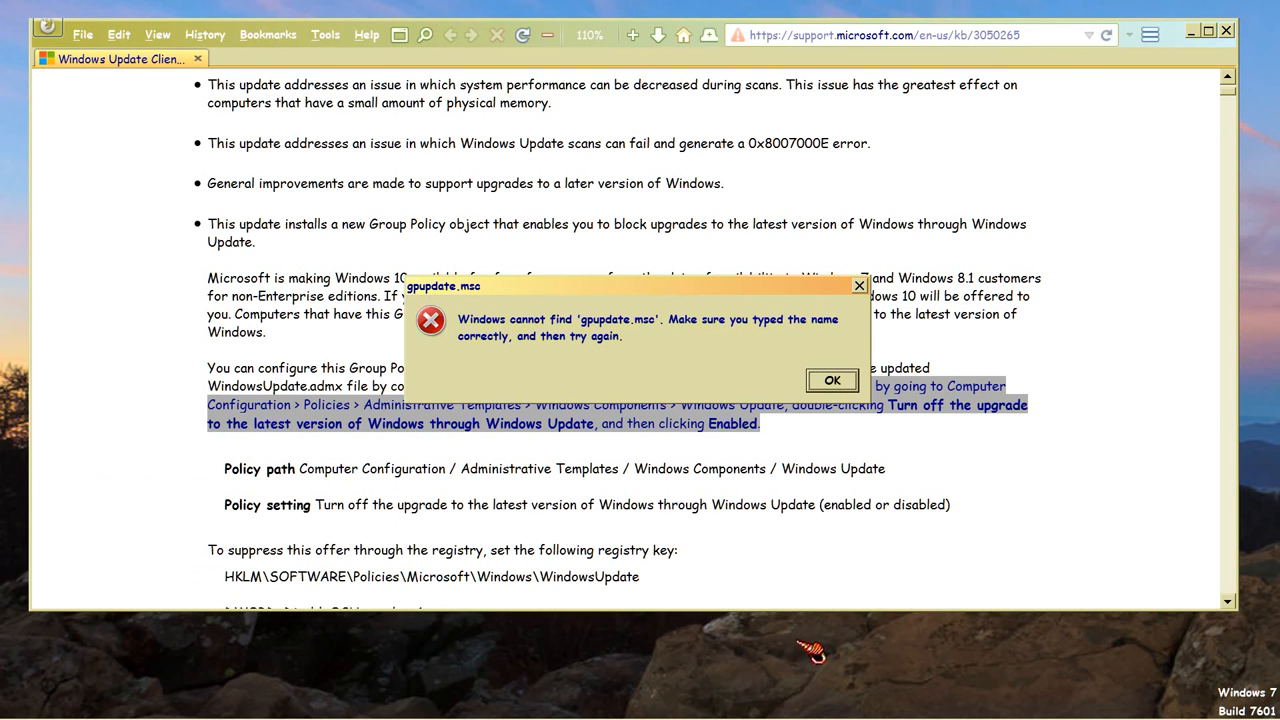
{"action": "mouse_move", "coordinate": [848, 516]}
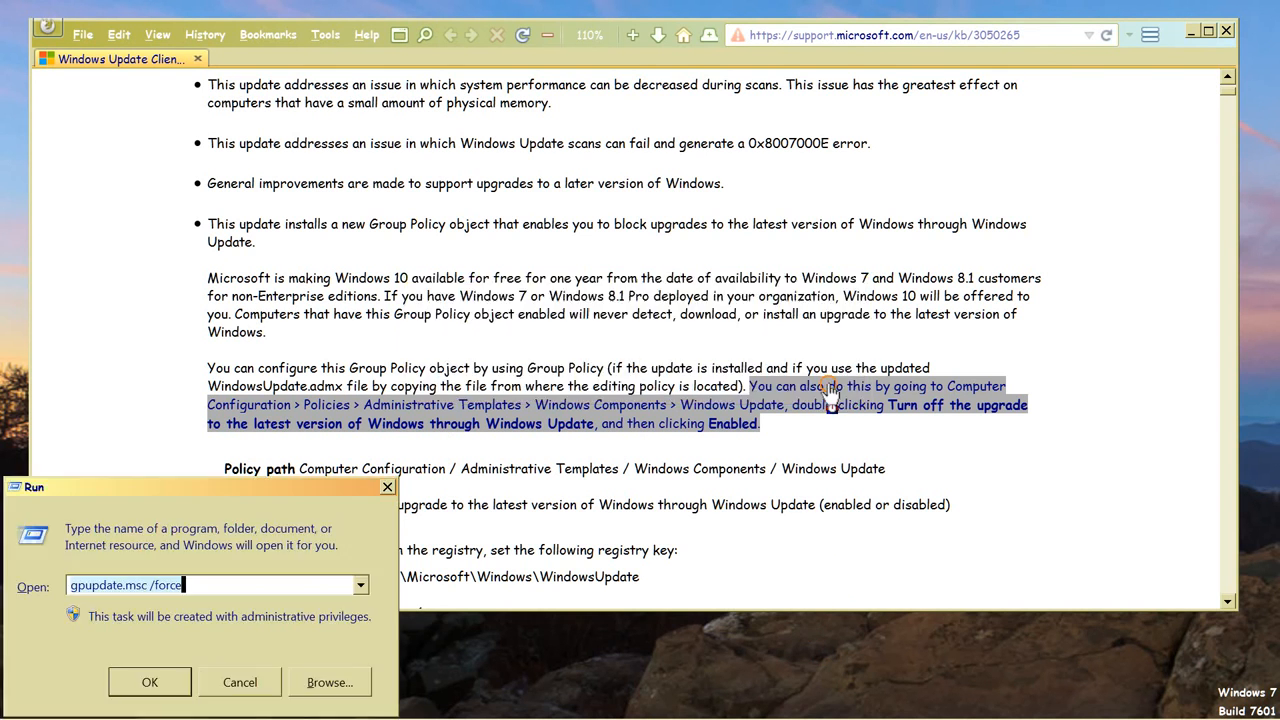
{"action": "mouse_move", "coordinate": [172, 632]}
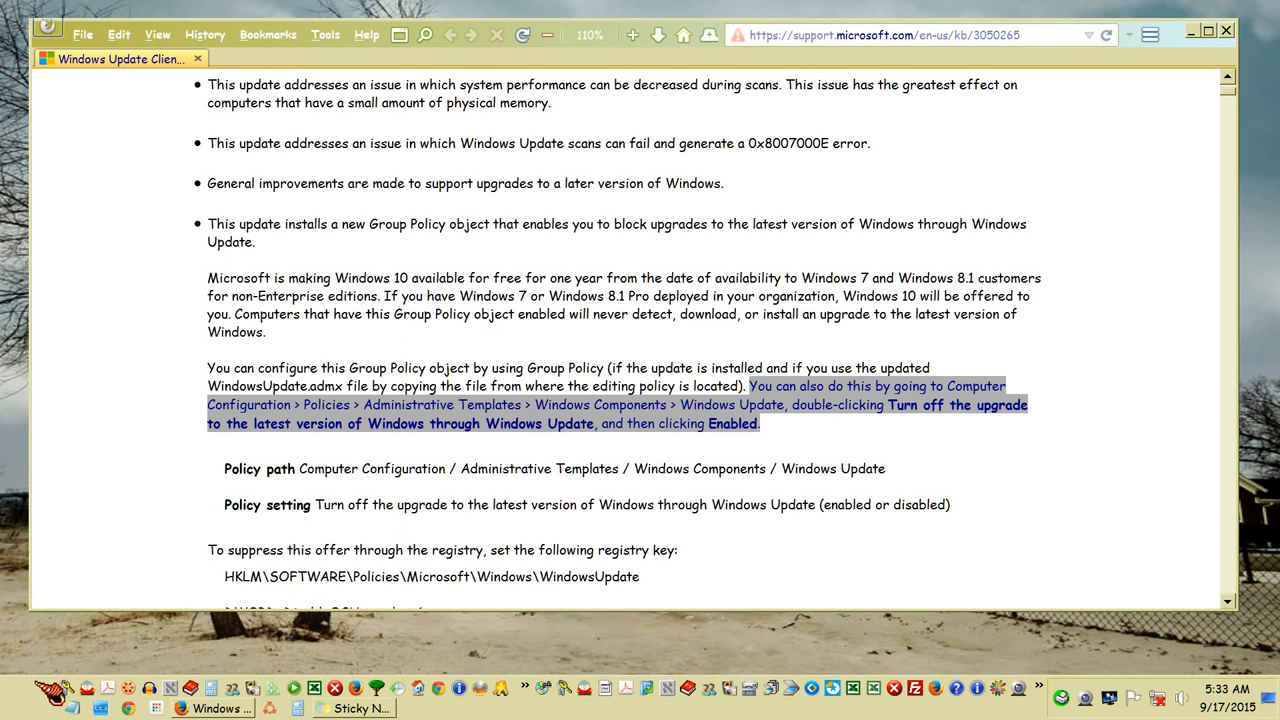
Dismiss the error and start retyping the gpupdate command in the reopened Run box.
{"action": "type", "text": "gpu"}
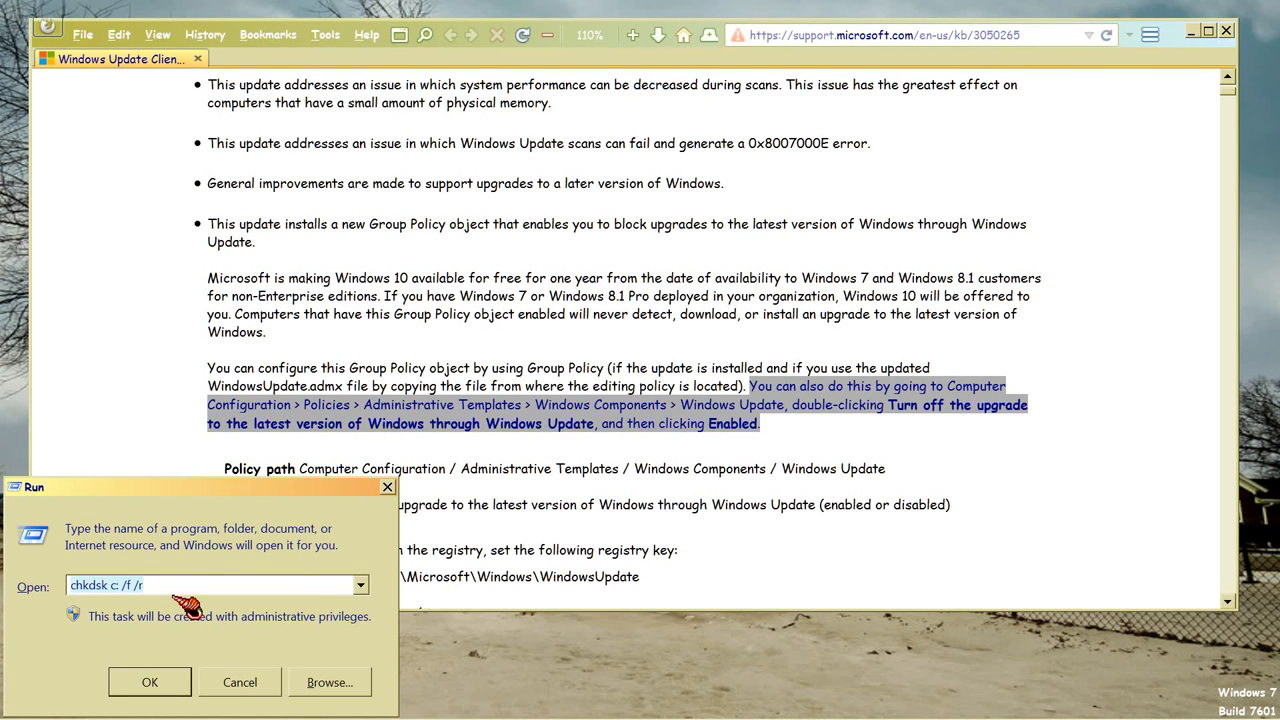
Run gpupdate.exe /force so the user policy update completes successfully.
{"action": "type", "text": "gpupdate.exe"}
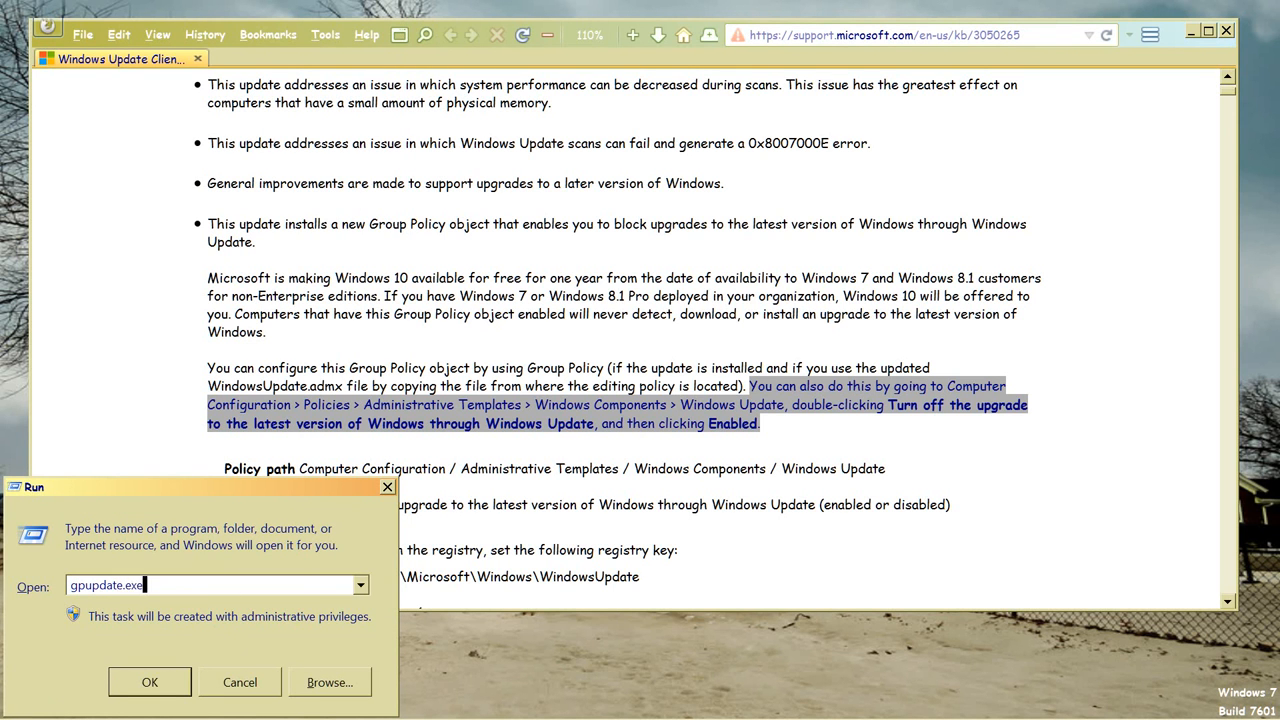
{"action": "type", "text": "/fo"}
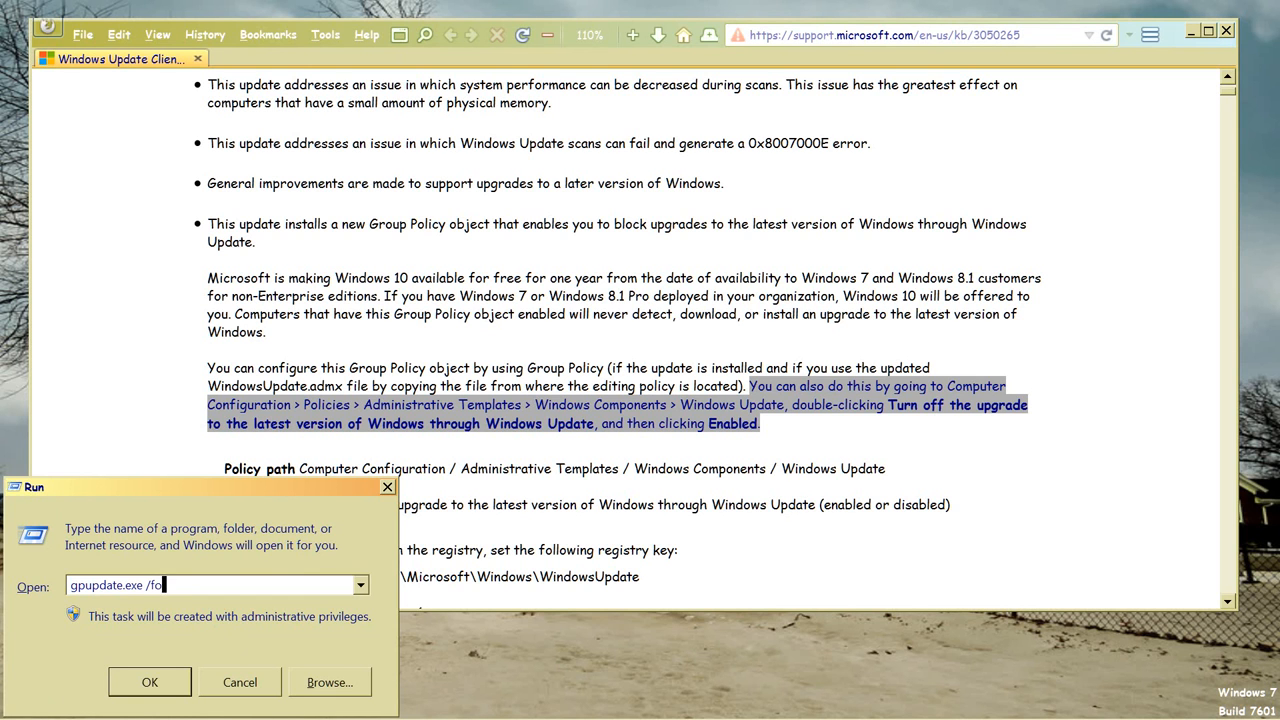
{"action": "type", "text": "rce"}
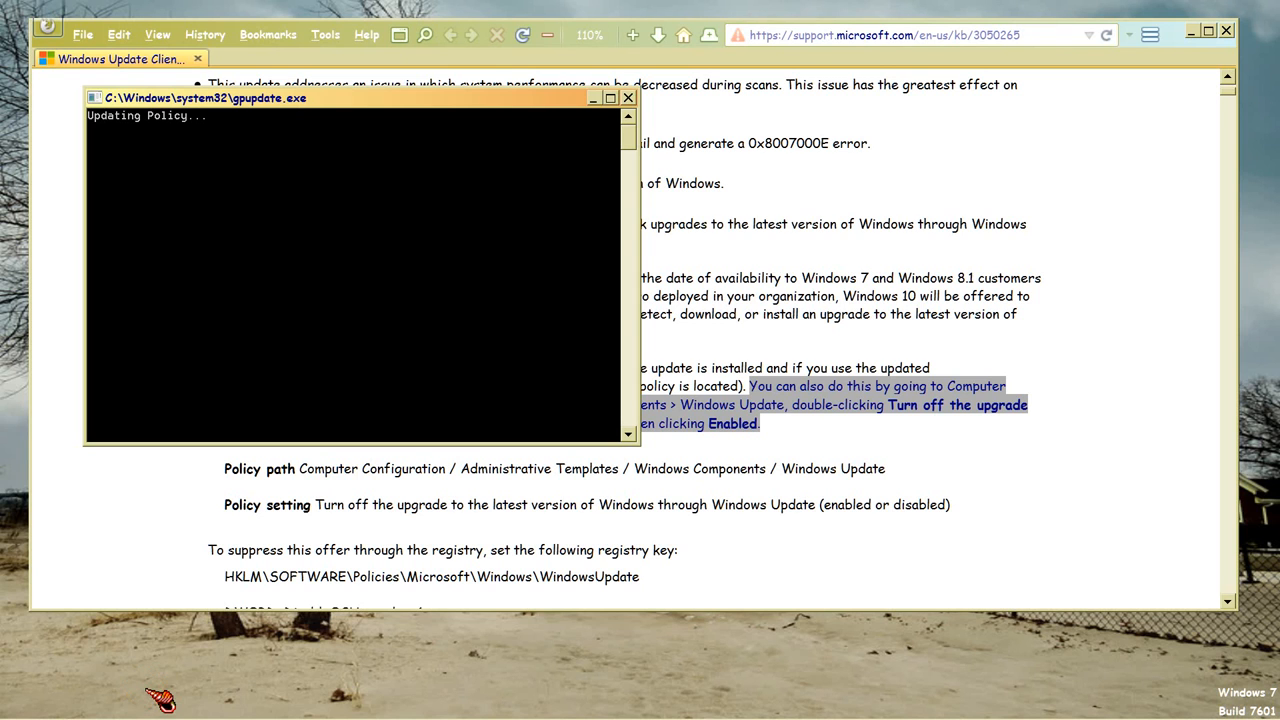
{"action": "mouse_move", "coordinate": [150, 140]}
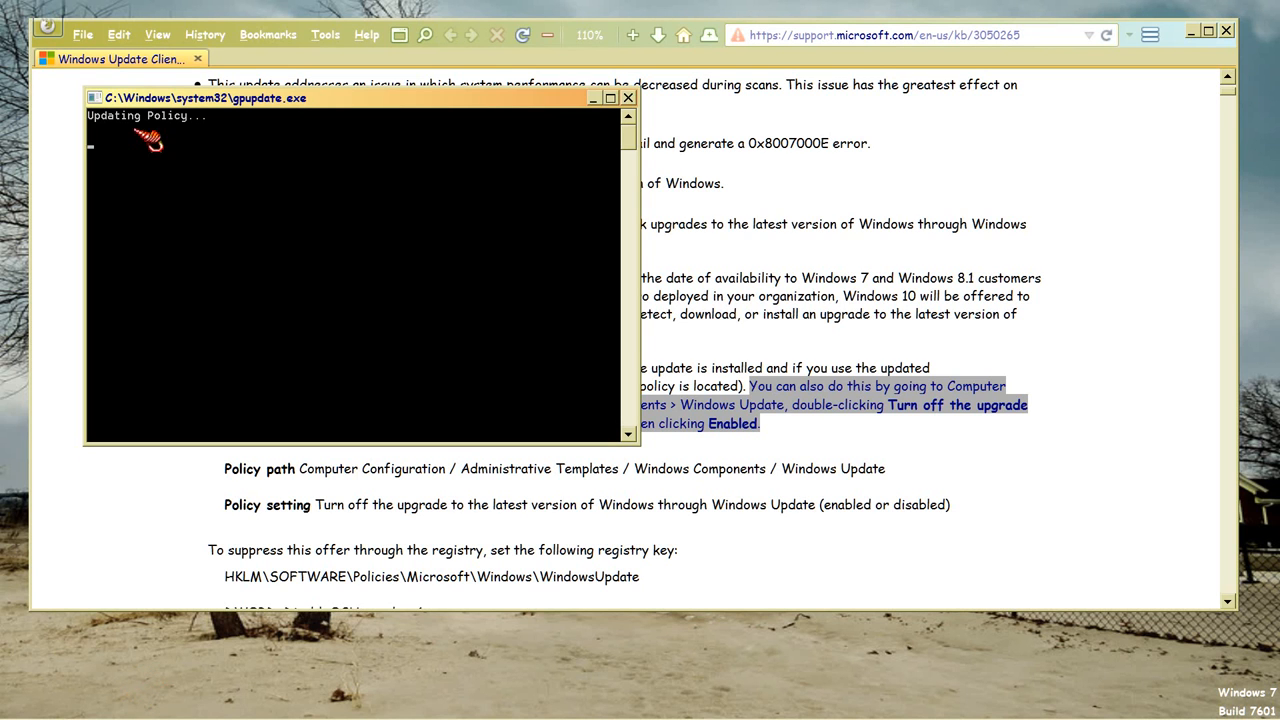
{"action": "mouse_move", "coordinate": [196, 584]}
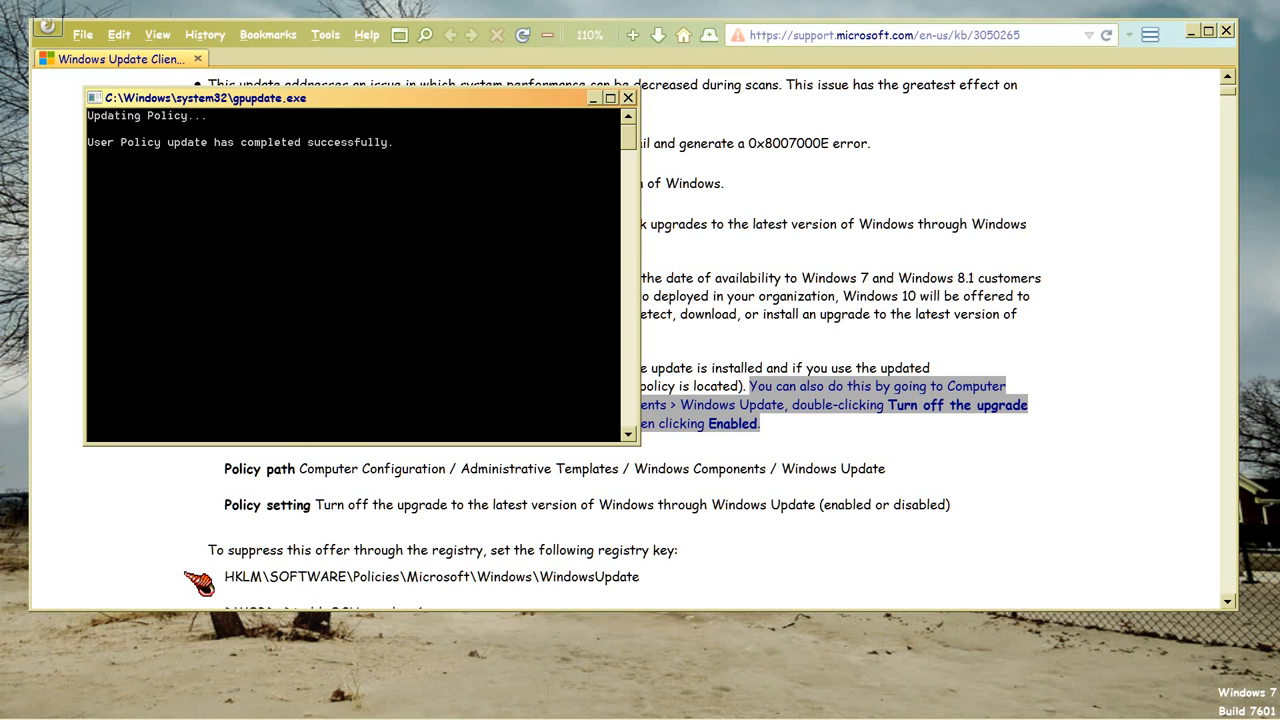
{"action": "mouse_move", "coordinate": [200, 504]}
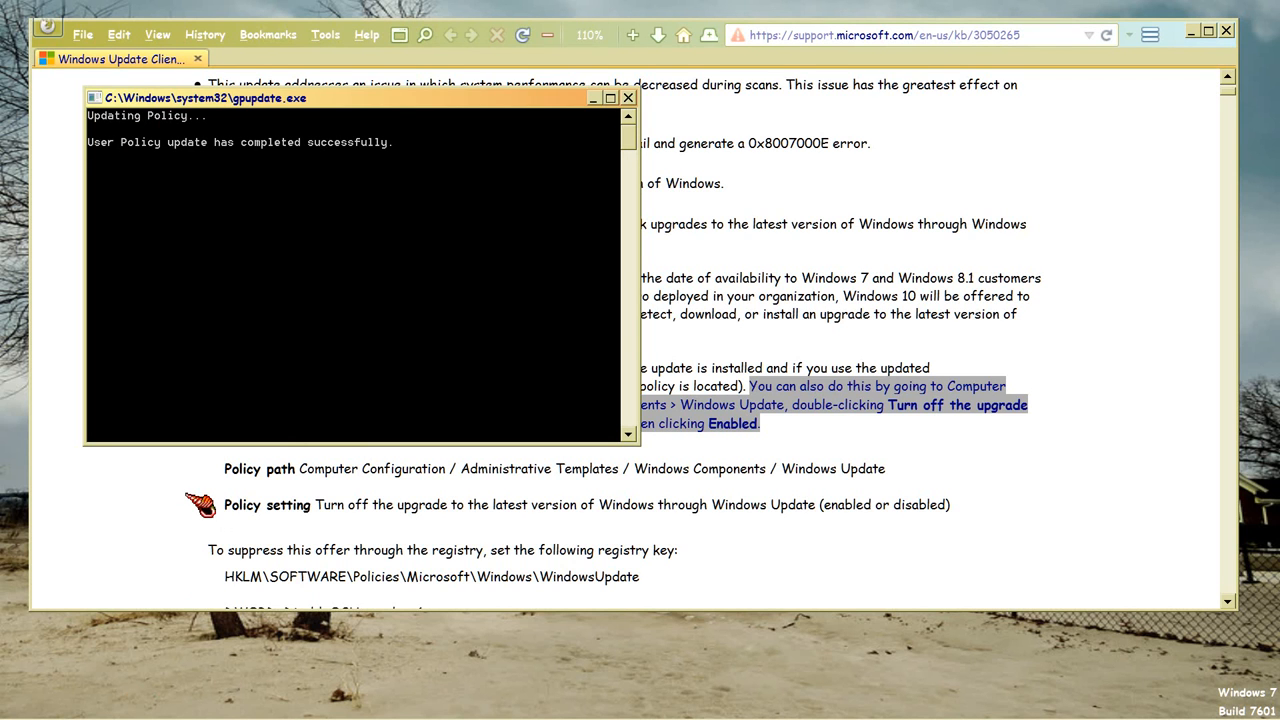
{"action": "left_click", "coordinate": [628, 96]}
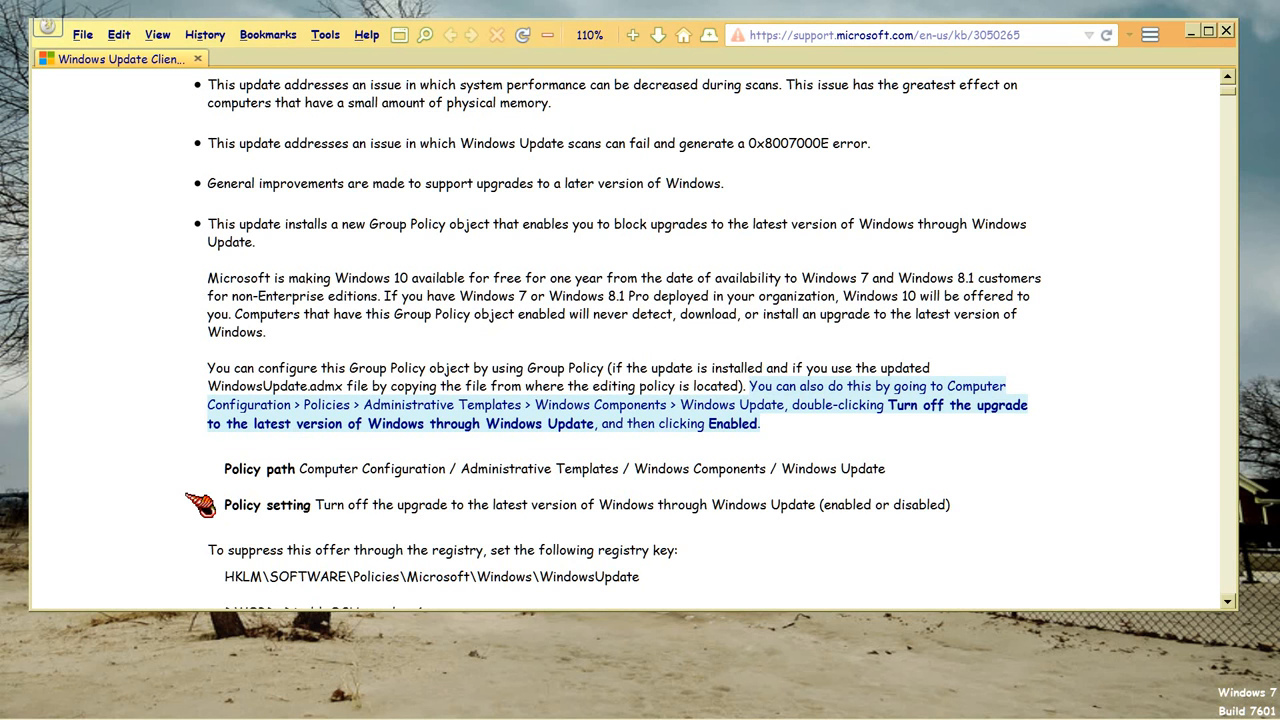
{"action": "mouse_move", "coordinate": [230, 704]}
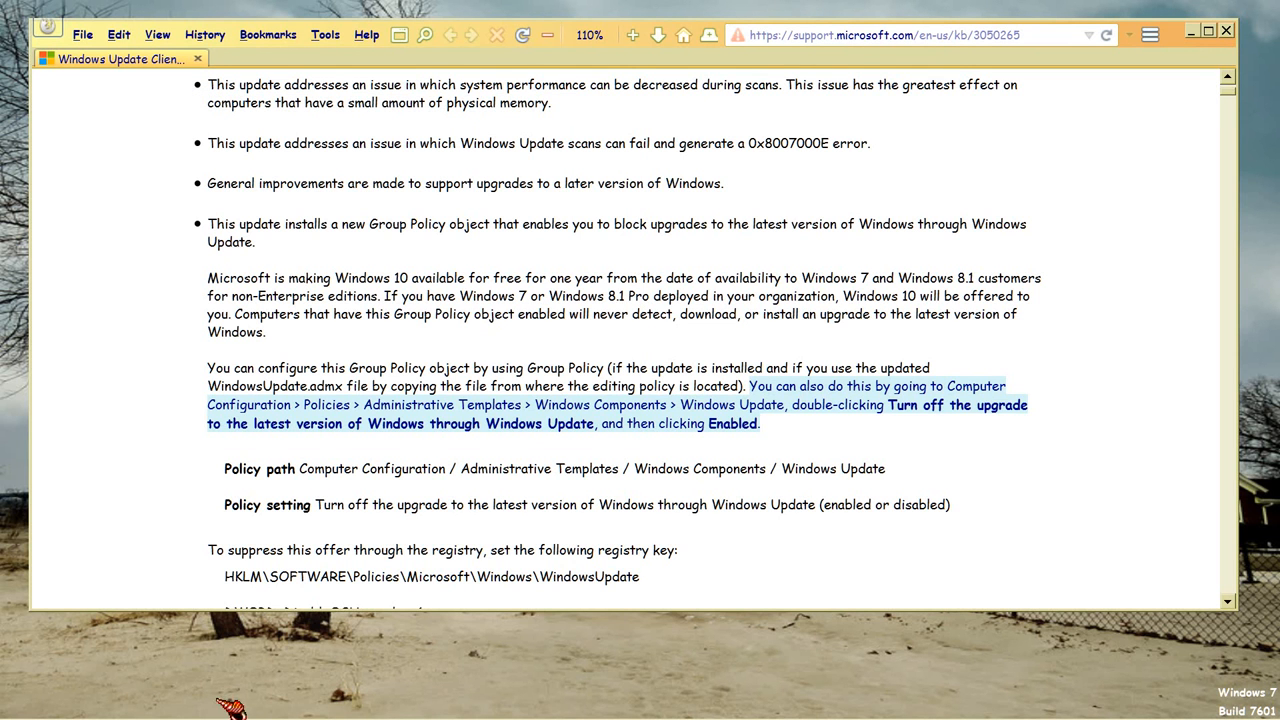
{"action": "mouse_move", "coordinate": [350, 600]}
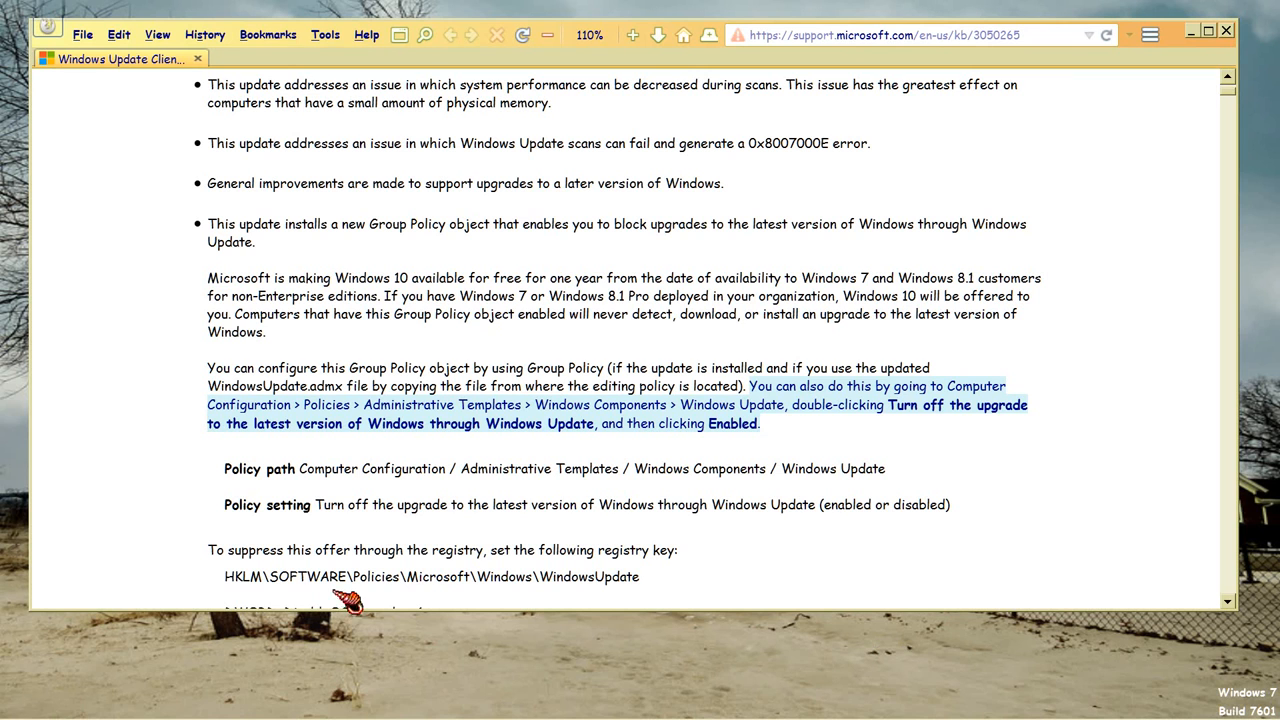
{"action": "mouse_move", "coordinate": [452, 448]}
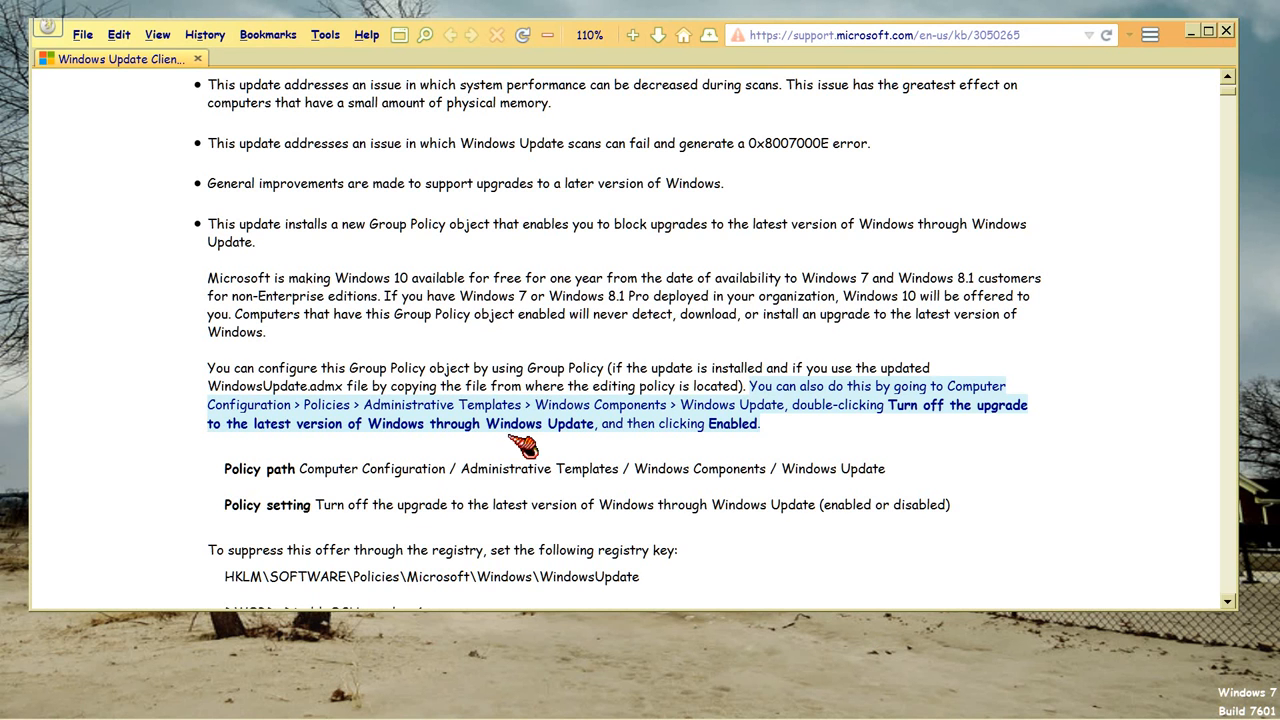
{"action": "mouse_move", "coordinate": [524, 444]}
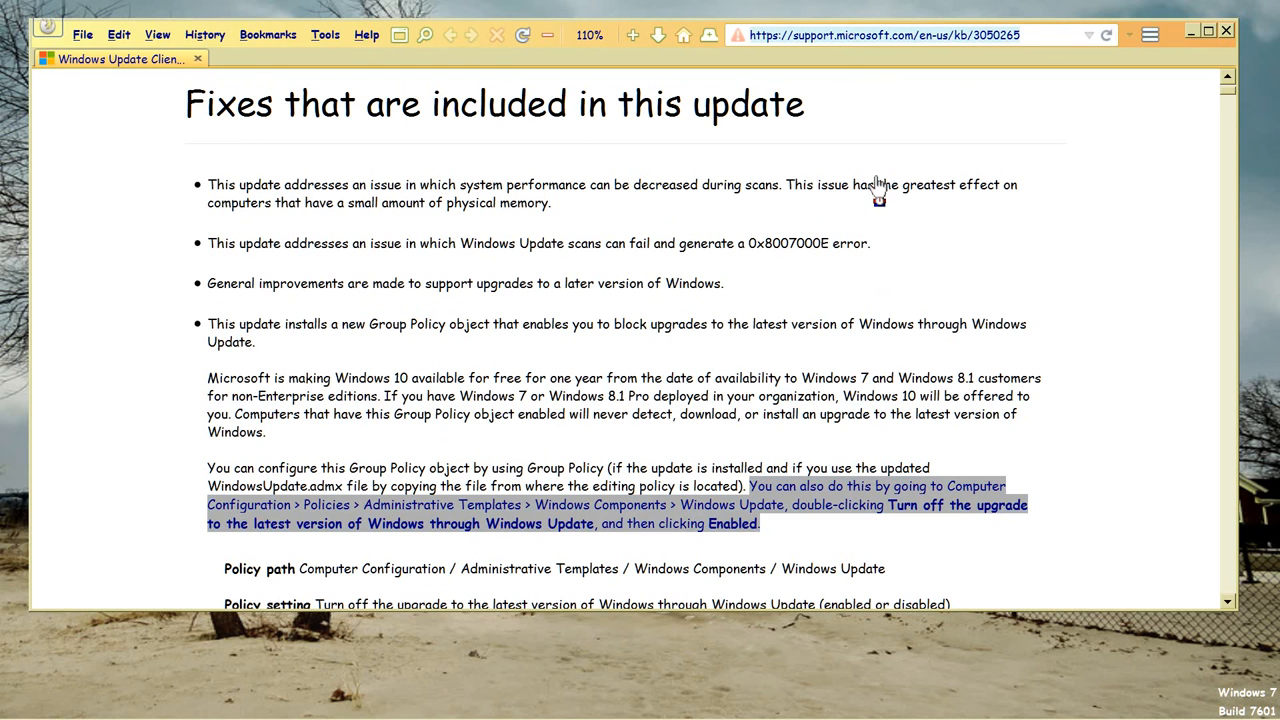
{"action": "mouse_move", "coordinate": [680, 128]}
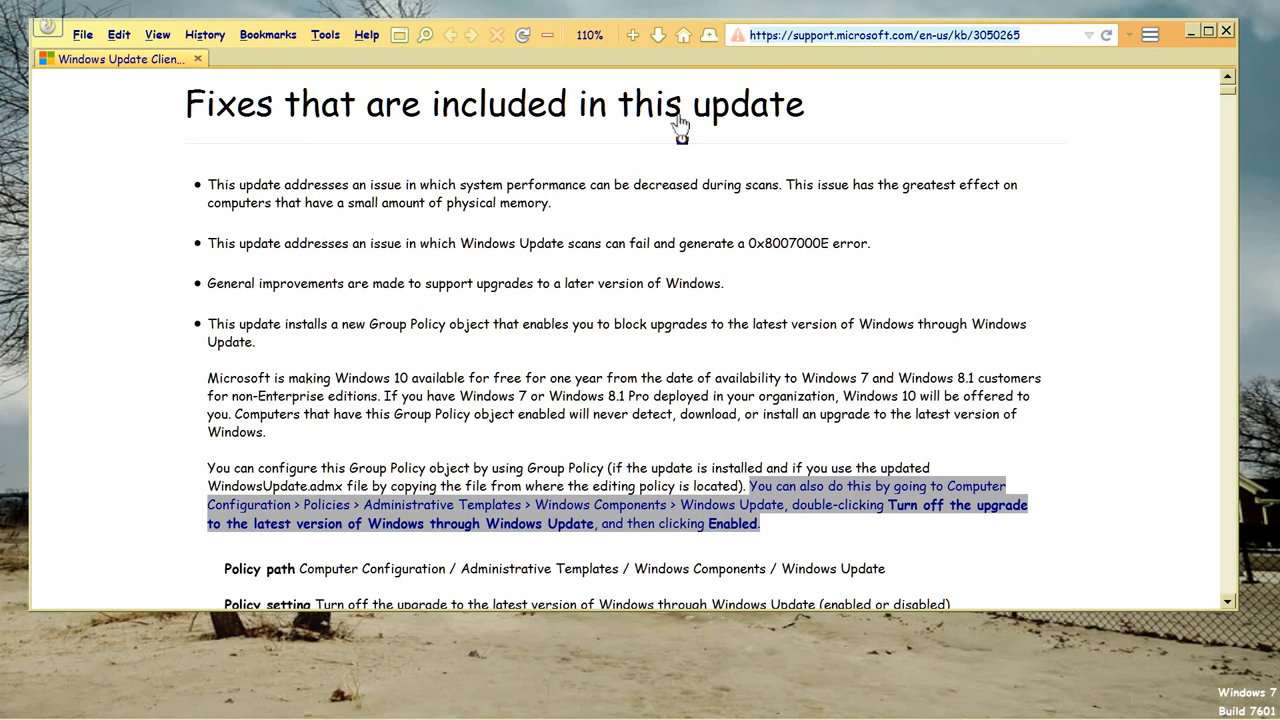
{"action": "mouse_move", "coordinate": [796, 470]}
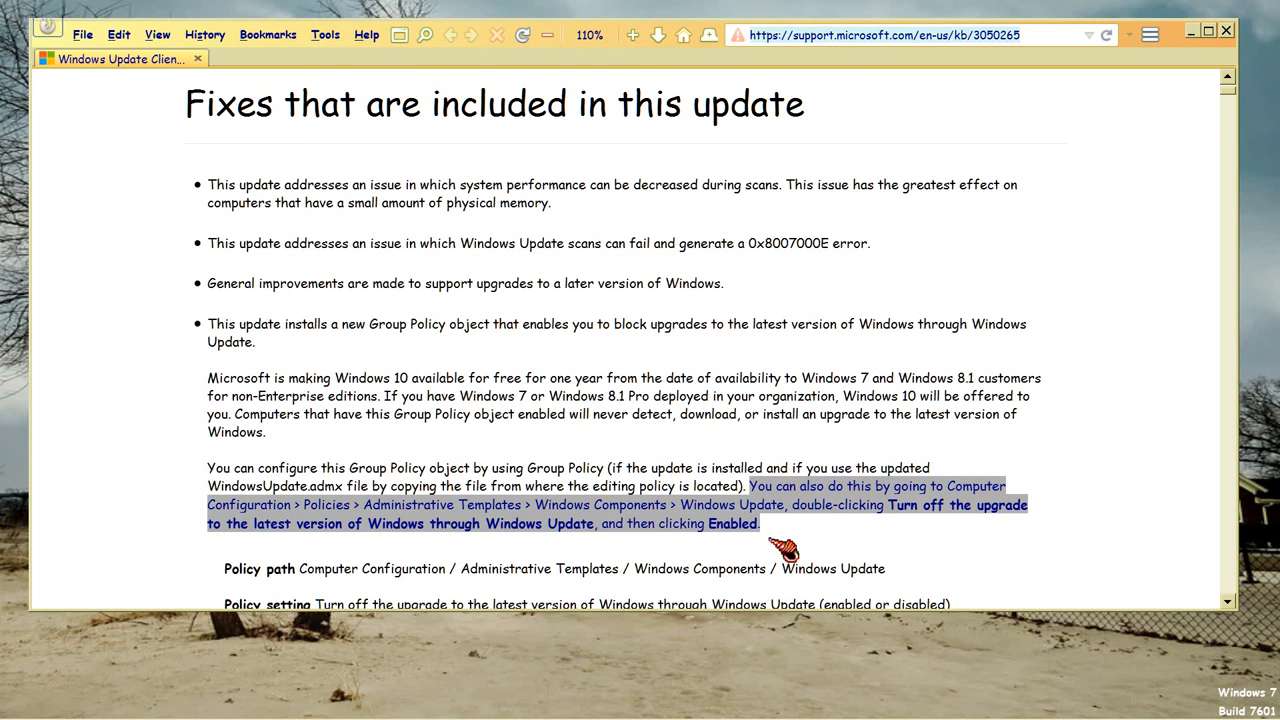
{"action": "mouse_move", "coordinate": [164, 486]}
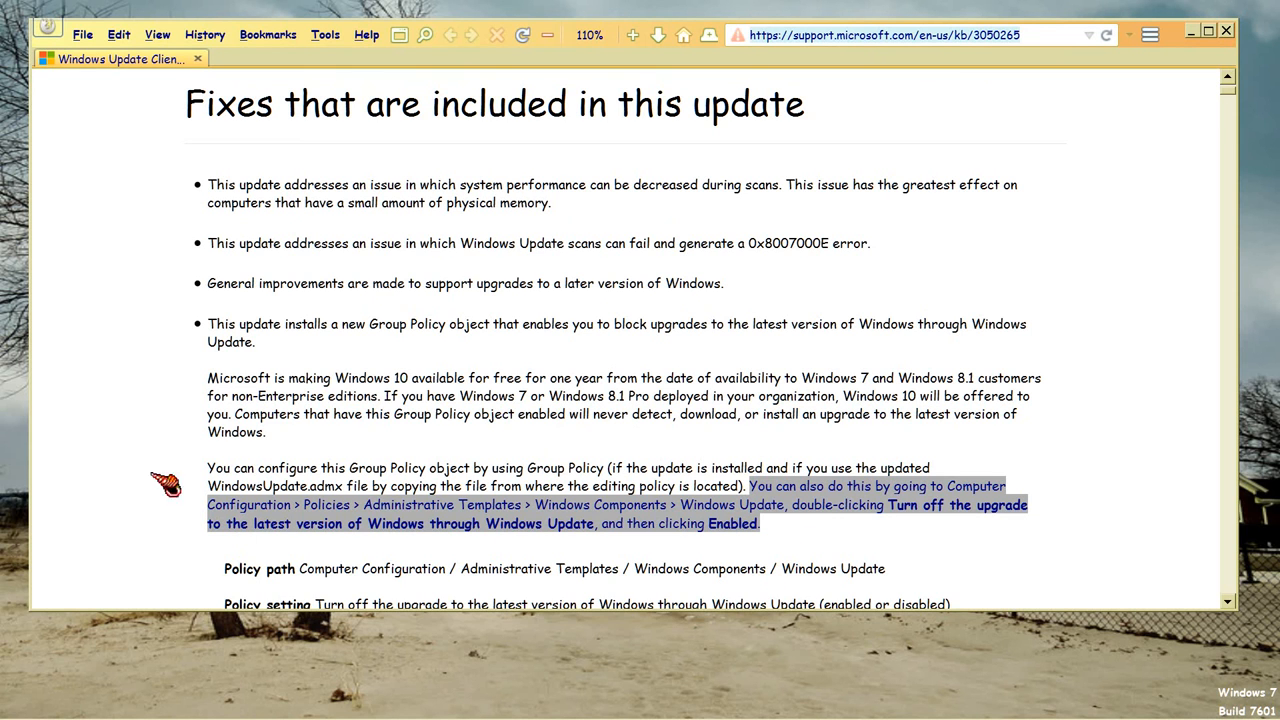